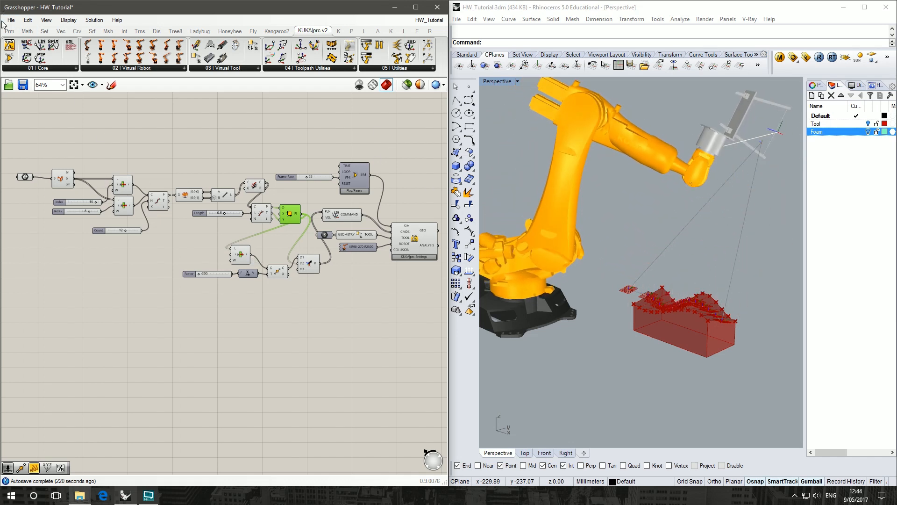
Close the HW_Tutorial definition and start a blank, unnamed Grasshopper document.
click(10, 19)
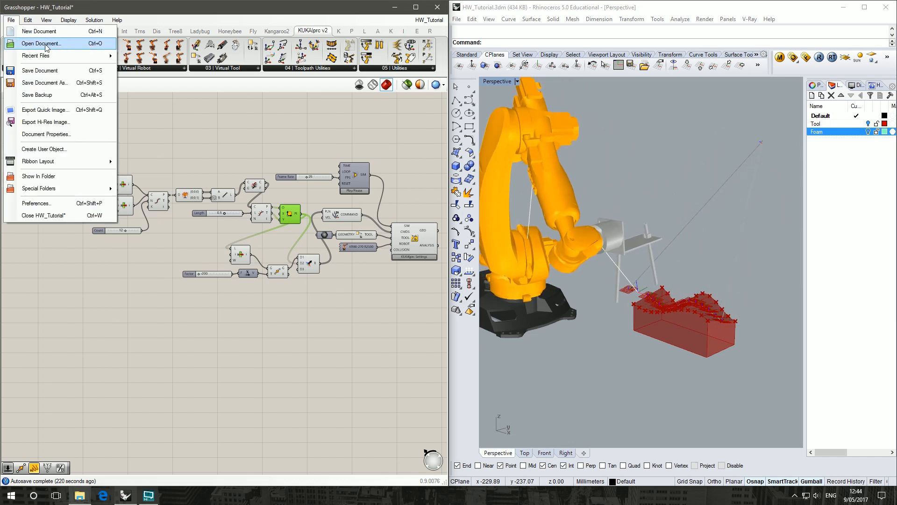
click(39, 31)
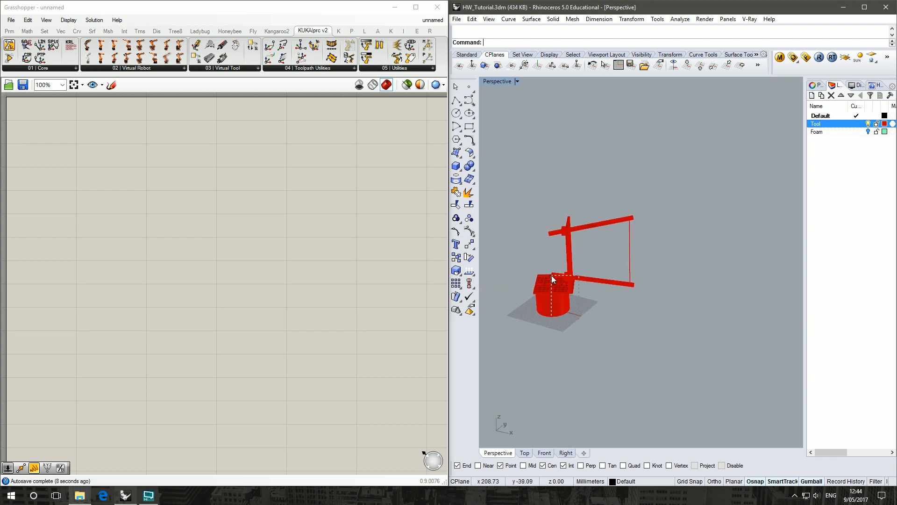
Turn off the Tool layer in Rhino so the wavy-topped foam block is shown.
click(552, 278)
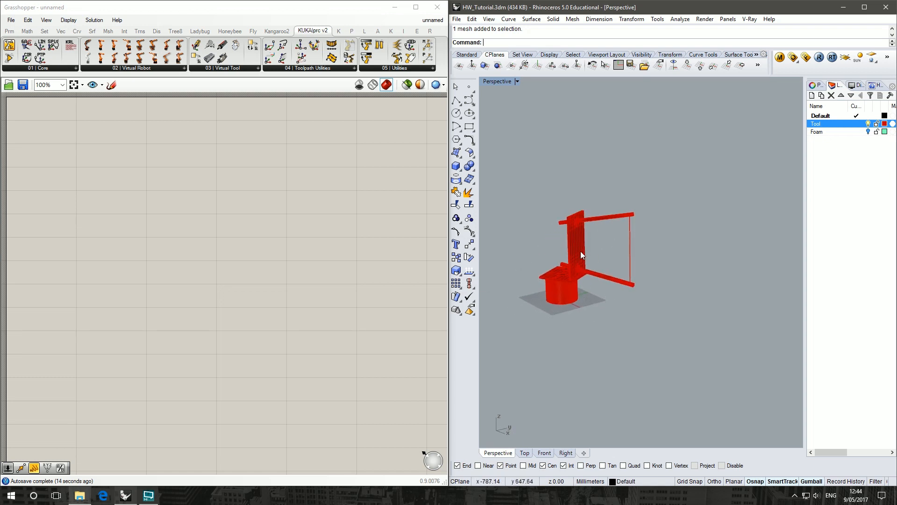
drag(581, 255, 576, 265)
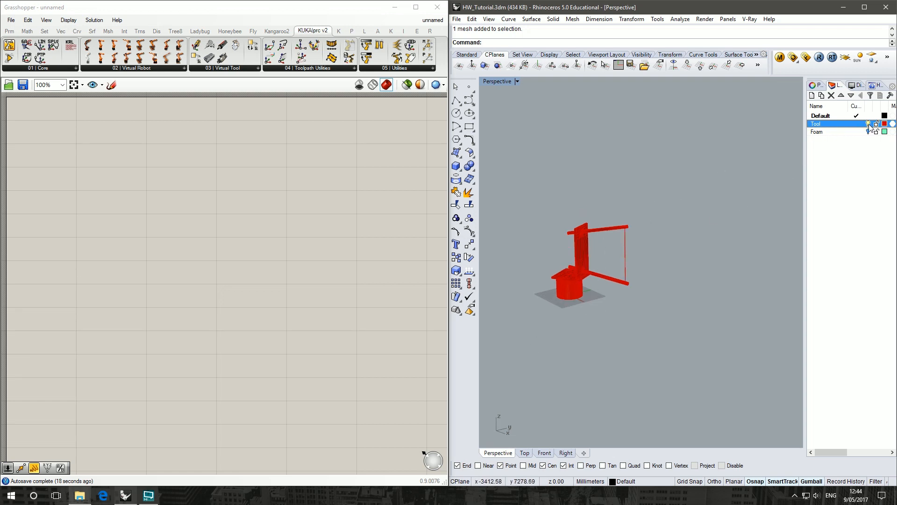
click(869, 125)
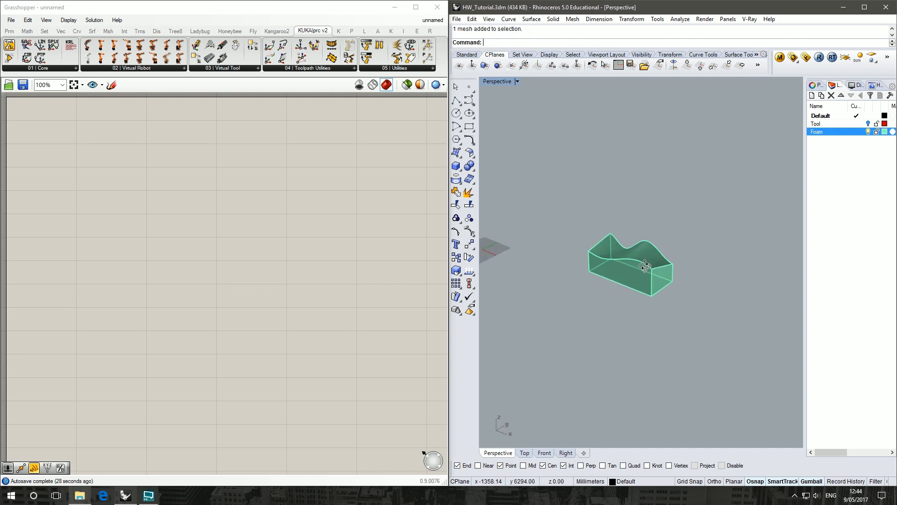
mouse_move(663, 255)
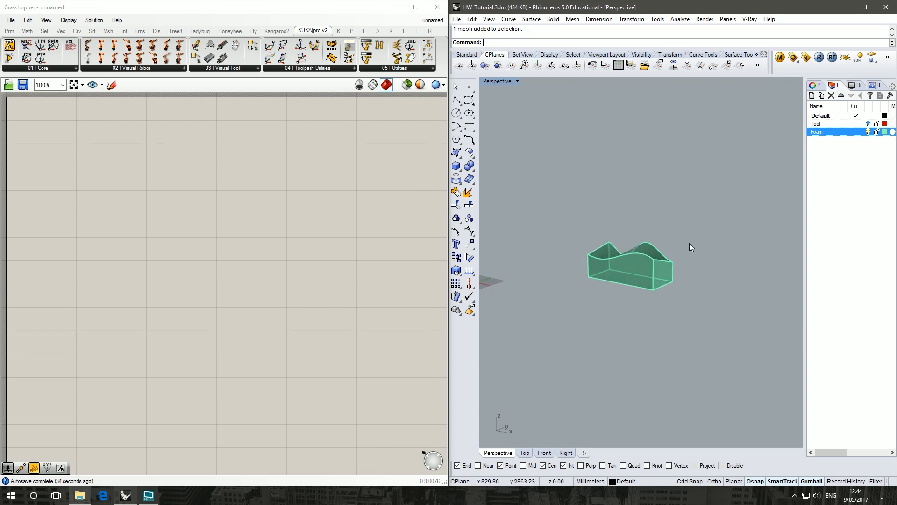
mouse_move(679, 302)
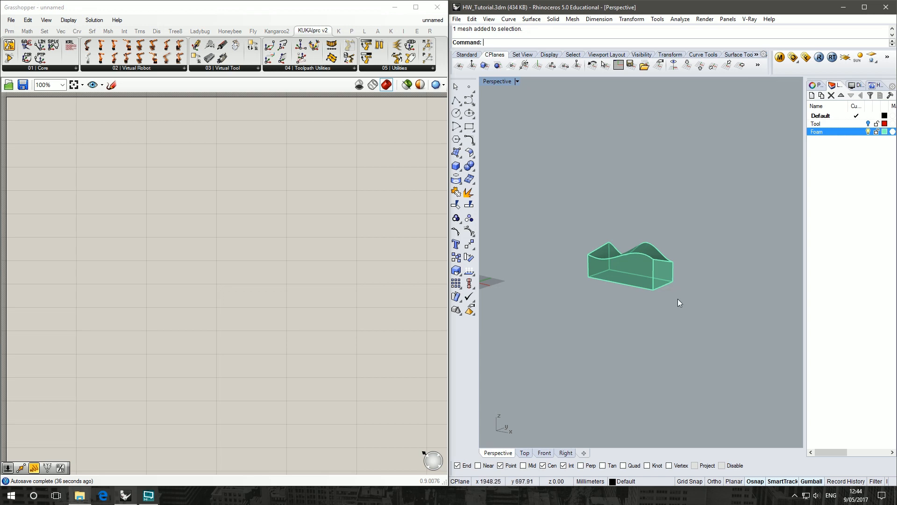
mouse_move(602, 211)
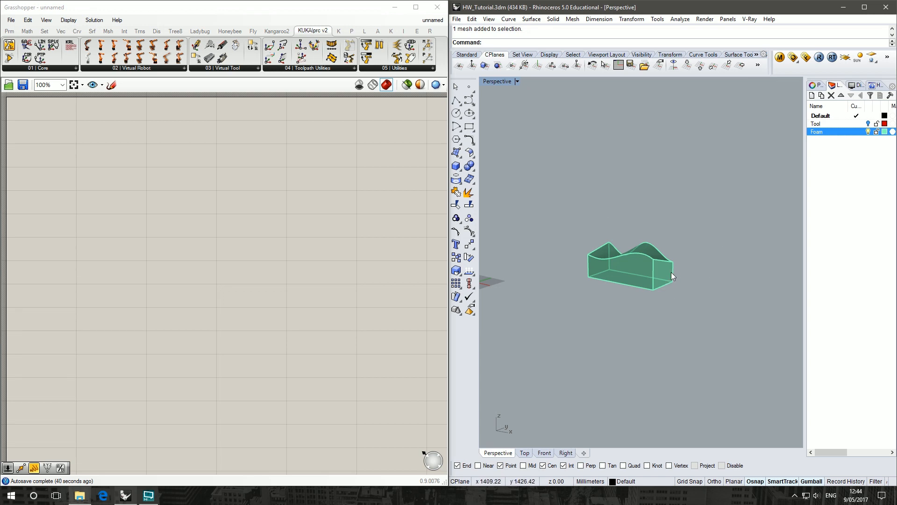
mouse_move(578, 270)
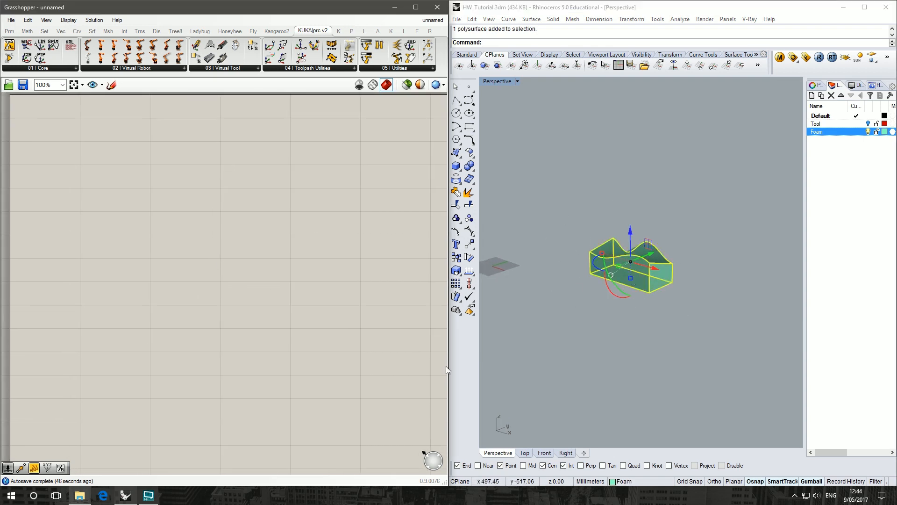
Drop a Brep parameter from Params > Geometry onto the canvas.
click(8, 31)
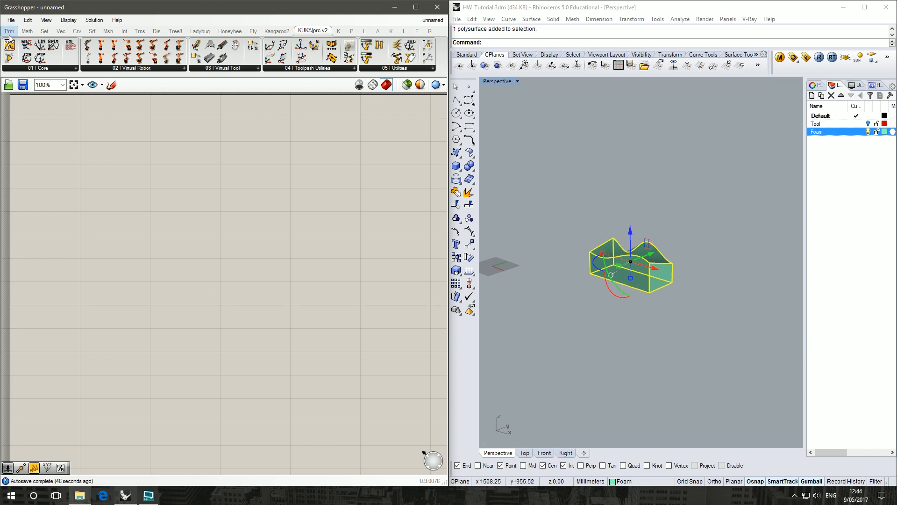
click(8, 30)
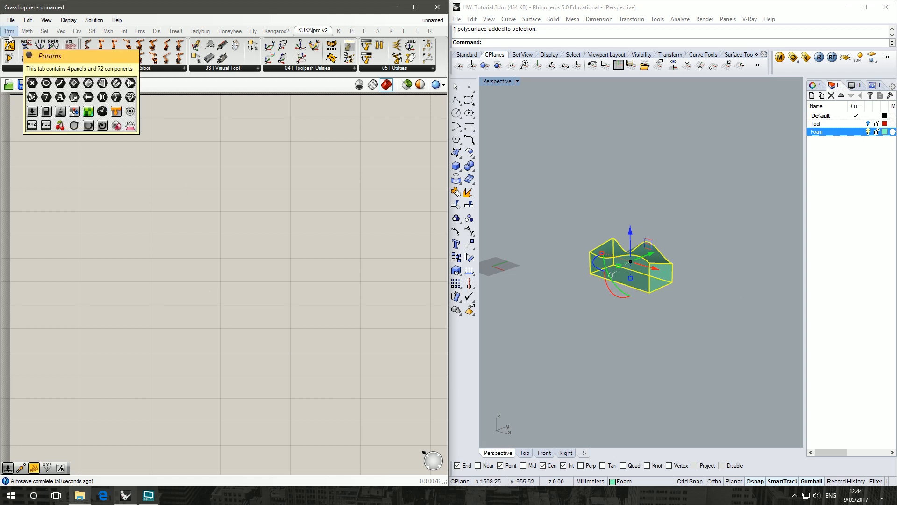
click(27, 31)
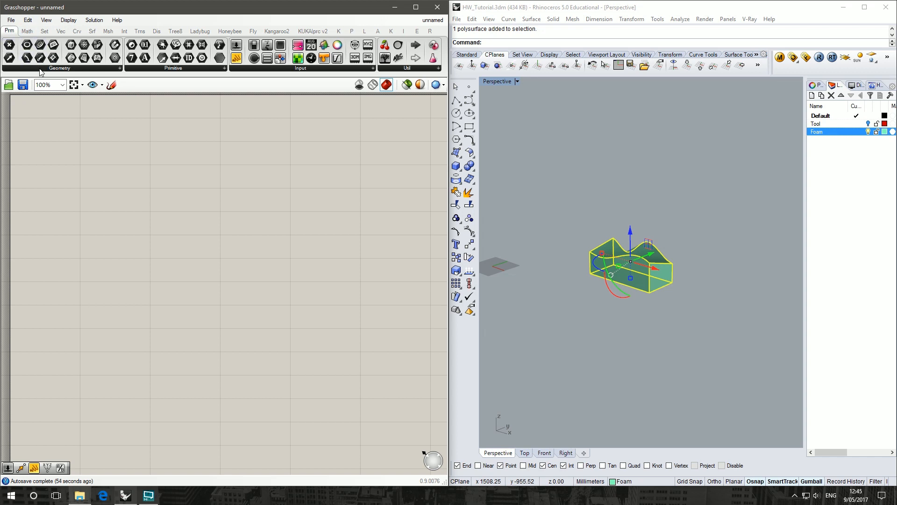
click(59, 56)
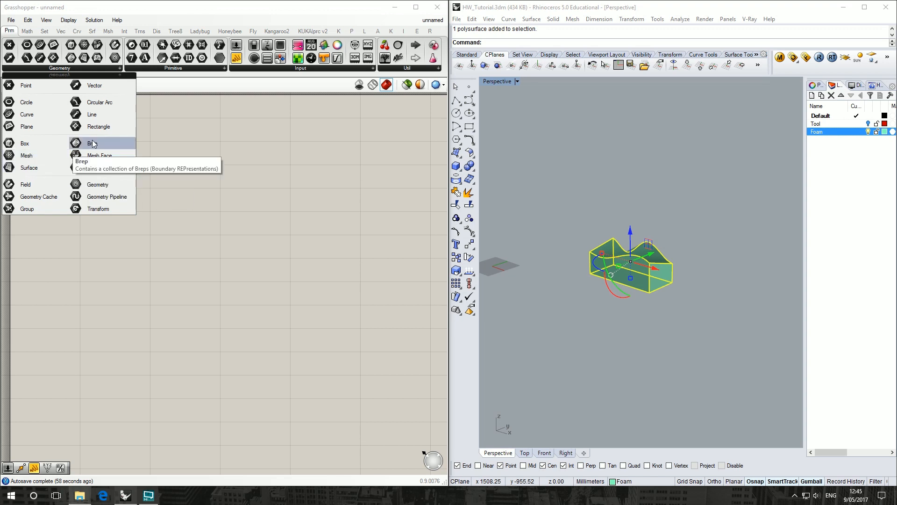
click(90, 143)
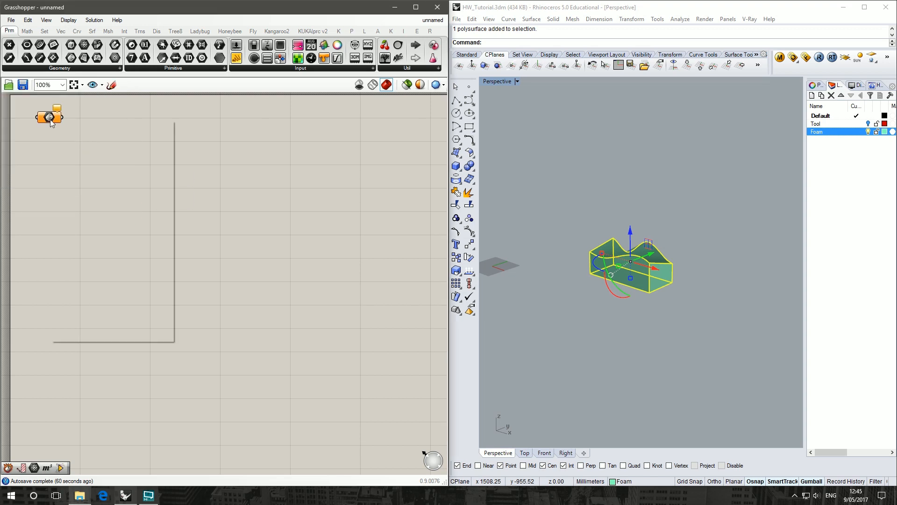
Set the Brep parameter to reference the foam block from Rhino.
right_click(49, 116)
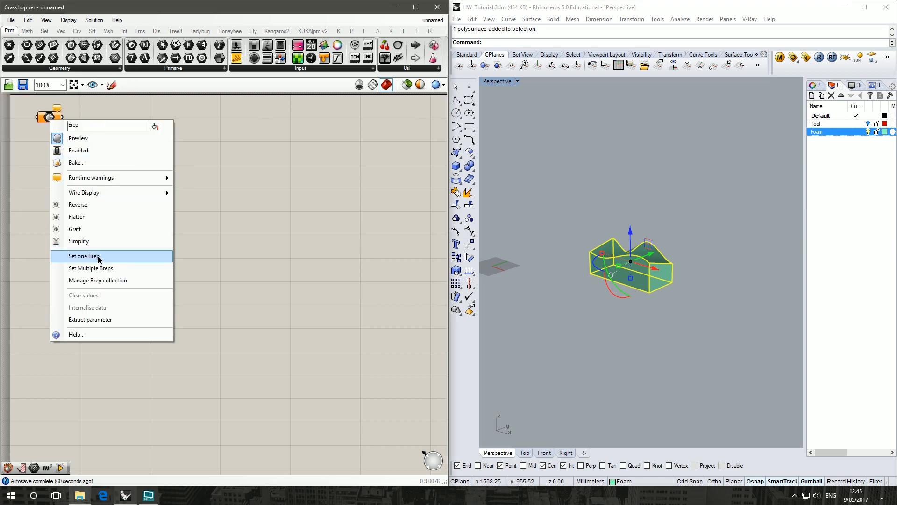
click(84, 256)
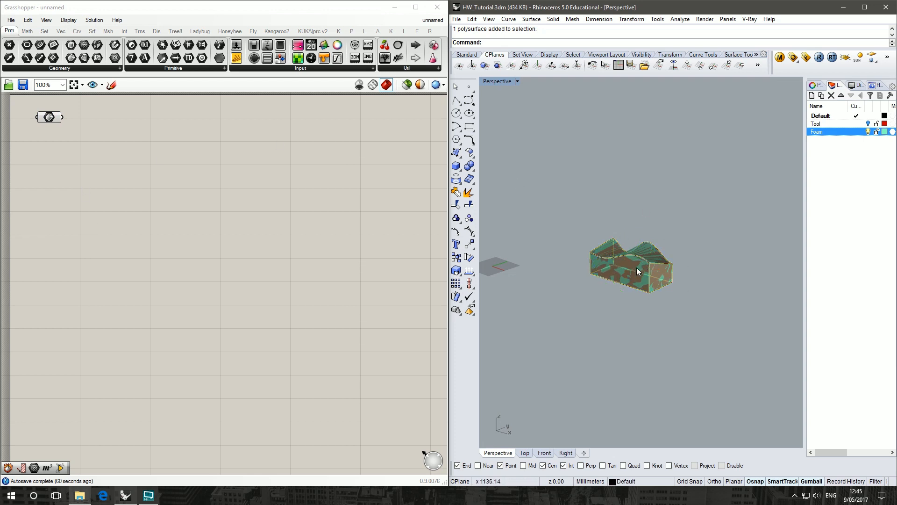
click(631, 265)
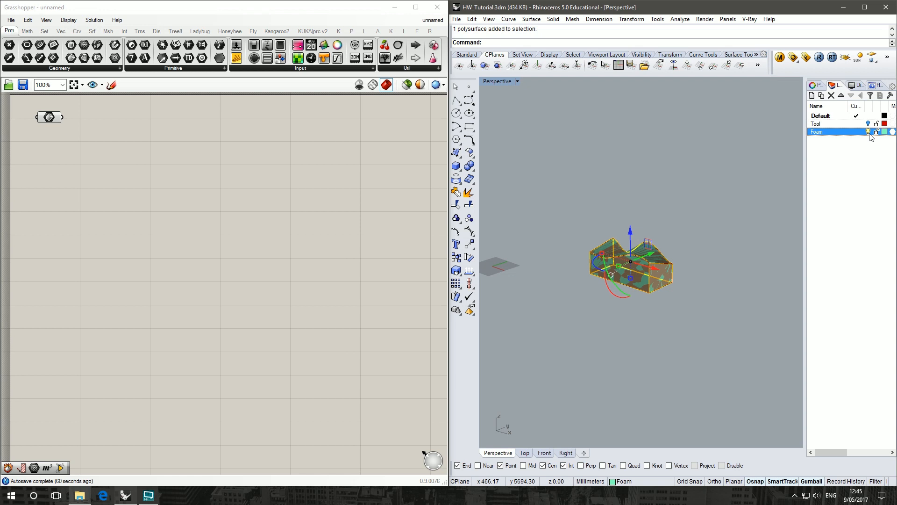
click(706, 219)
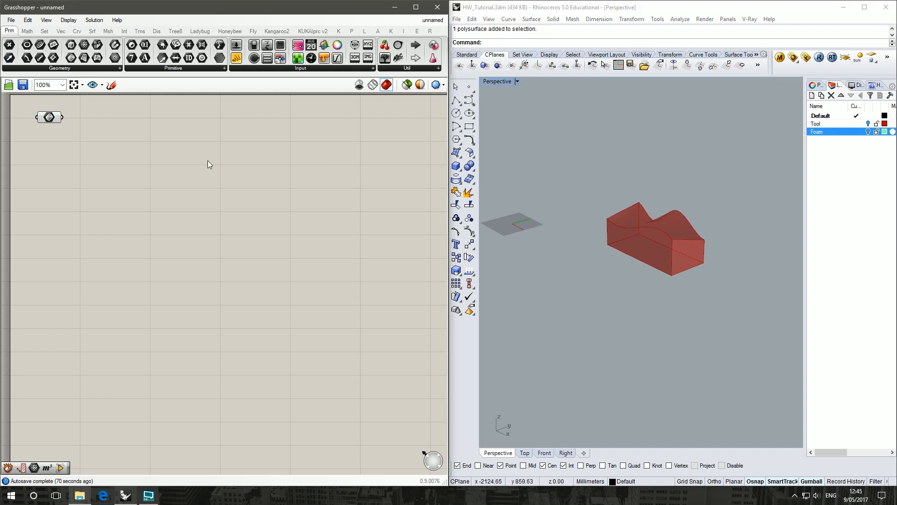
mouse_move(787, 336)
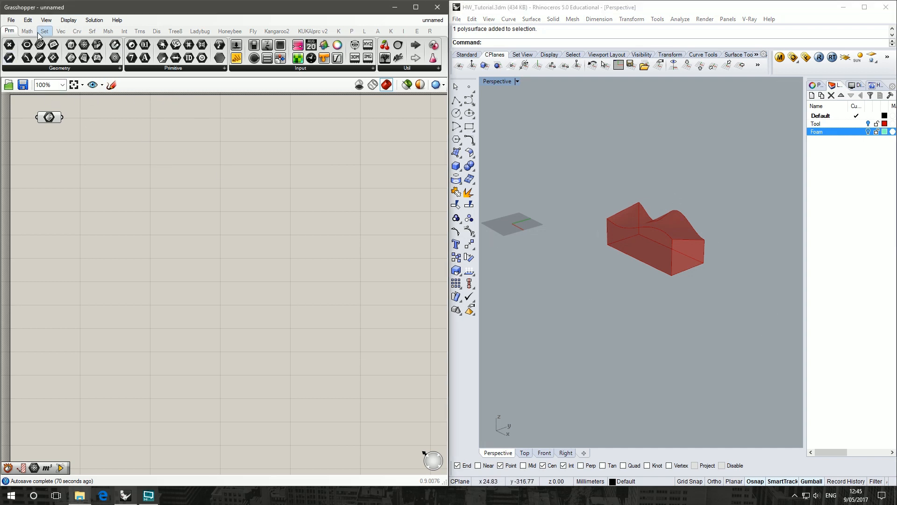
Add a Brep Edges component from Surface > Analysis for the foam Brep.
click(91, 30)
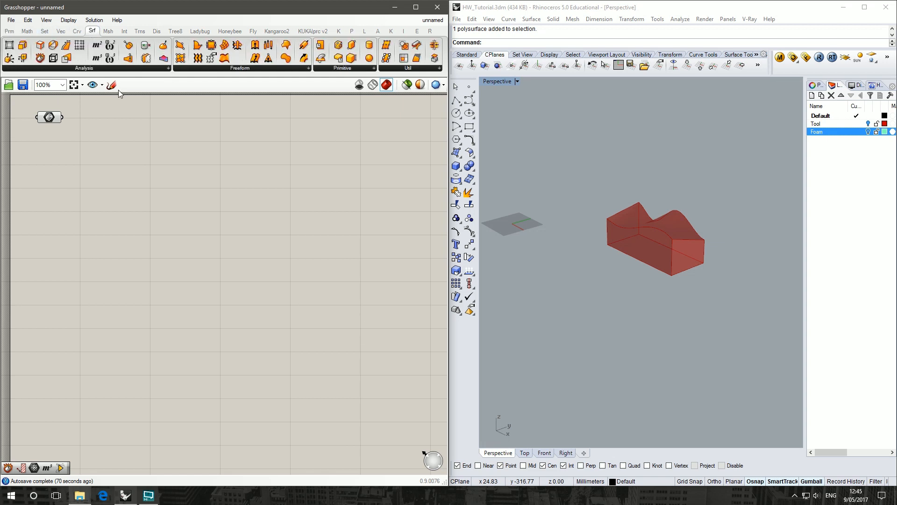
click(84, 67)
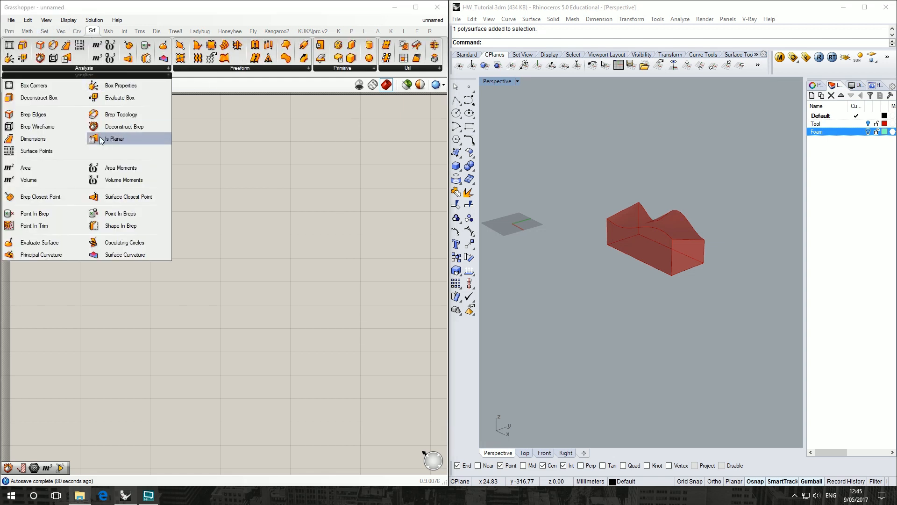
mouse_move(34, 114)
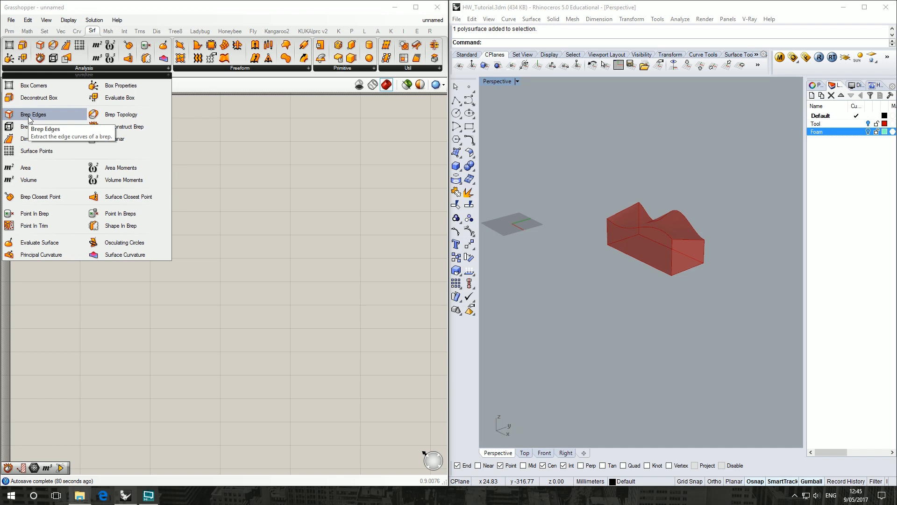
click(33, 114)
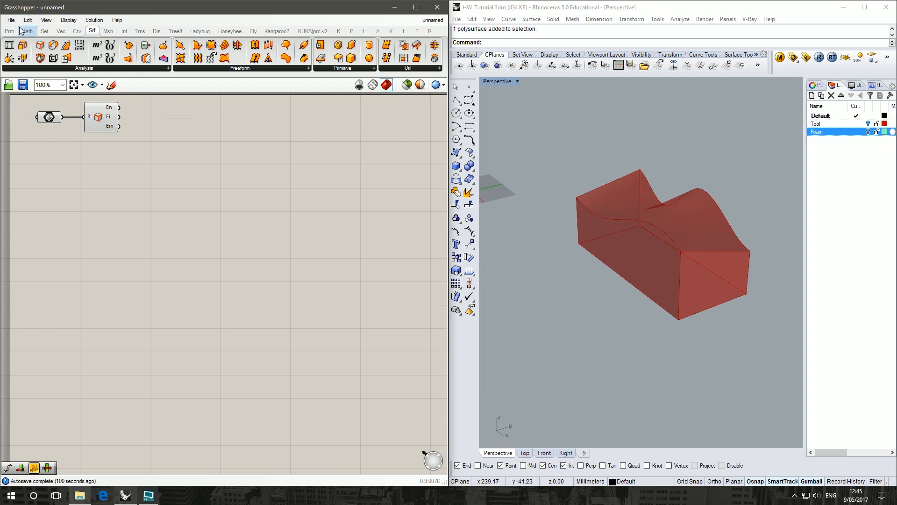
click(44, 31)
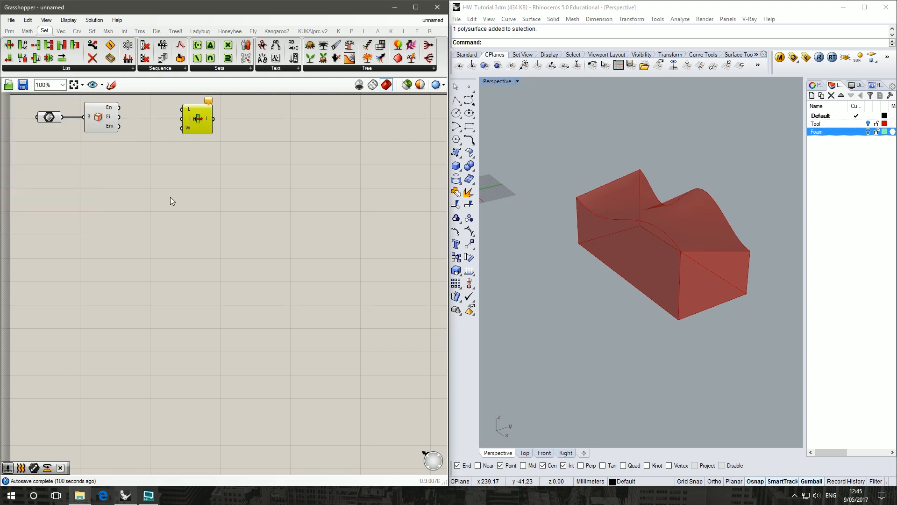
Add List Item components with index sliders set to 8 and 10.
double_click(197, 118)
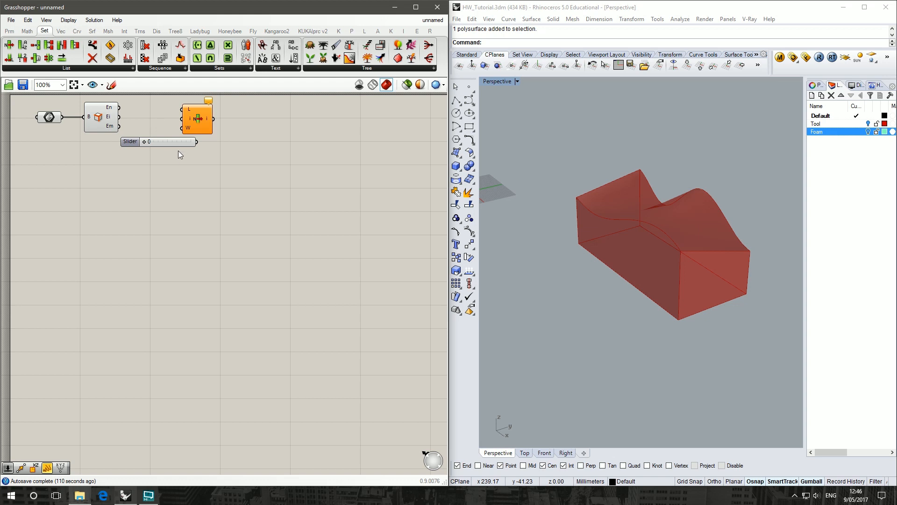
click(130, 141)
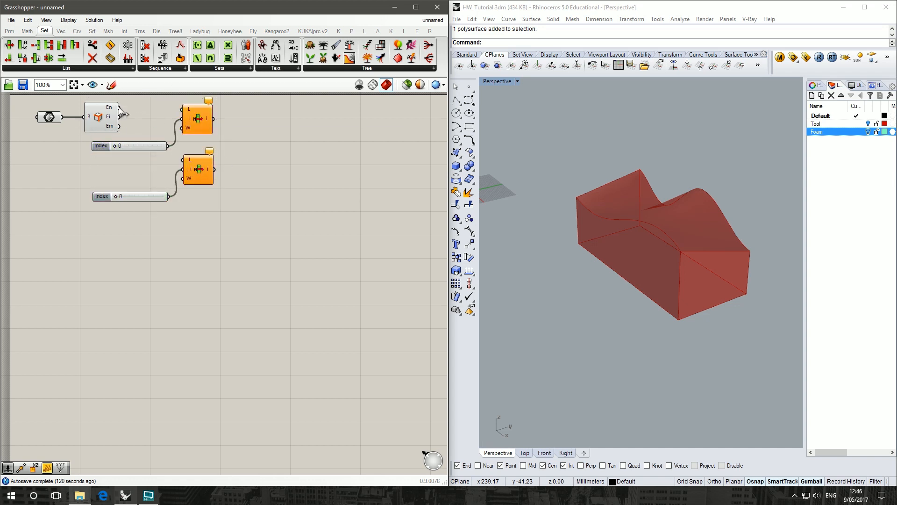
mouse_move(110, 122)
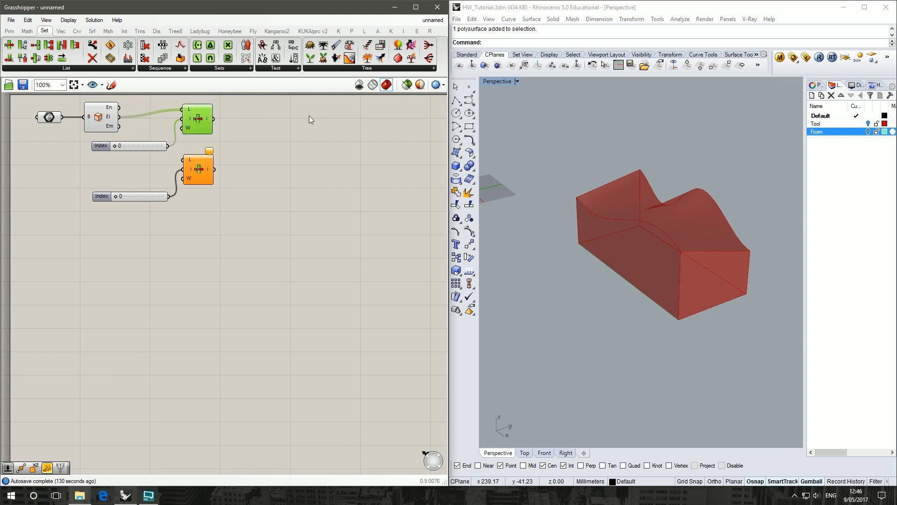
mouse_move(655, 318)
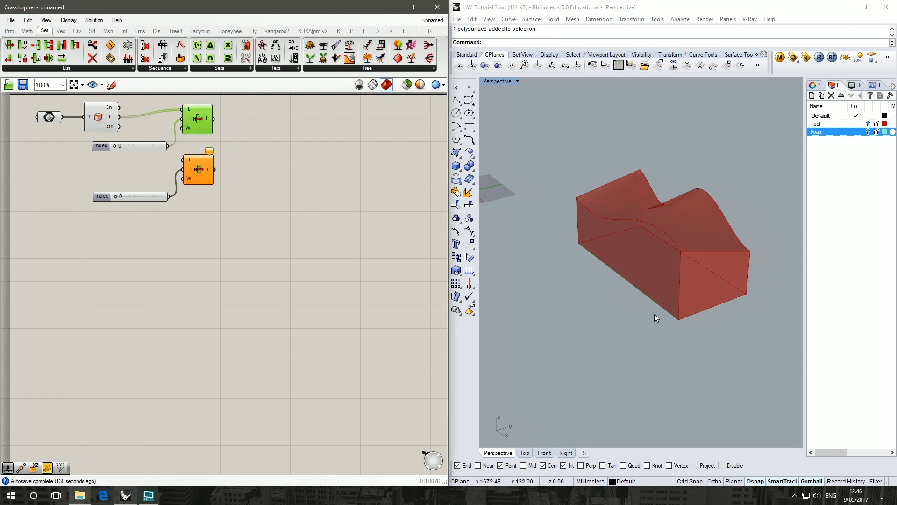
mouse_move(107, 137)
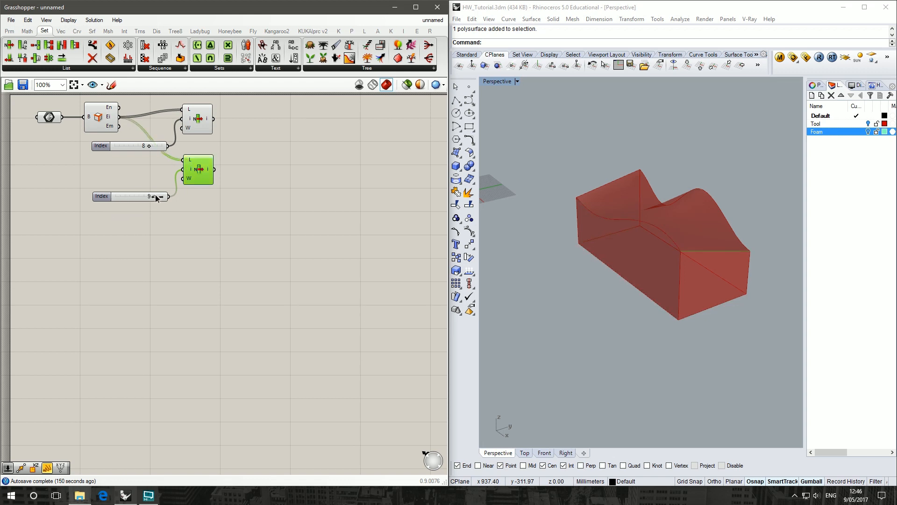
click(162, 196)
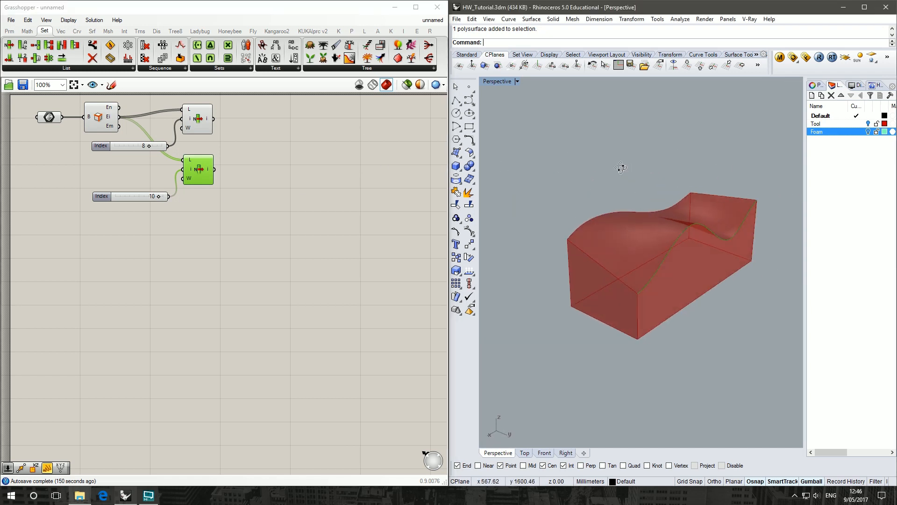
drag(621, 168, 622, 201)
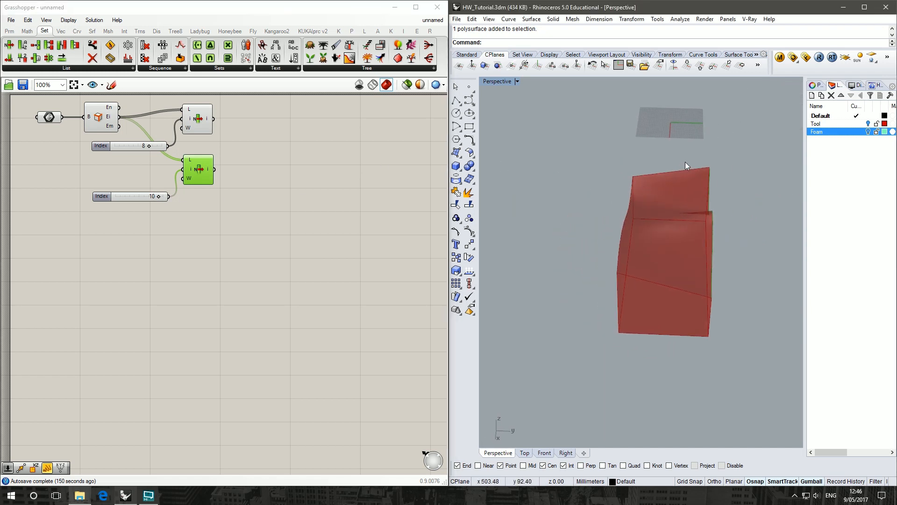
mouse_move(672, 141)
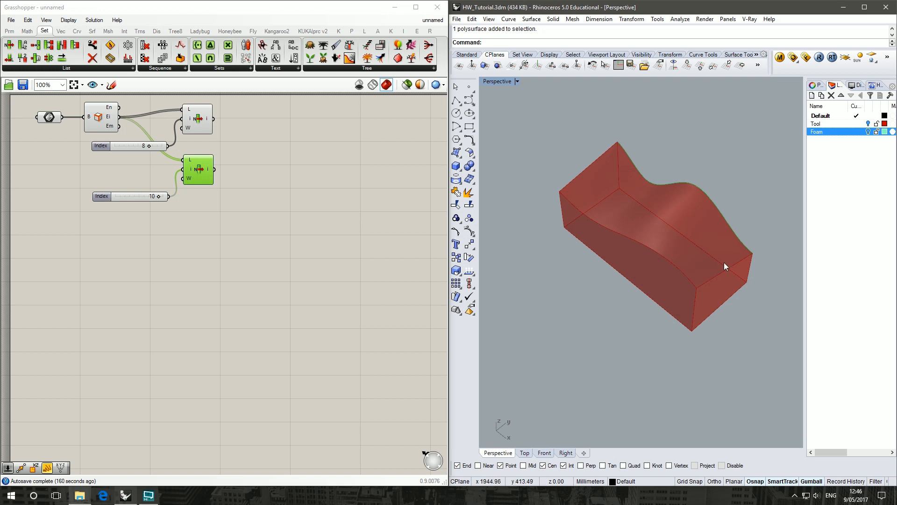
mouse_move(575, 160)
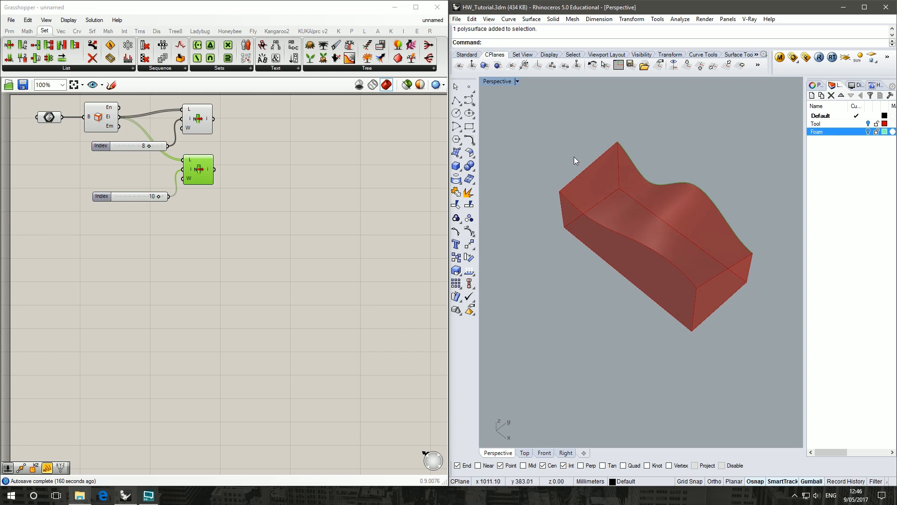
mouse_move(674, 228)
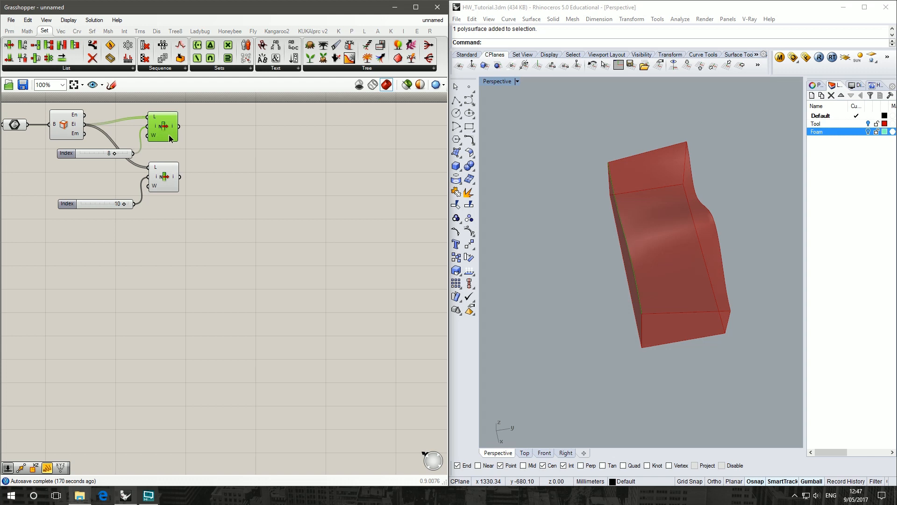
Add a Divide Curve component for both edges with a count slider set to 13.
click(77, 30)
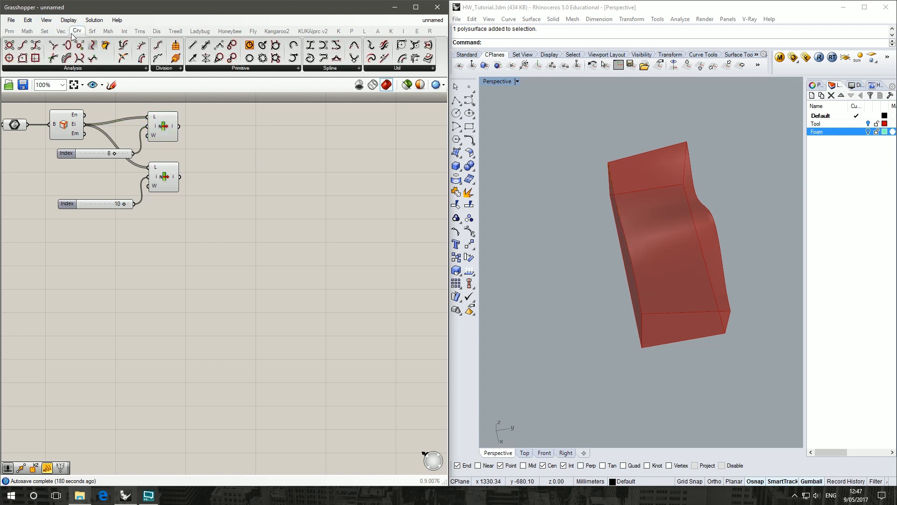
click(166, 68)
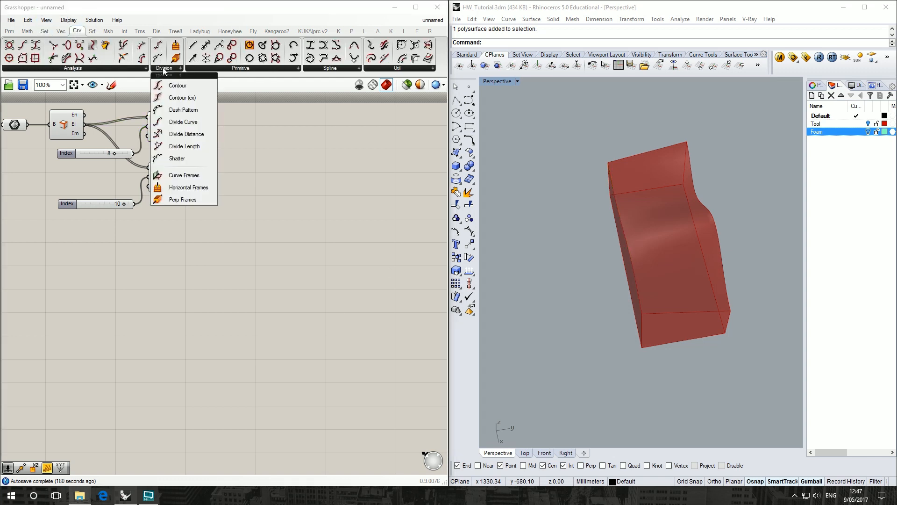
mouse_move(183, 122)
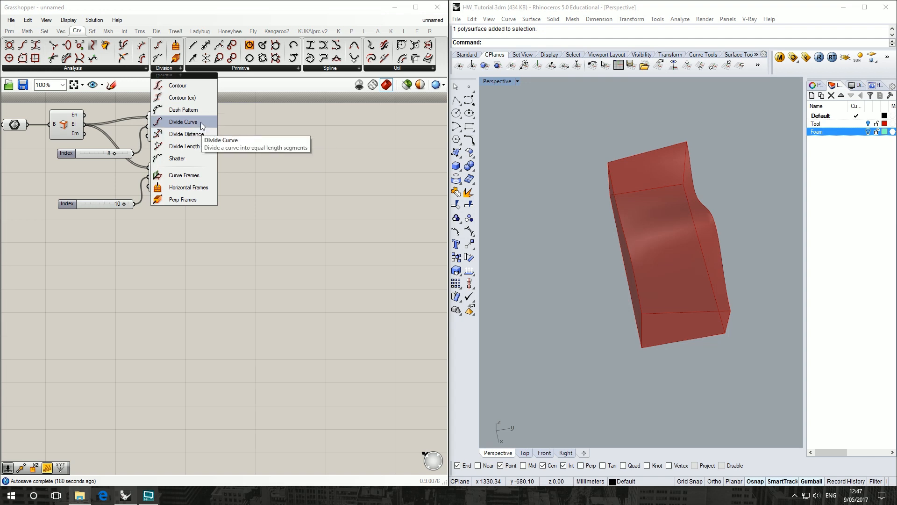
click(183, 122)
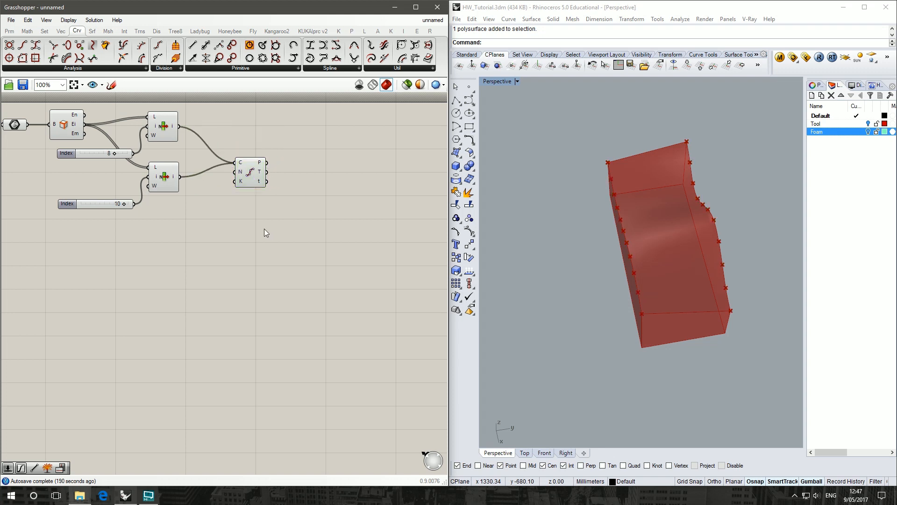
double_click(213, 220)
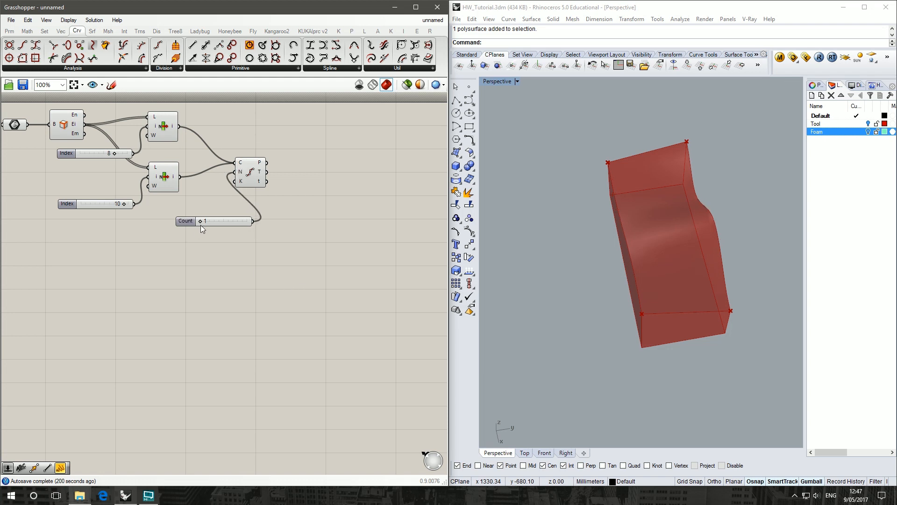
drag(202, 221, 209, 221)
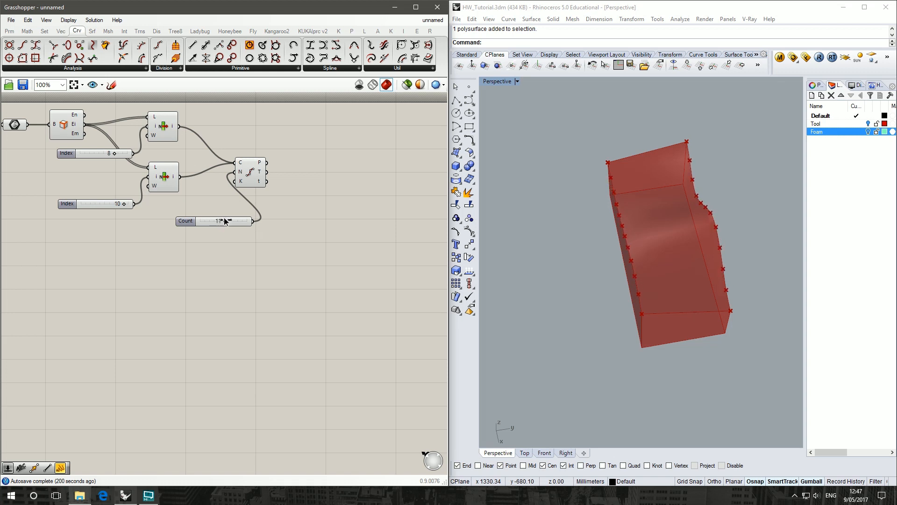
drag(206, 222, 212, 221)
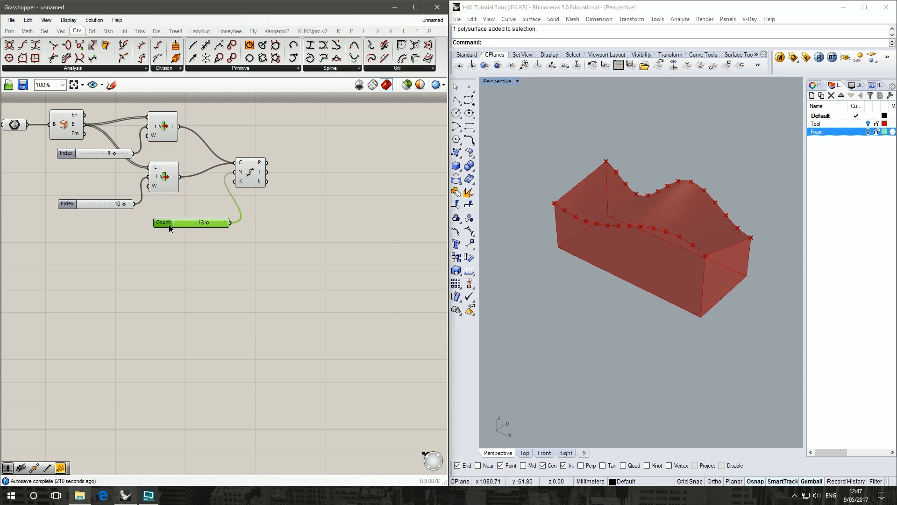
drag(192, 221, 174, 225)
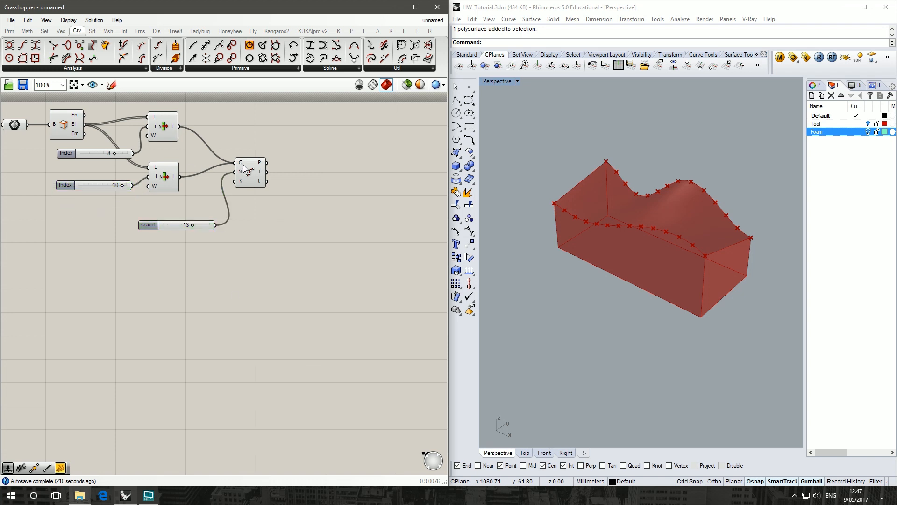
click(249, 174)
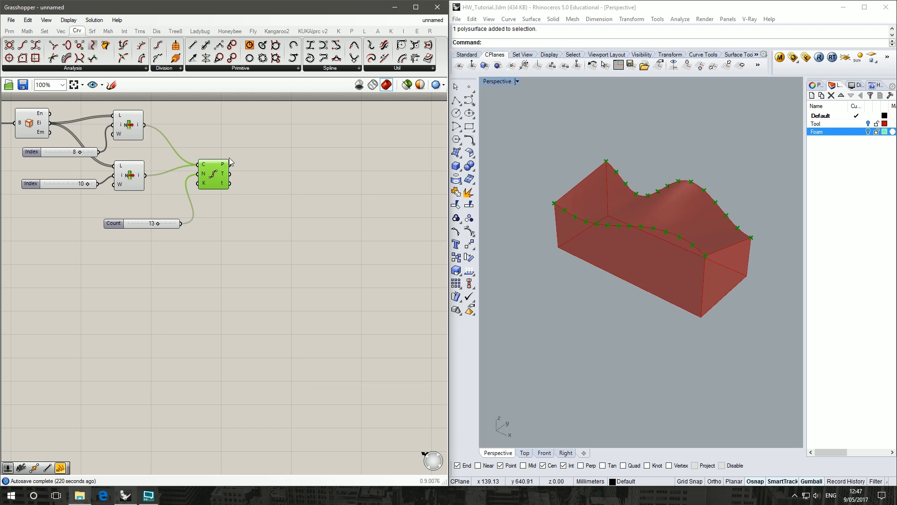
mouse_move(227, 165)
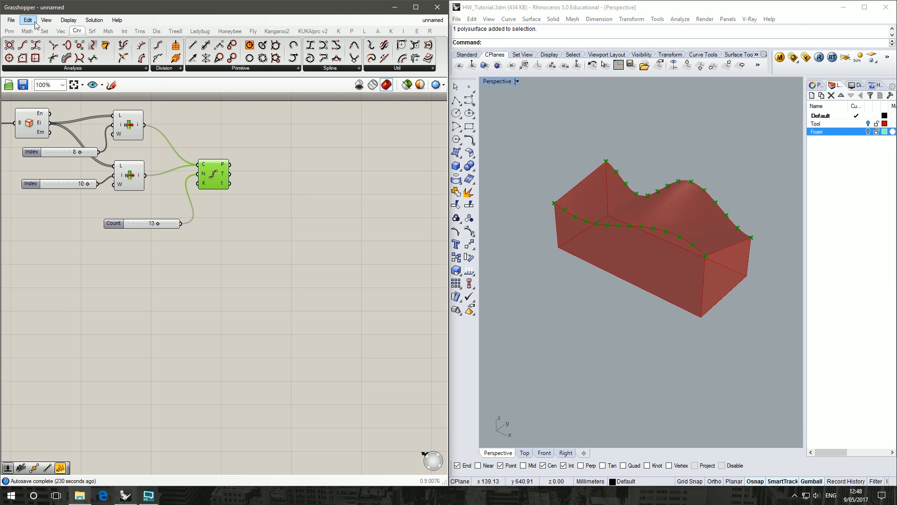
Add an Explode Tree component splitting the divided points into two branches.
click(44, 31)
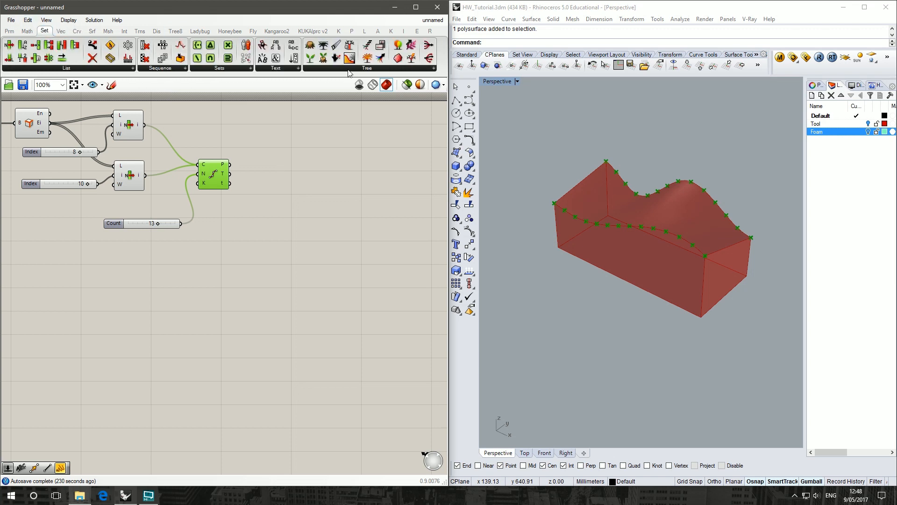
click(366, 67)
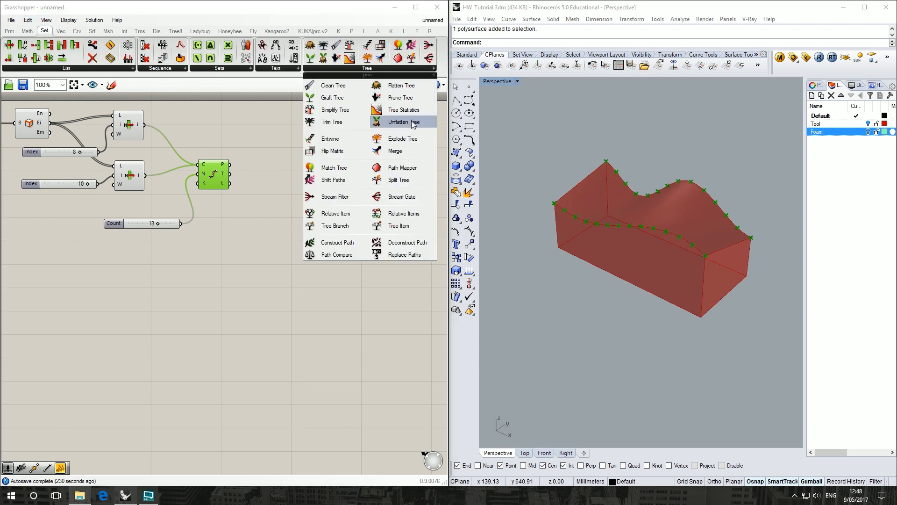
click(404, 122)
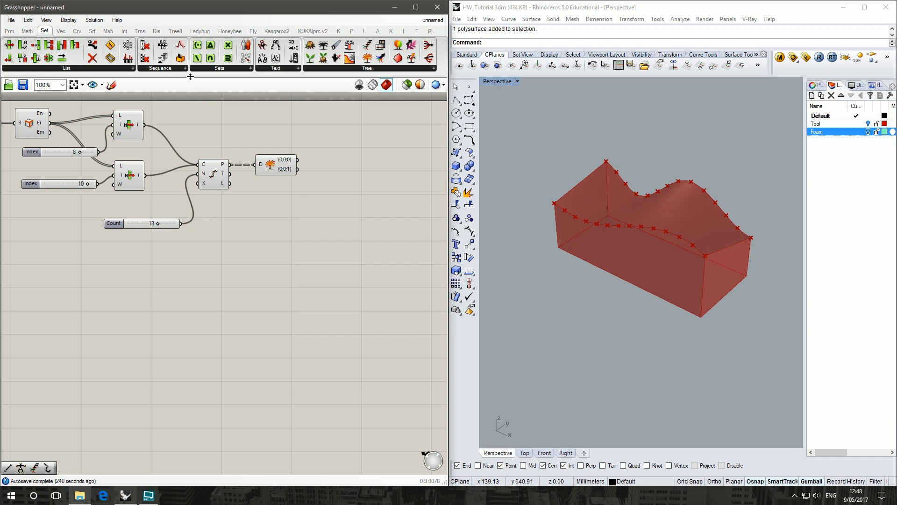
mouse_move(107, 31)
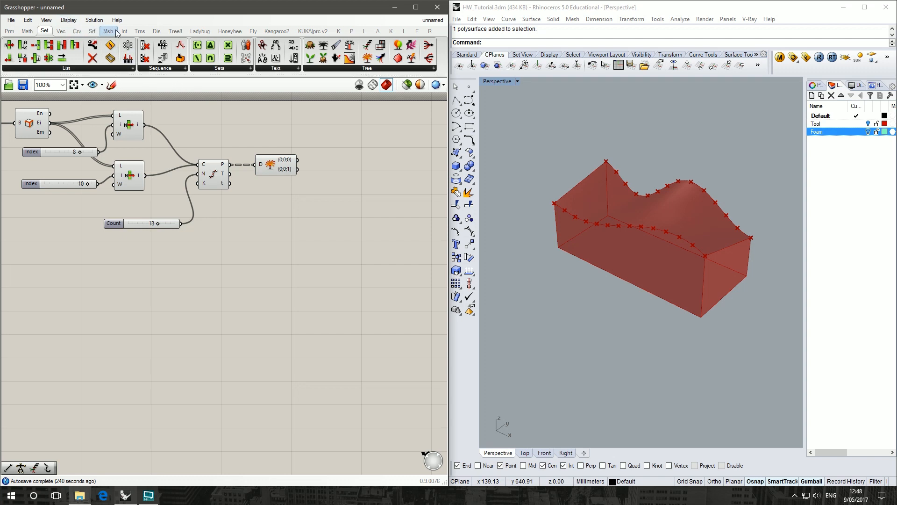
click(77, 31)
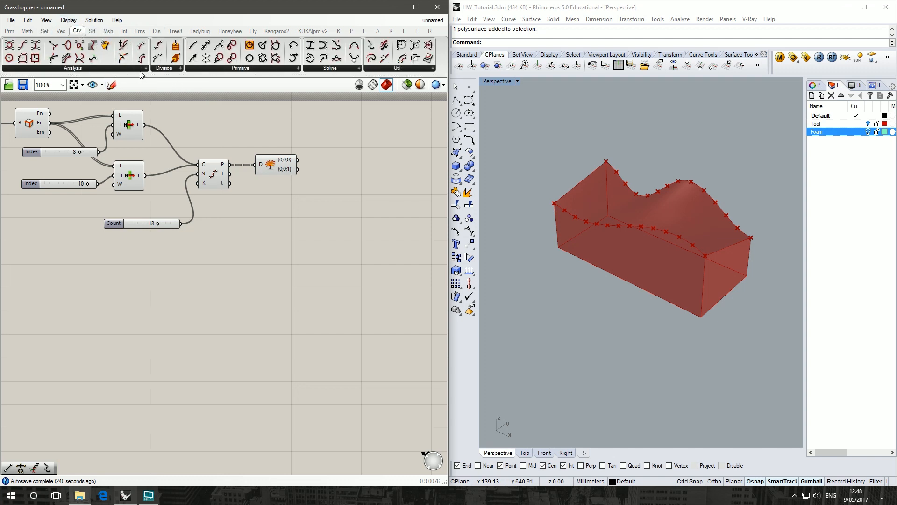
click(241, 67)
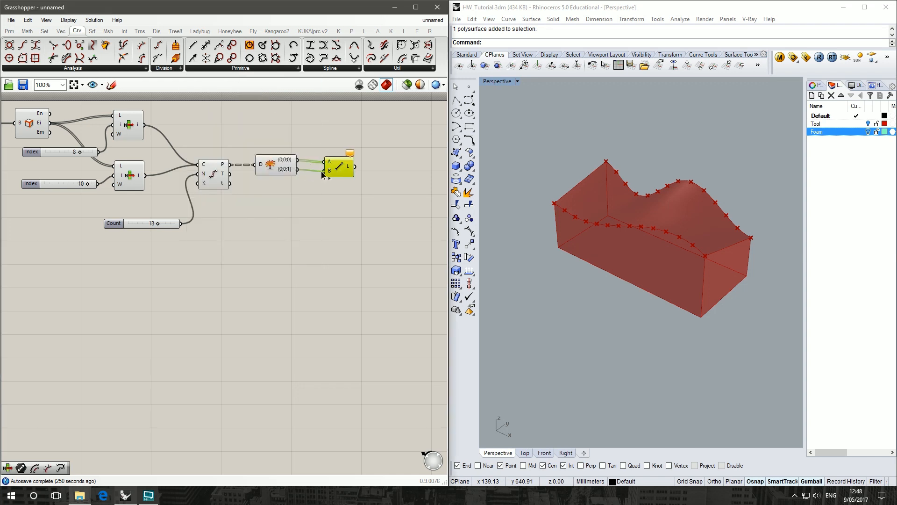
Wire both point branches into Line and reverse its B input.
click(329, 166)
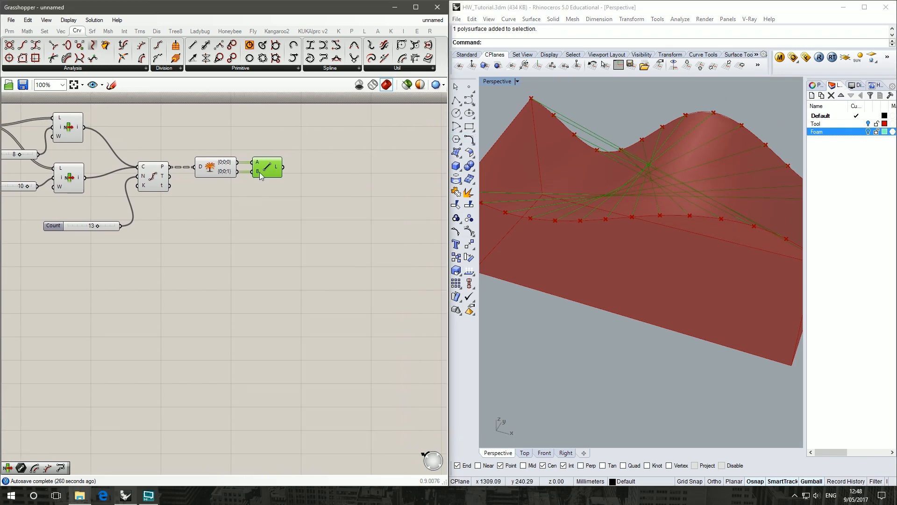
right_click(257, 171)
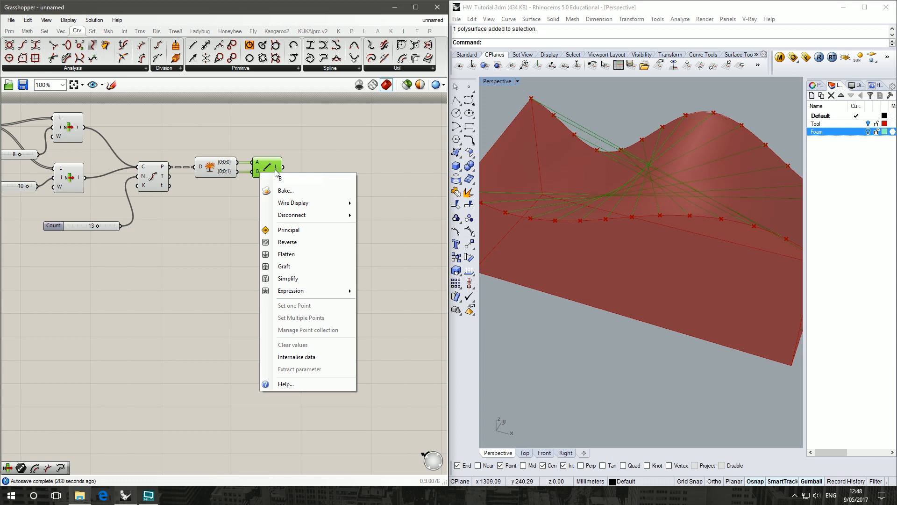
mouse_move(300, 242)
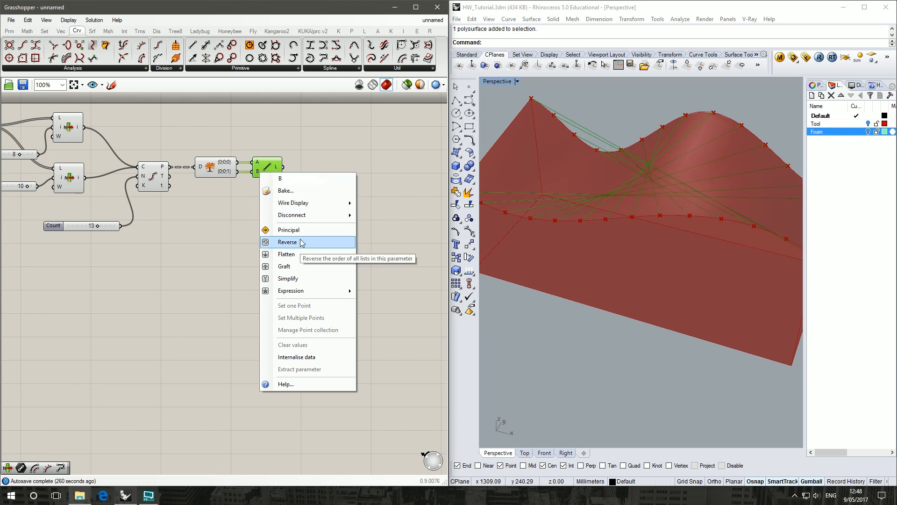
click(287, 242)
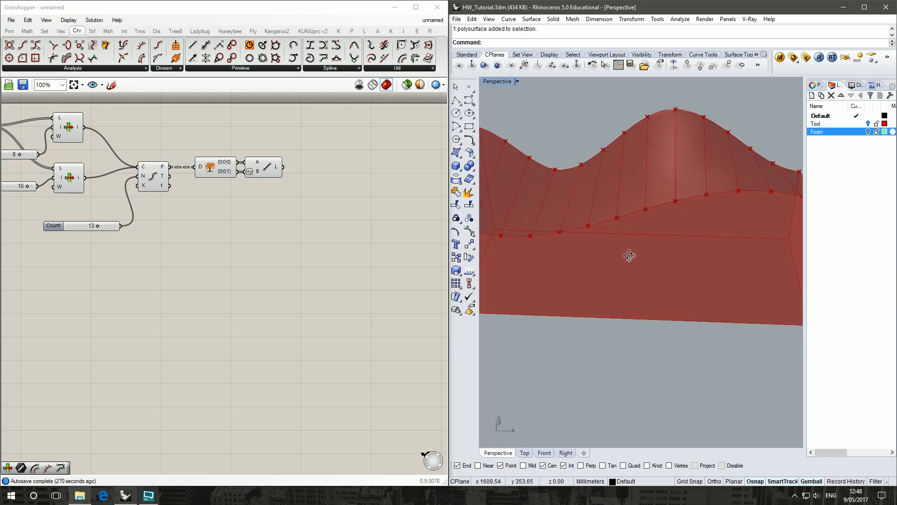
drag(630, 255, 660, 301)
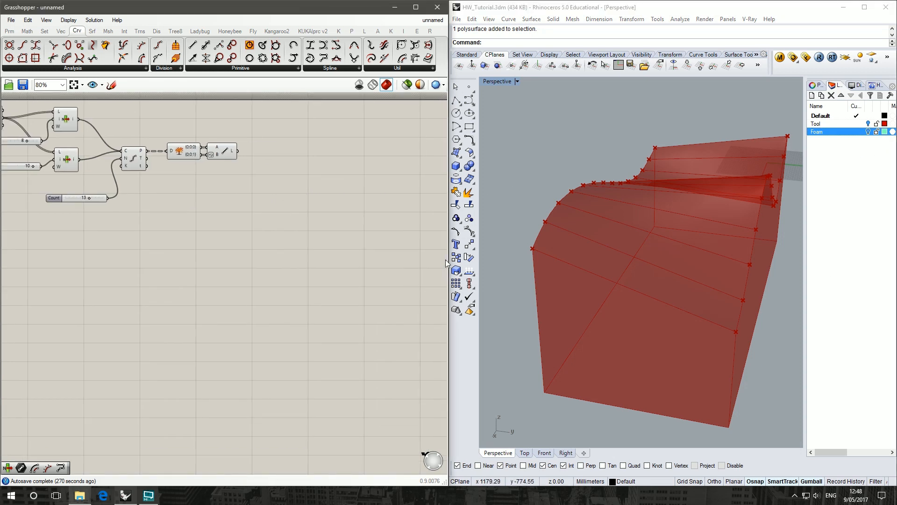
mouse_move(723, 112)
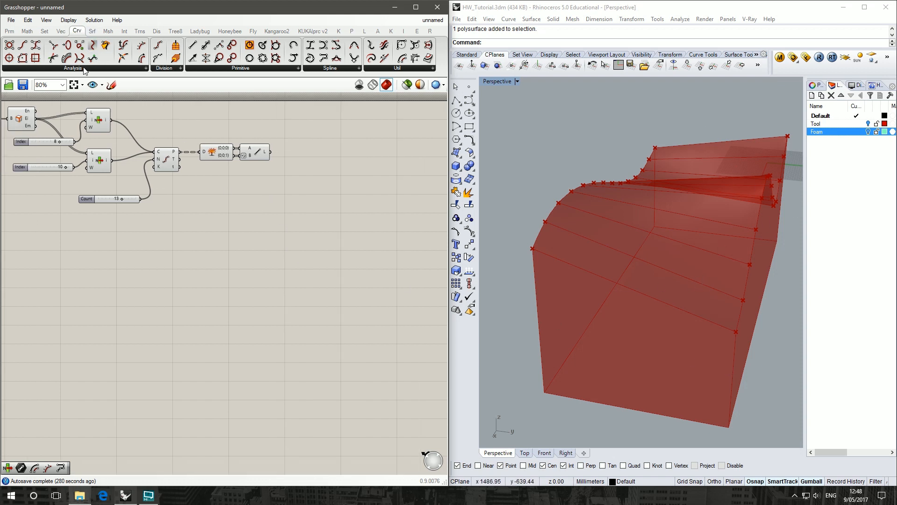
Add Evaluate Length on the cross lines, fed by a Length slider of 0.5.
click(72, 67)
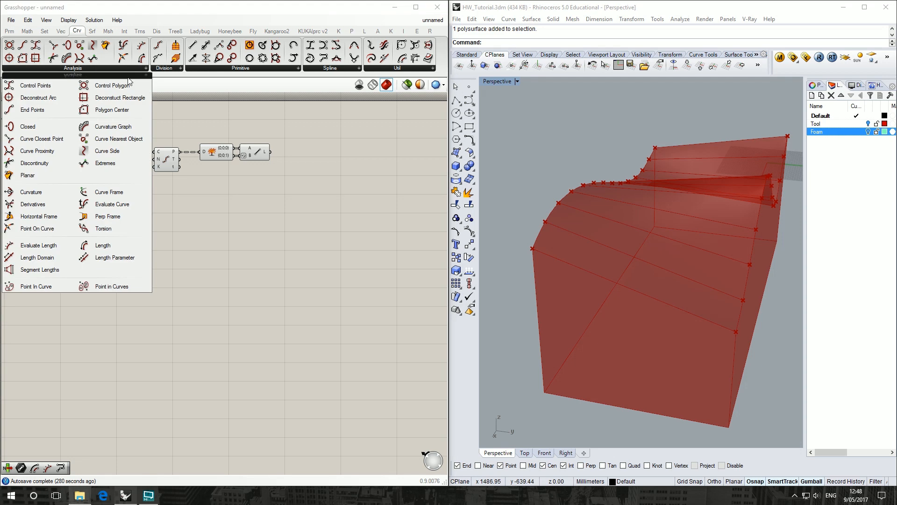
mouse_move(112, 85)
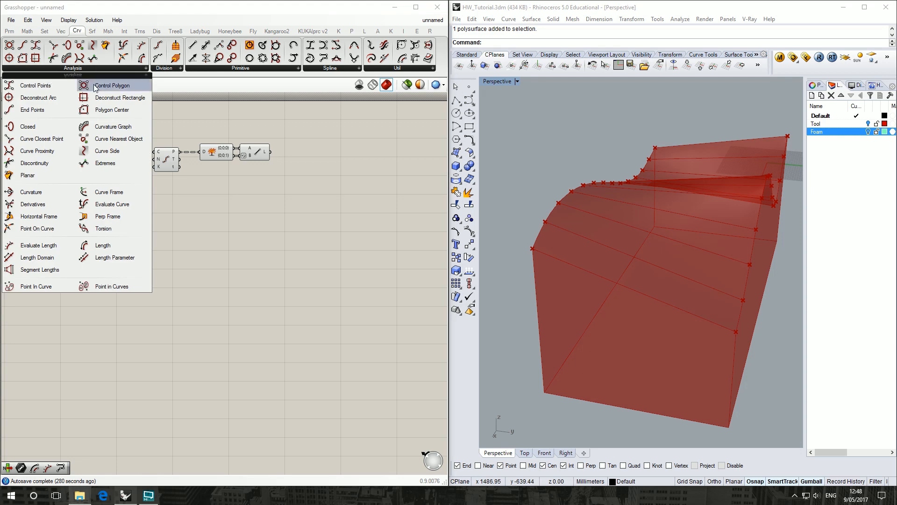
mouse_move(118, 139)
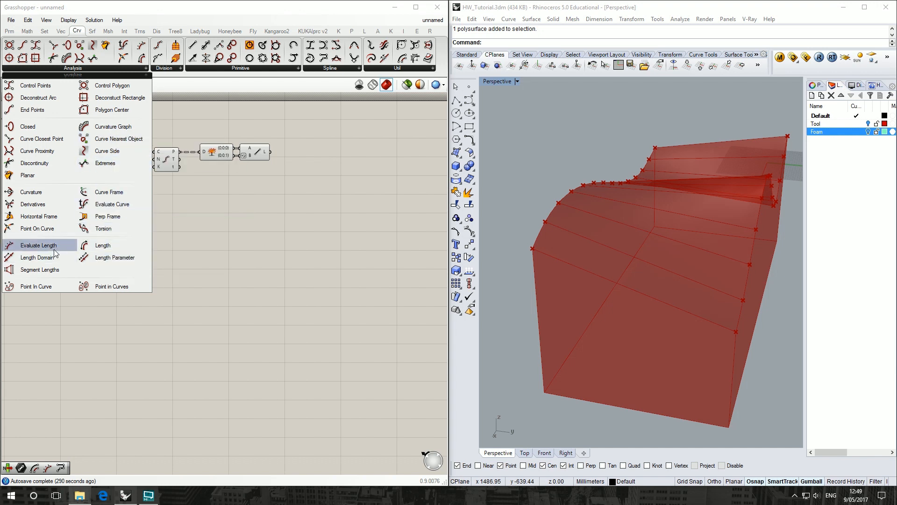
click(39, 244)
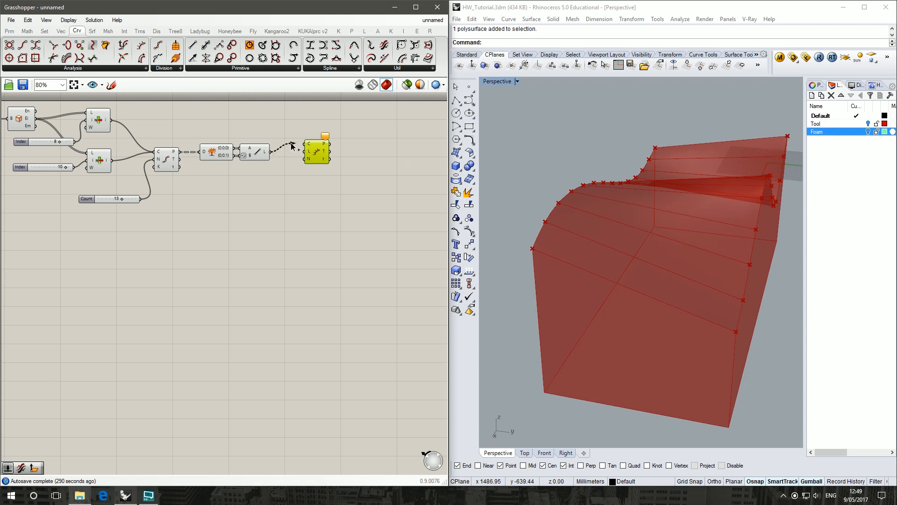
drag(316, 151, 308, 158)
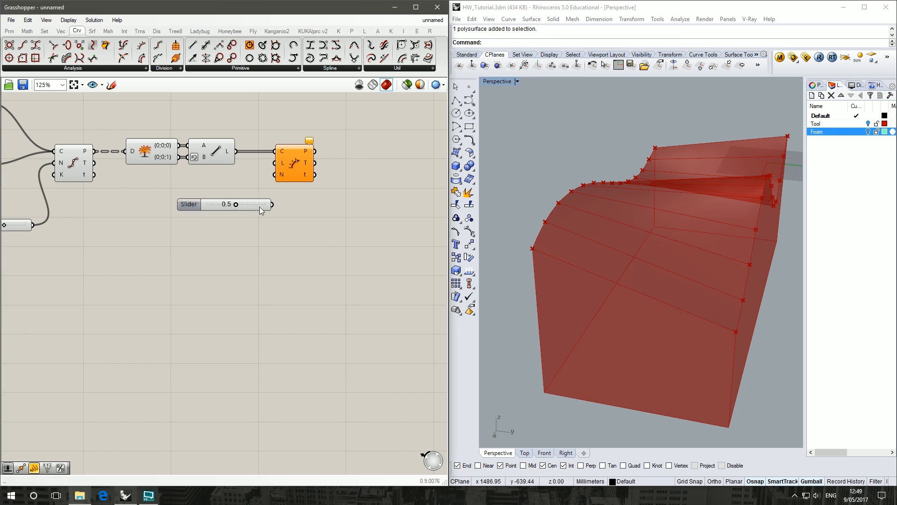
drag(269, 204, 280, 151)
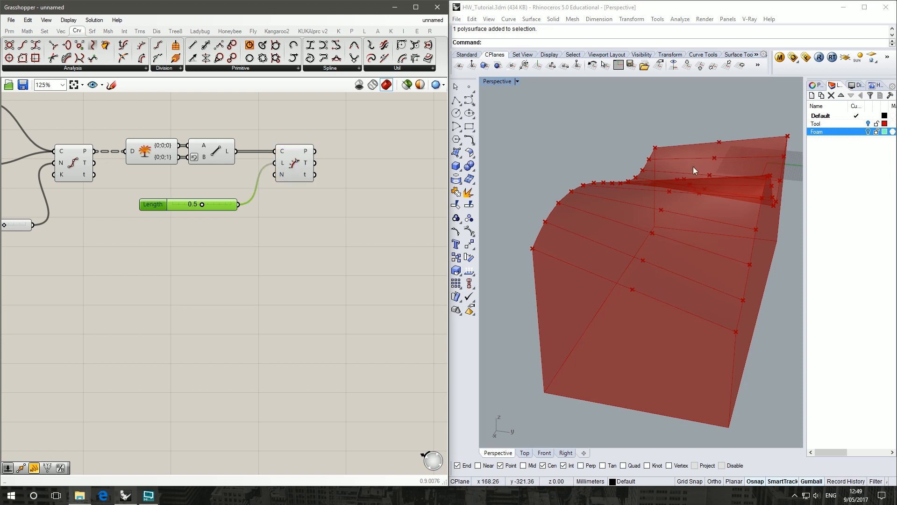
mouse_move(723, 132)
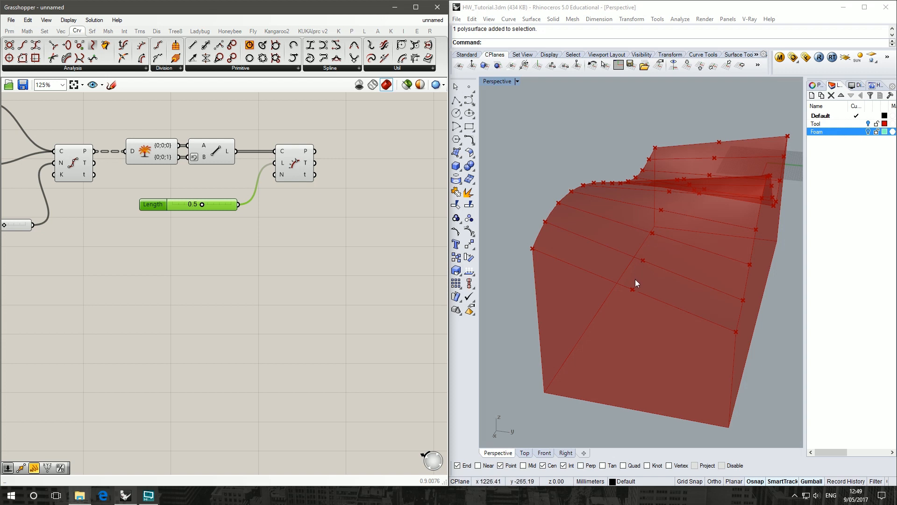
mouse_move(588, 264)
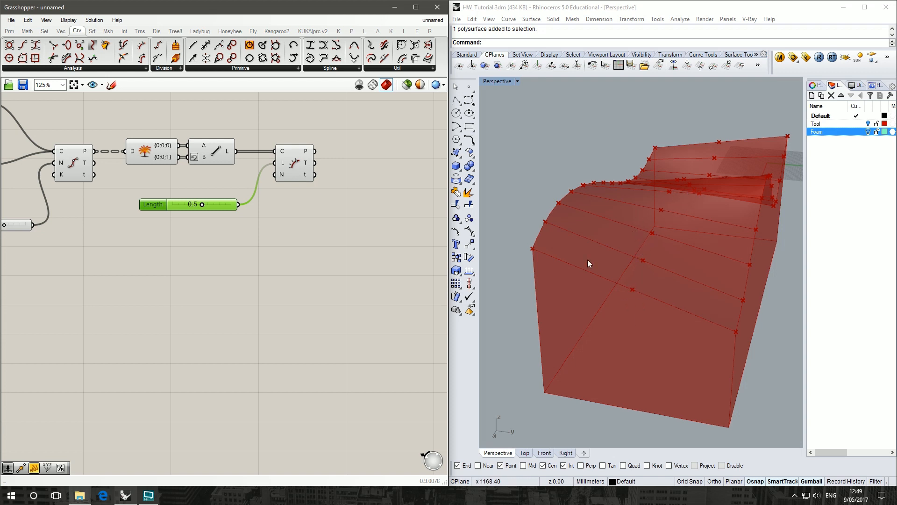
mouse_move(497, 246)
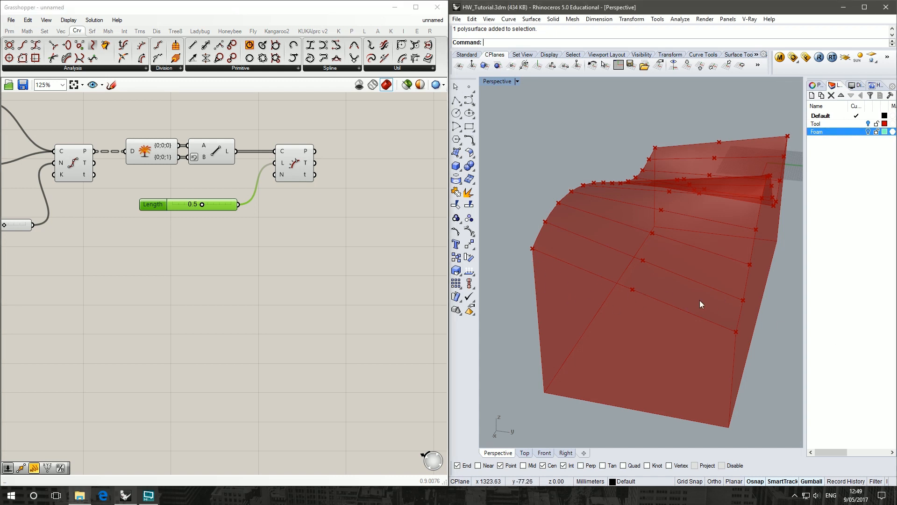
mouse_move(593, 261)
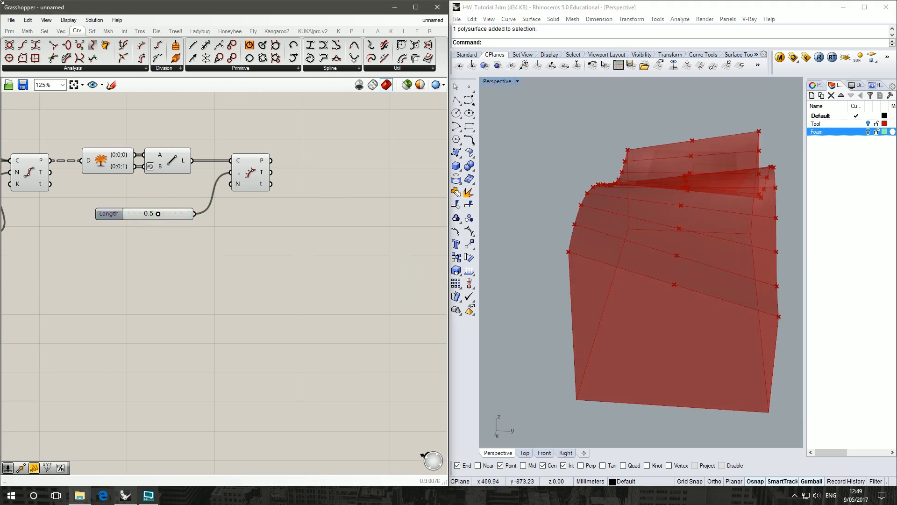
Add a Construct Plane component at the evaluated points and inspect the planes.
click(60, 31)
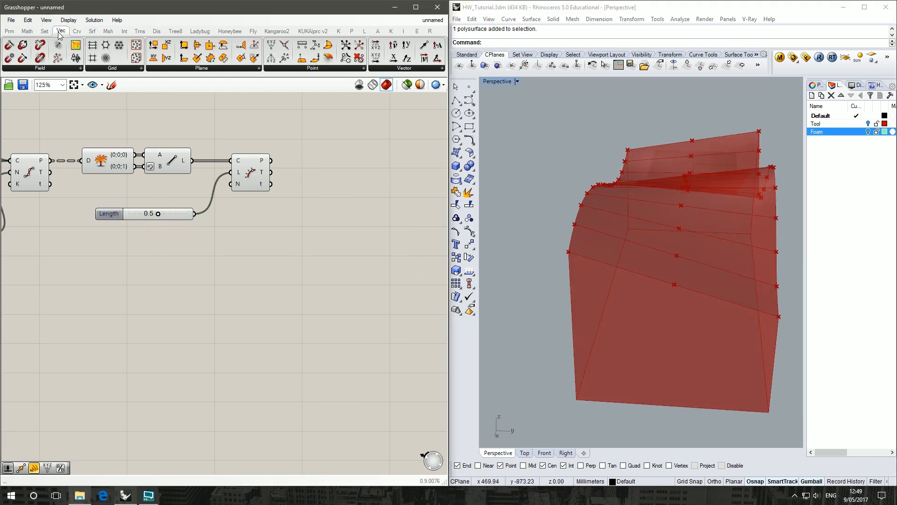
click(201, 67)
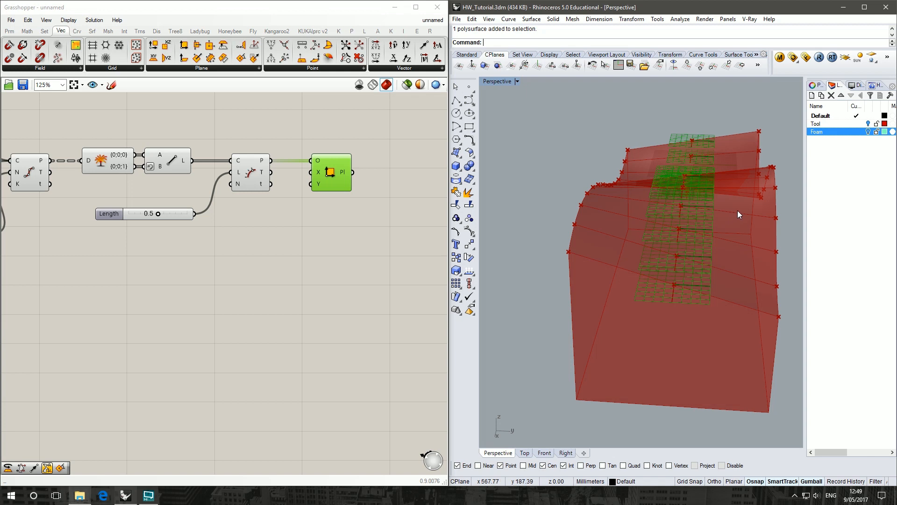
mouse_move(447, 212)
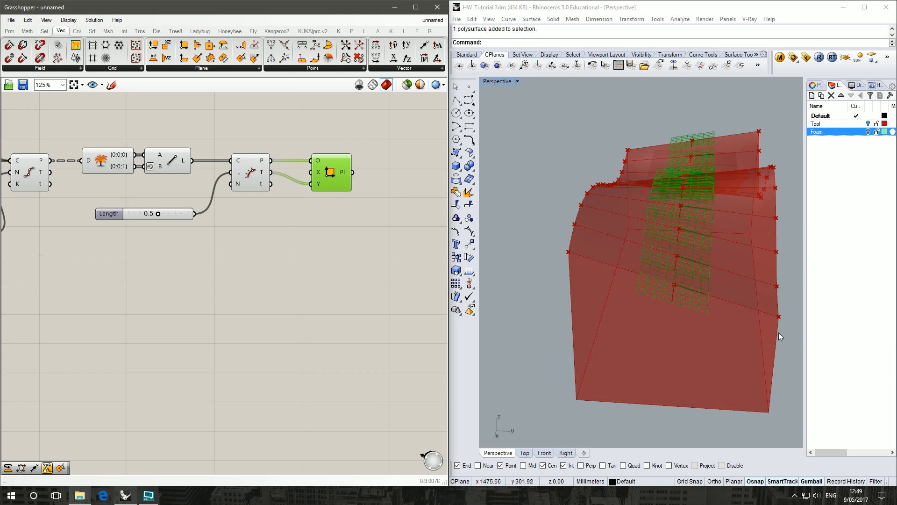
drag(780, 336, 649, 197)
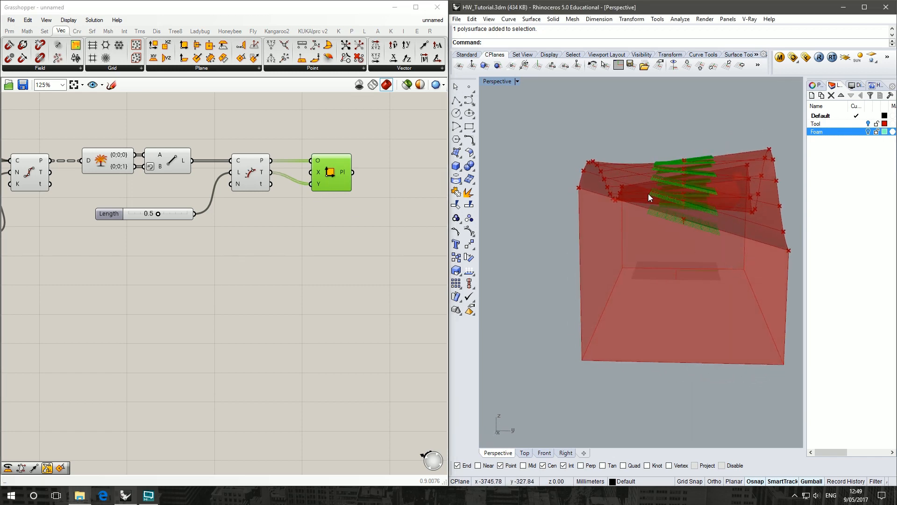
drag(649, 197, 665, 203)
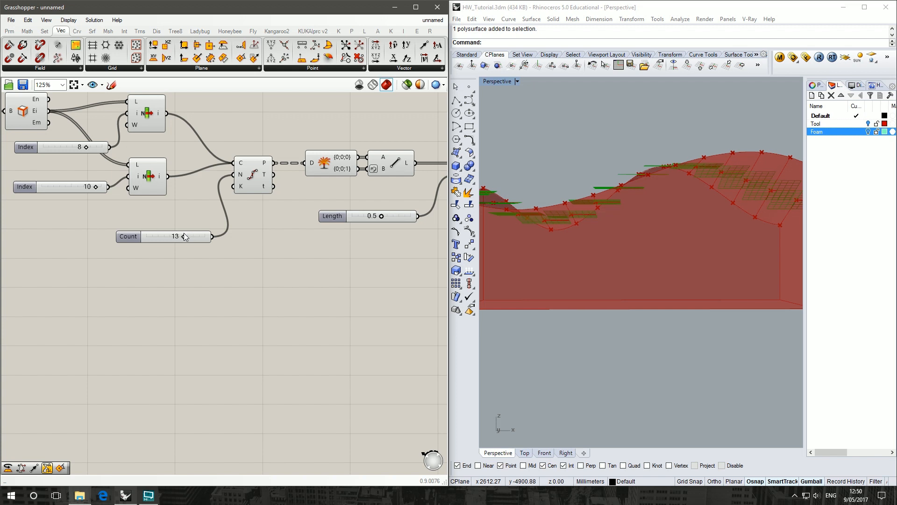
Try point counts of 20, 5, 16 and 8, settling on 20.
drag(175, 236, 200, 236)
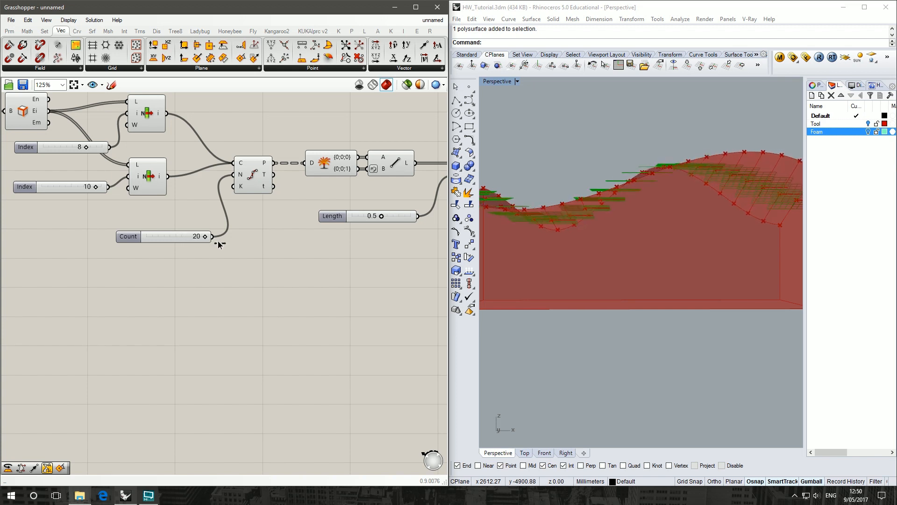
drag(203, 236, 155, 235)
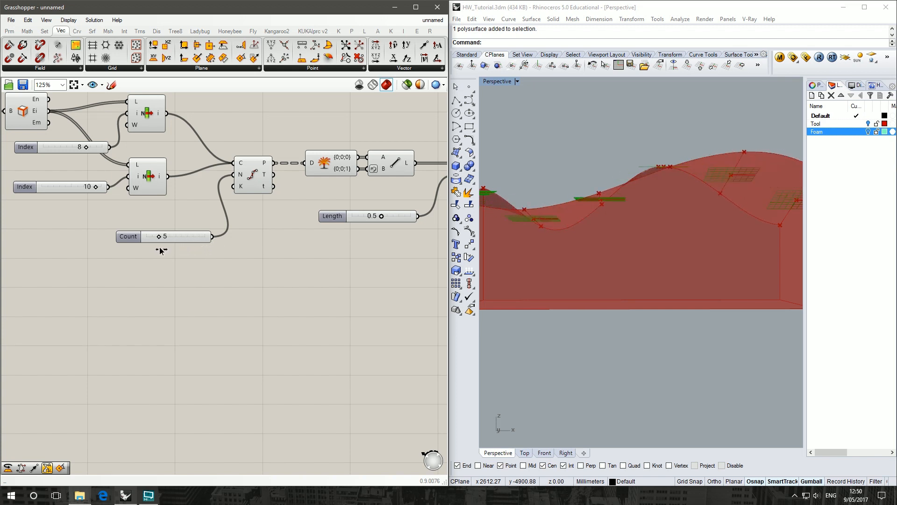
drag(153, 237, 193, 237)
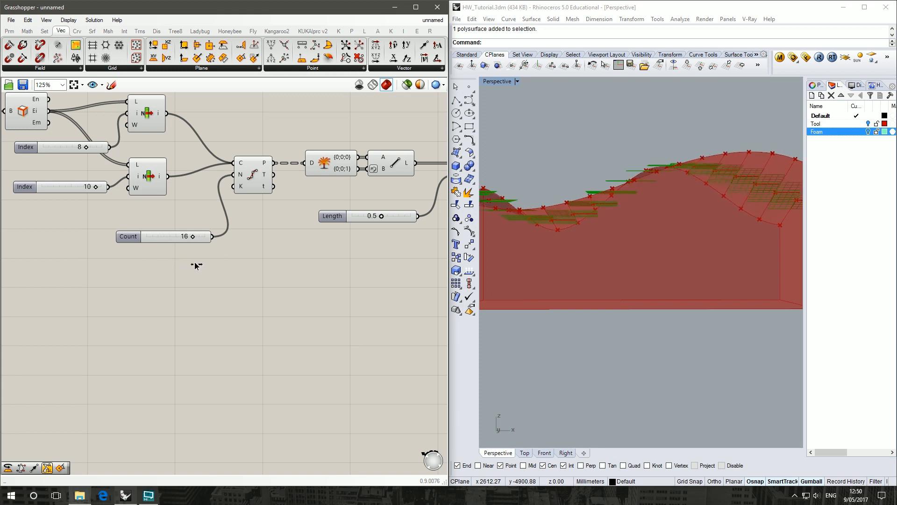
drag(171, 235, 168, 236)
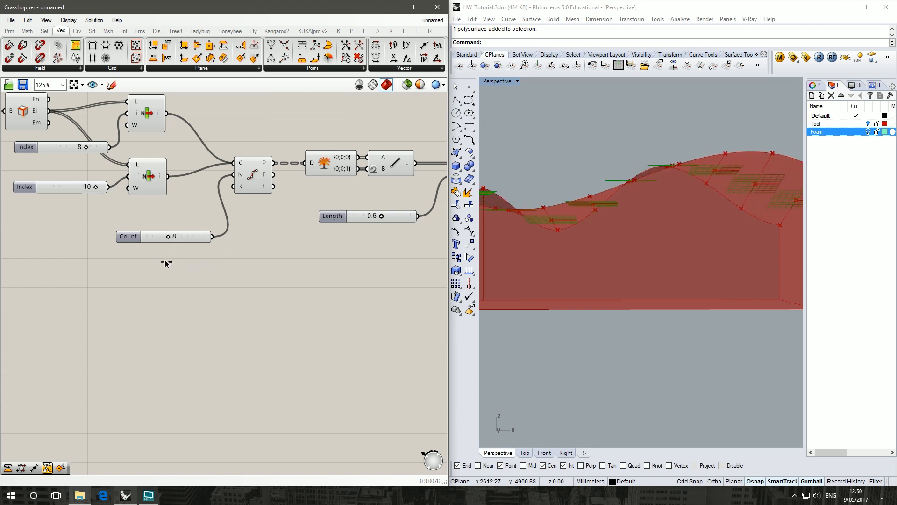
drag(151, 236, 203, 235)
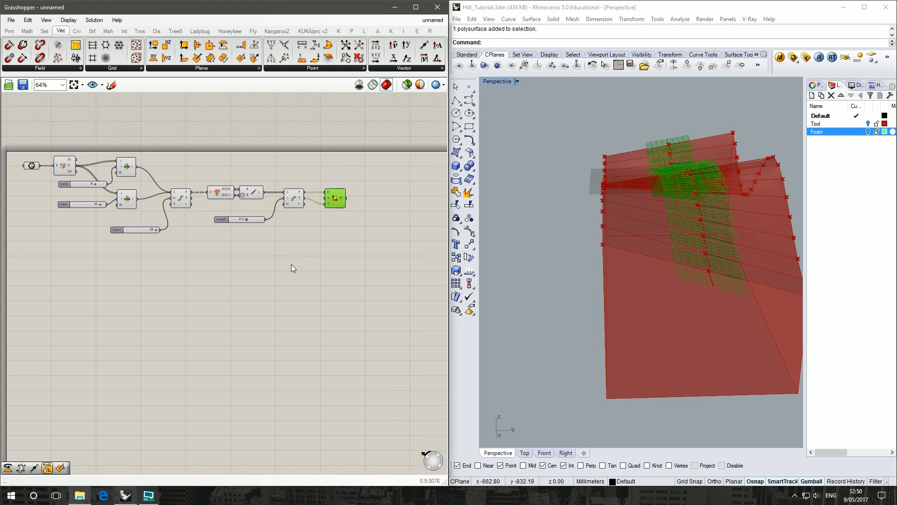
Add KUKA|prc Settings and a KR90-KR270 R2500 robot wired into its ROBOT input.
click(313, 30)
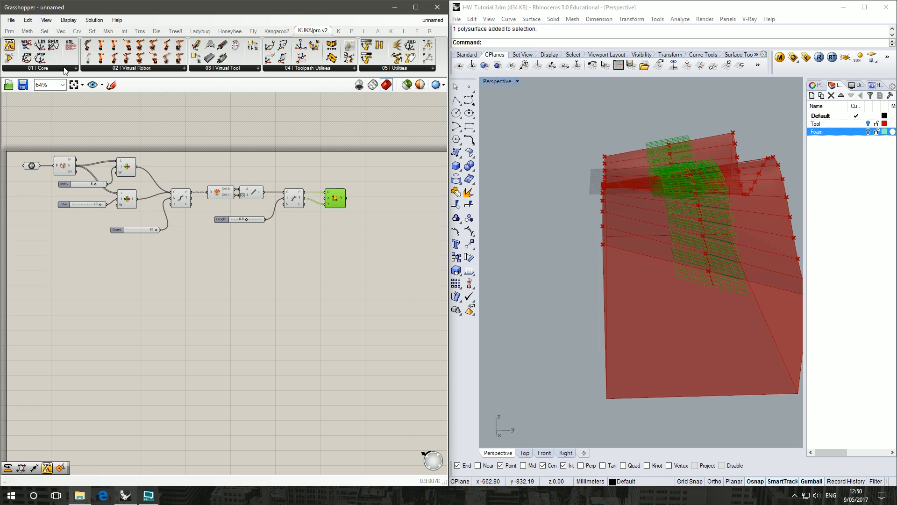
click(43, 68)
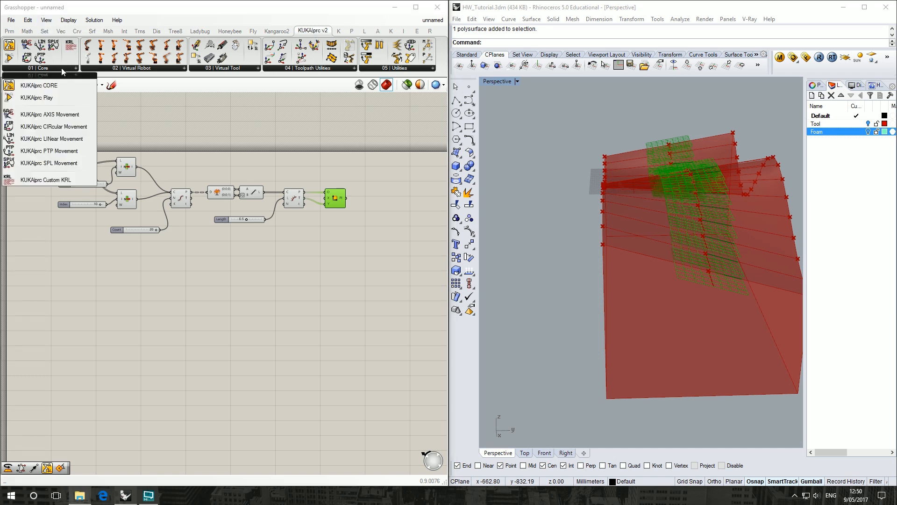
mouse_move(38, 85)
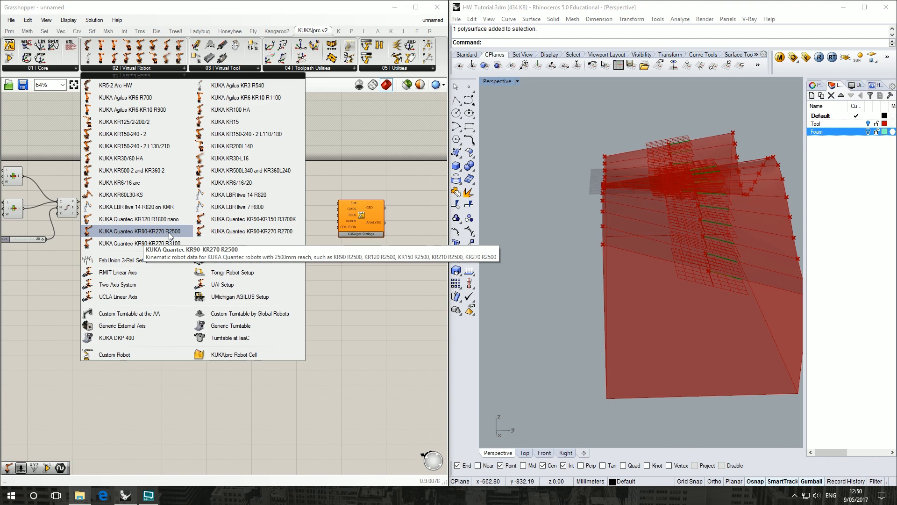
click(137, 230)
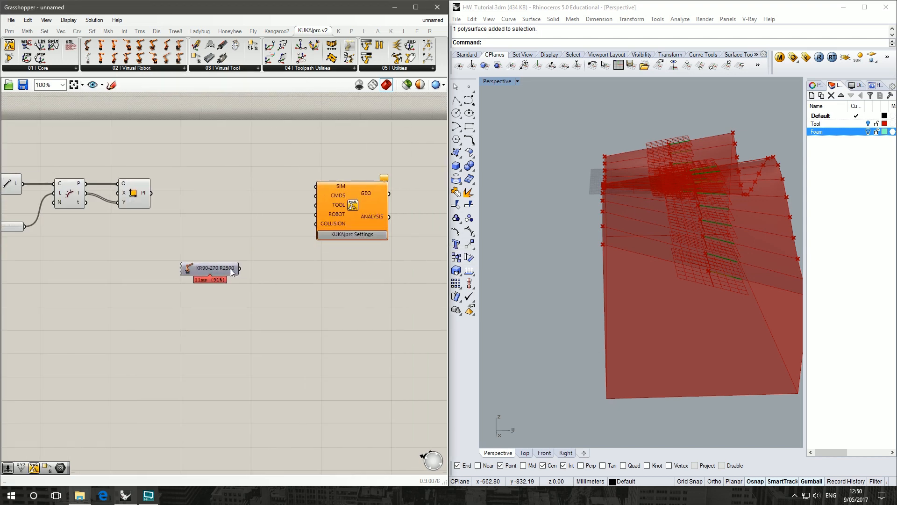
drag(237, 267, 316, 214)
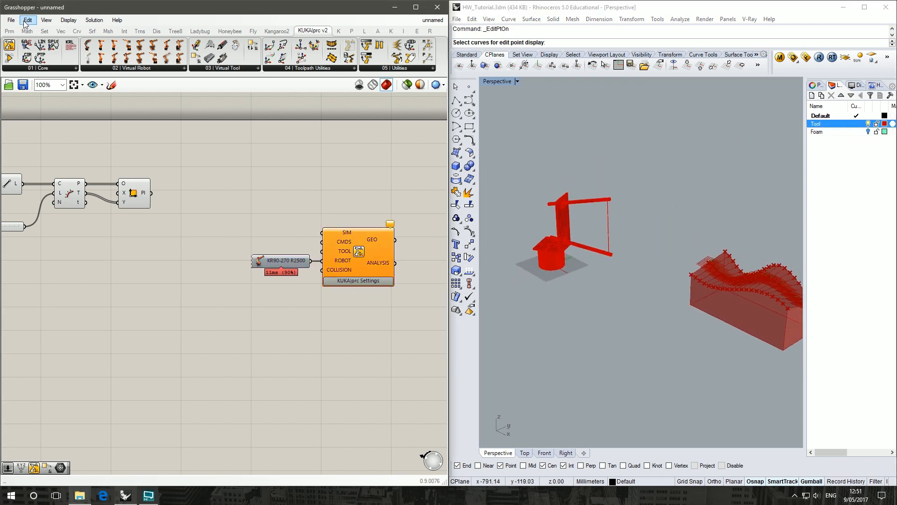
Place a Mesh parameter beside the Settings component and reference the tool mesh from Rhino.
click(9, 30)
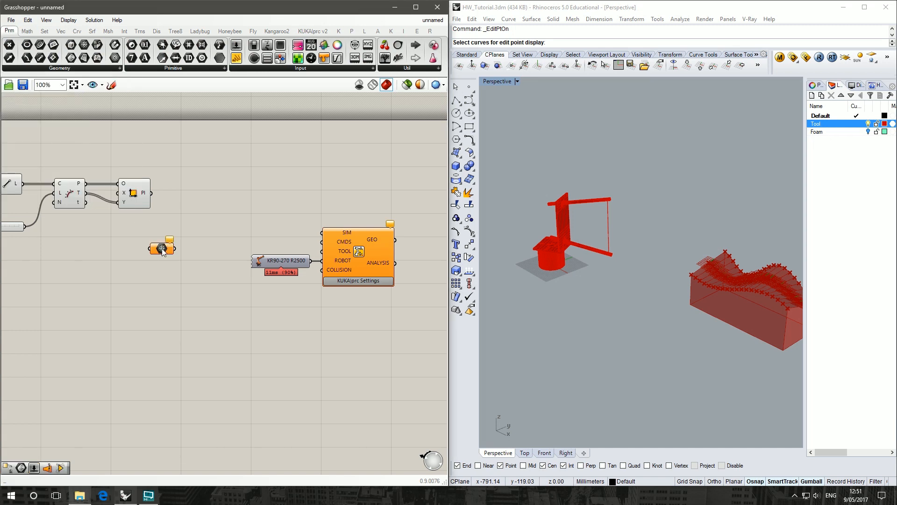
drag(162, 247, 213, 224)
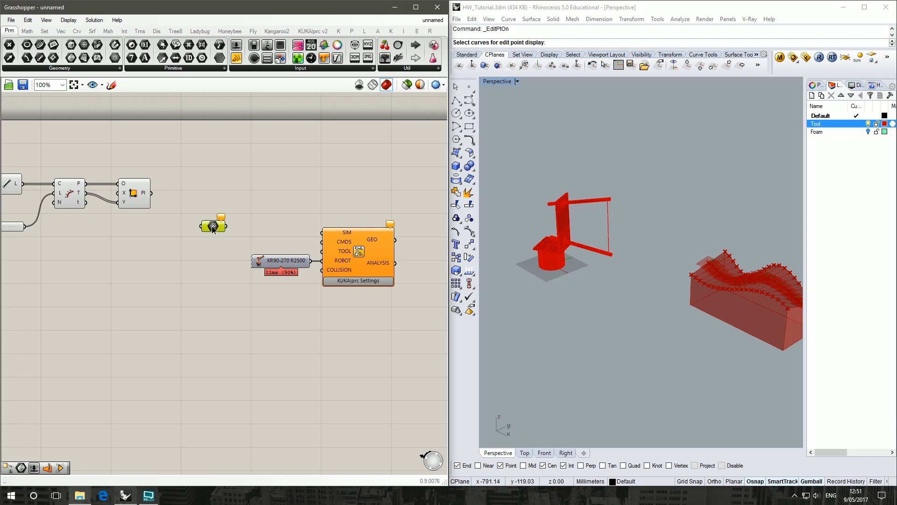
right_click(212, 225)
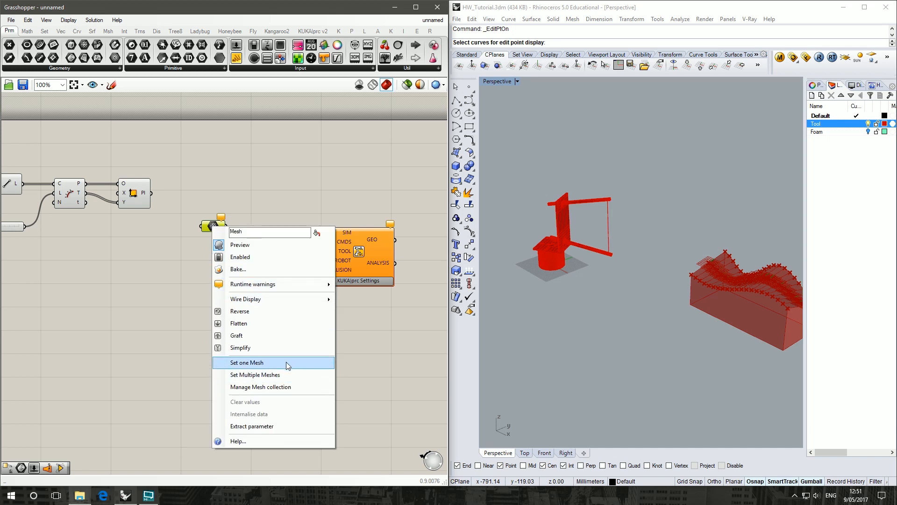
click(247, 362)
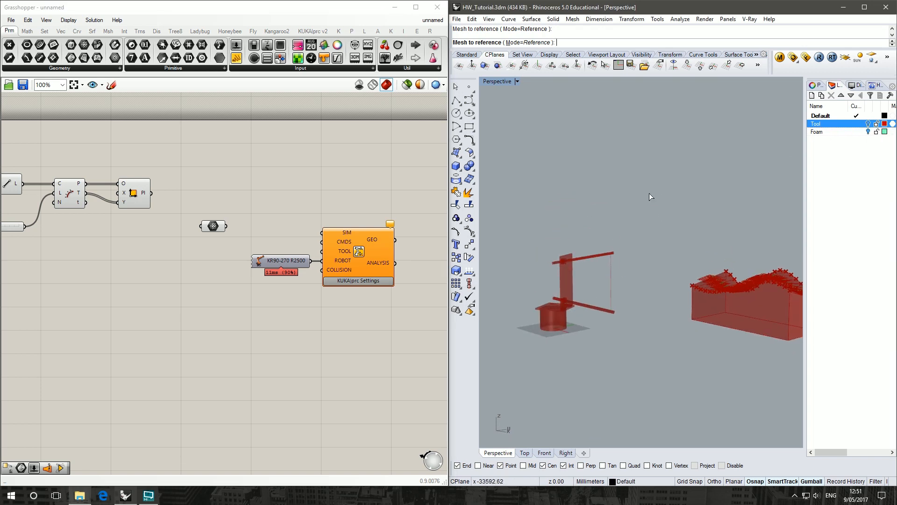
click(213, 226)
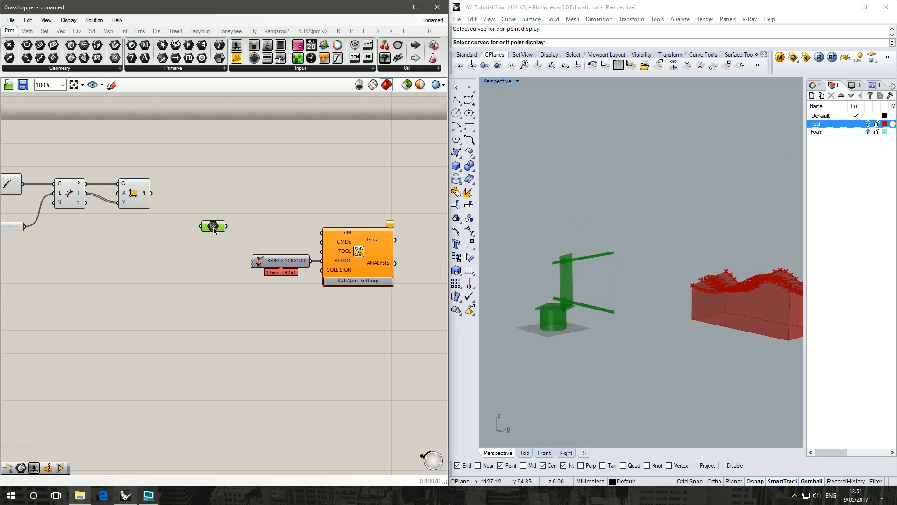
right_click(213, 227)
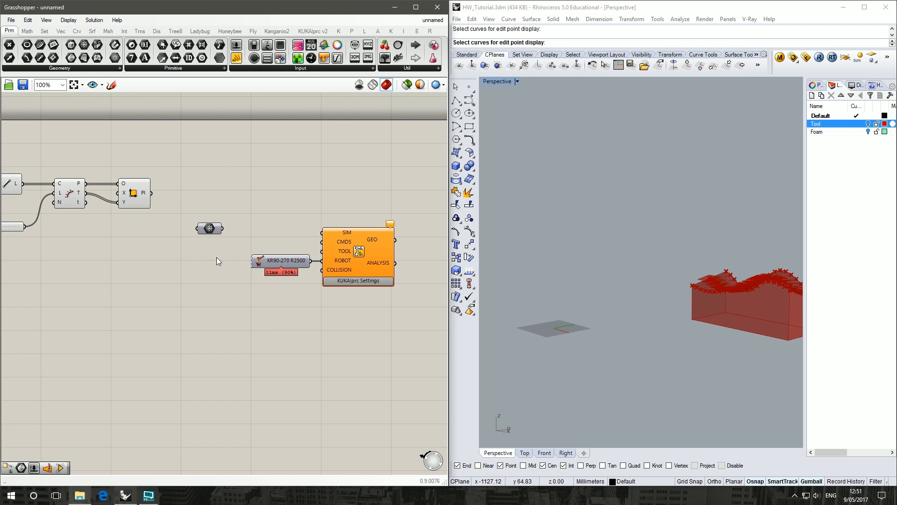
click(209, 227)
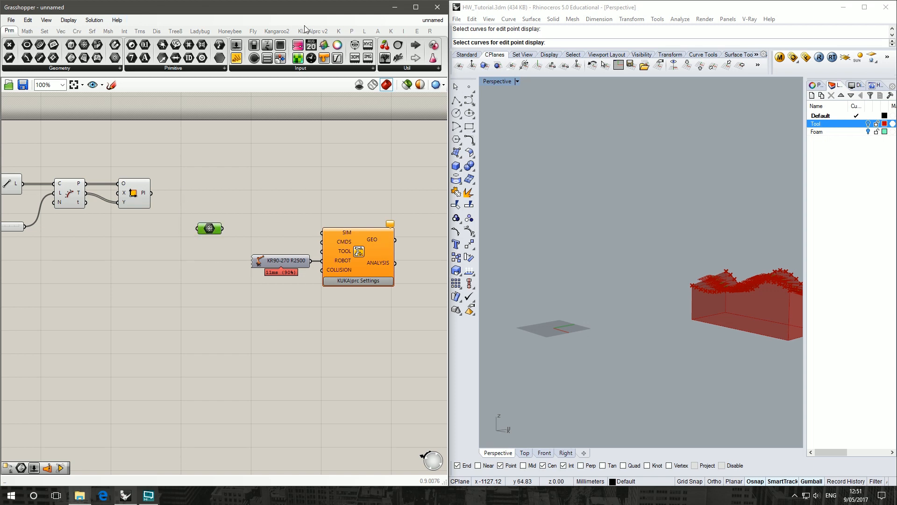
click(313, 30)
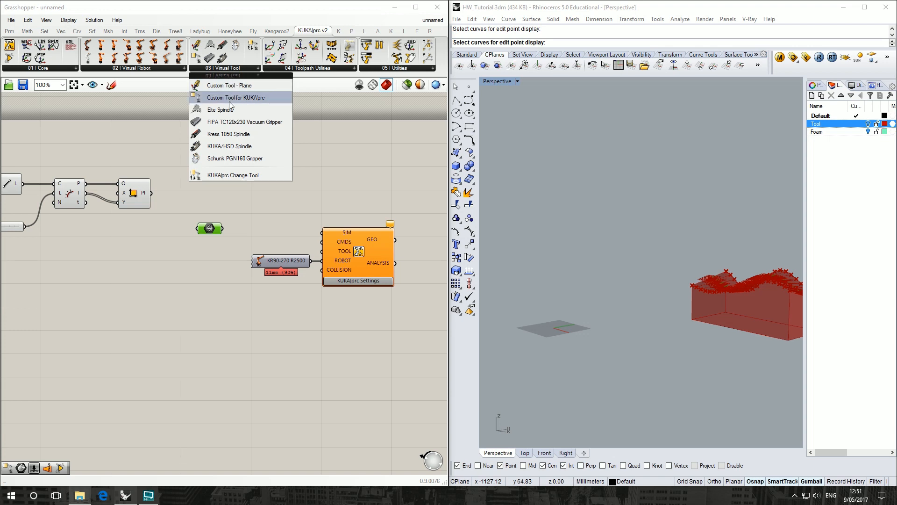
mouse_move(235, 97)
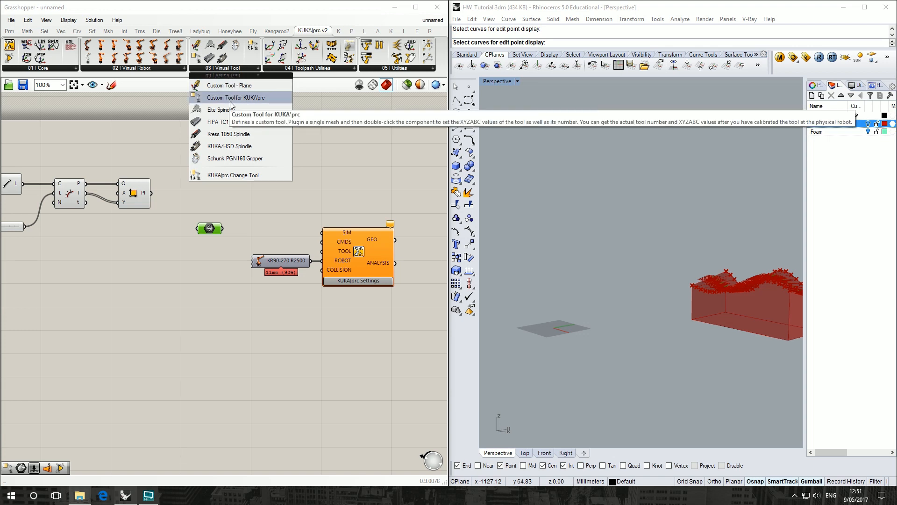
Add a Custom Tool fed by the tool mesh and plugged into the Settings TOOL input.
click(235, 97)
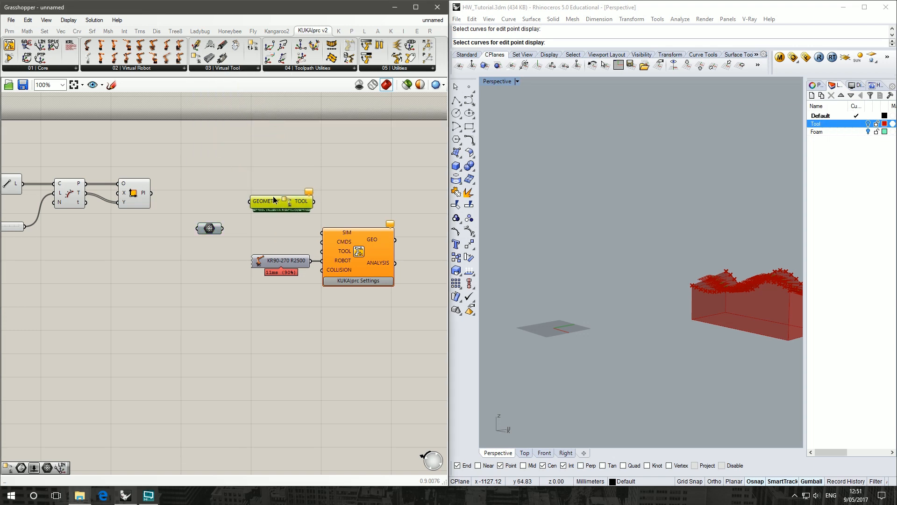
drag(281, 201, 266, 226)
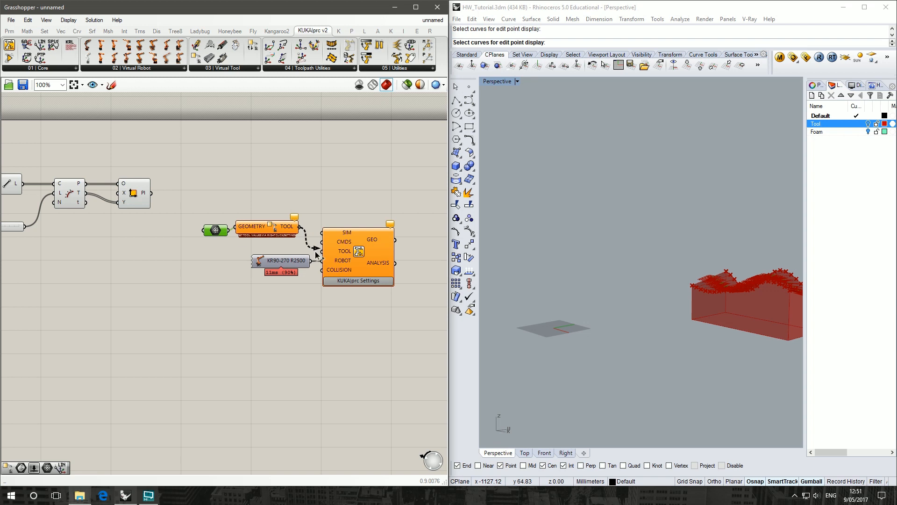
click(252, 227)
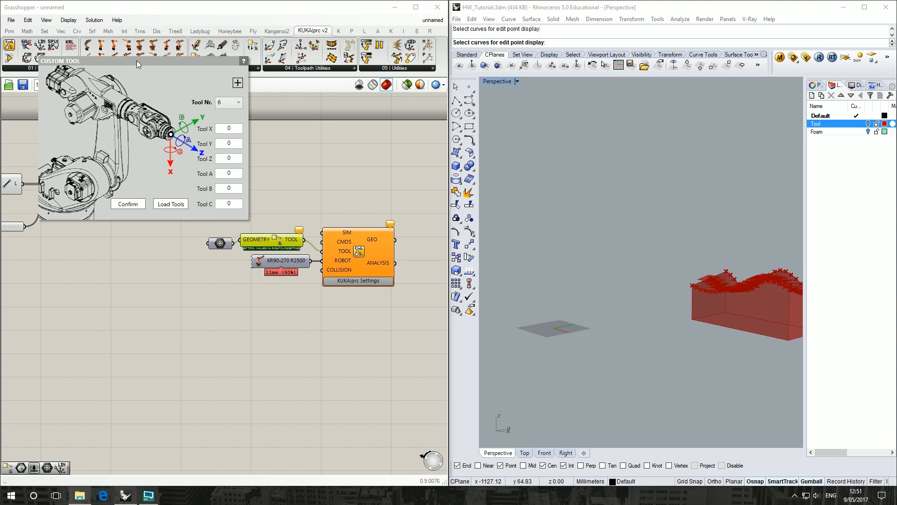
Set custom tool 10 to X 430.376, Y 237.209, Z 386.455, A 29.371, B -7.198, C 93.355.
click(368, 123)
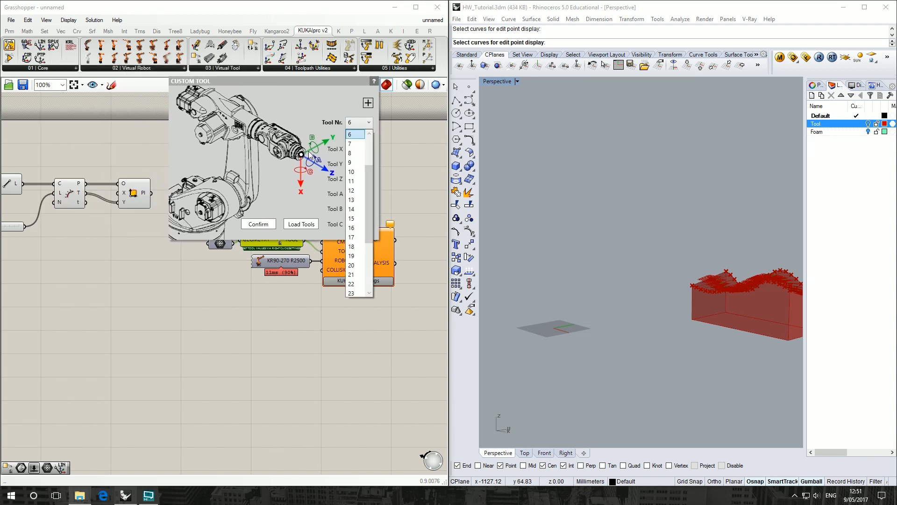
click(352, 172)
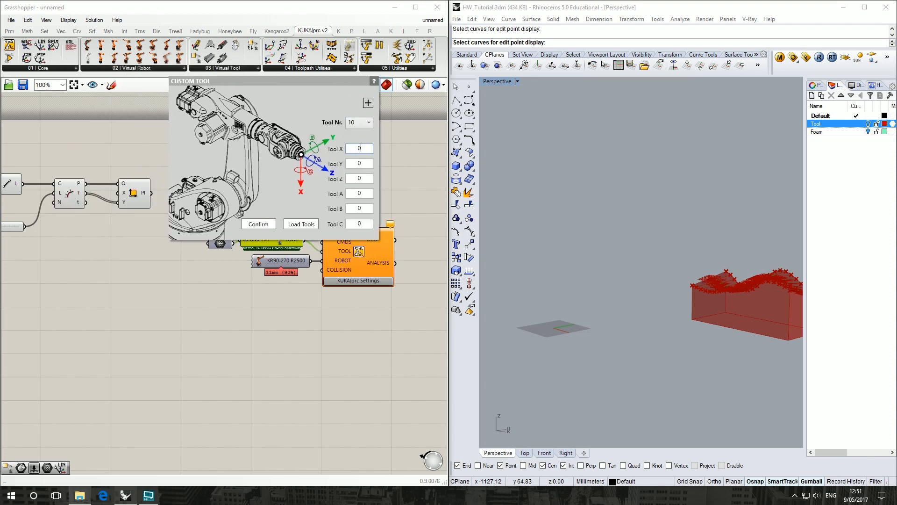
click(358, 148)
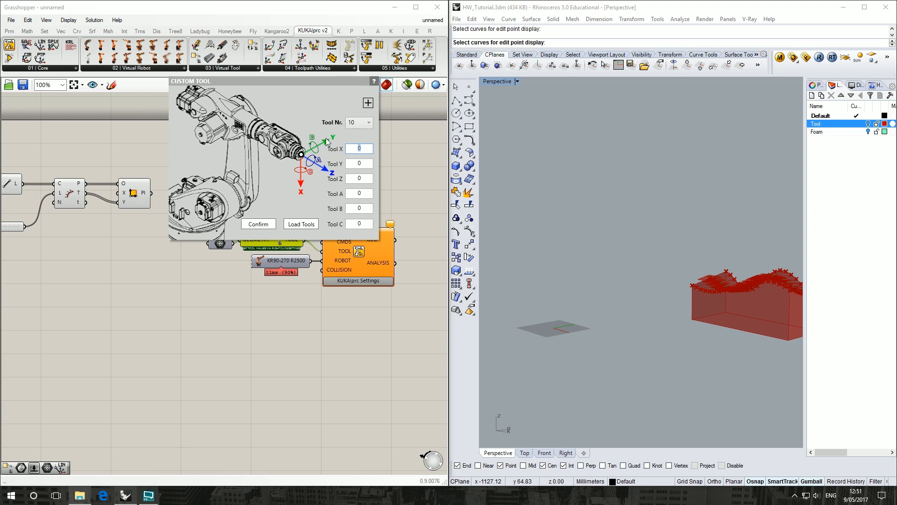
mouse_move(365, 119)
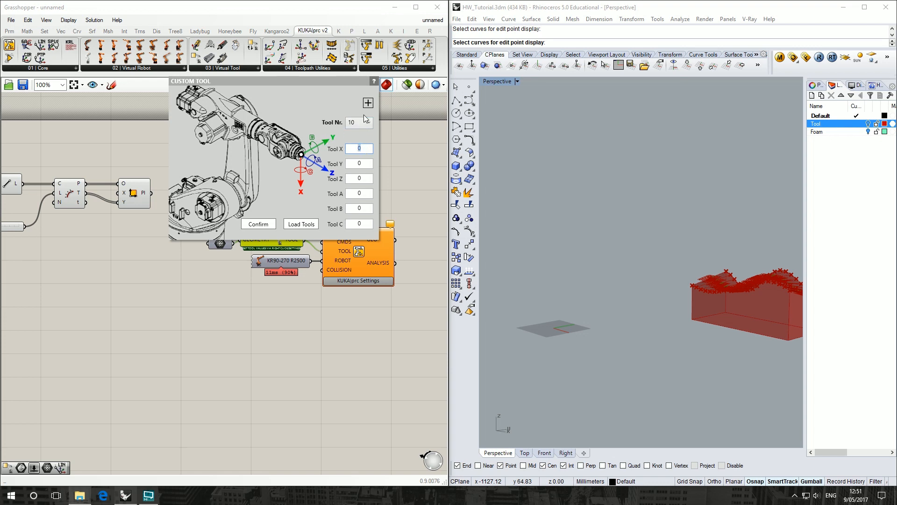
text(430.376)
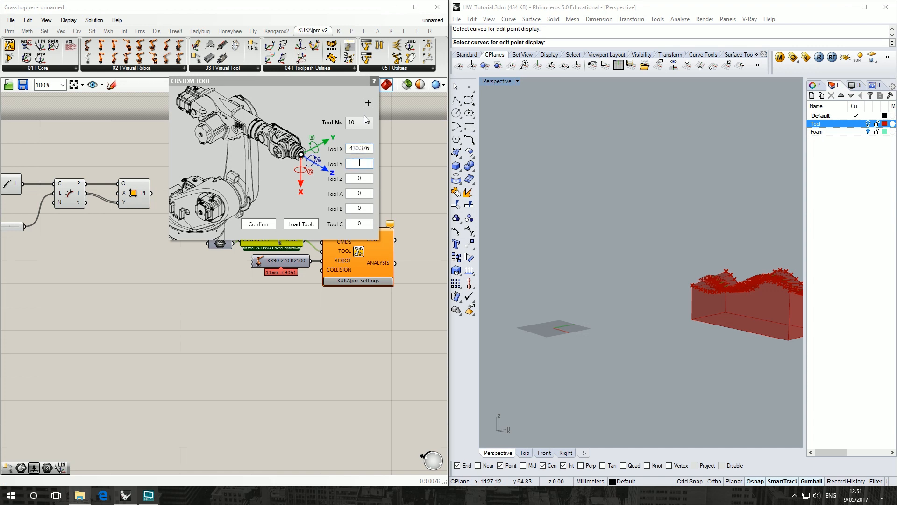
text(237.209)
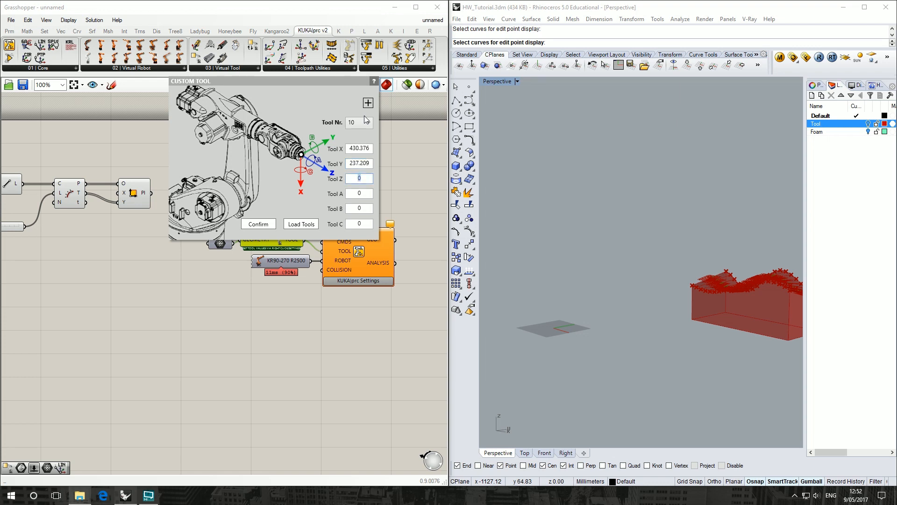
text(386.455)
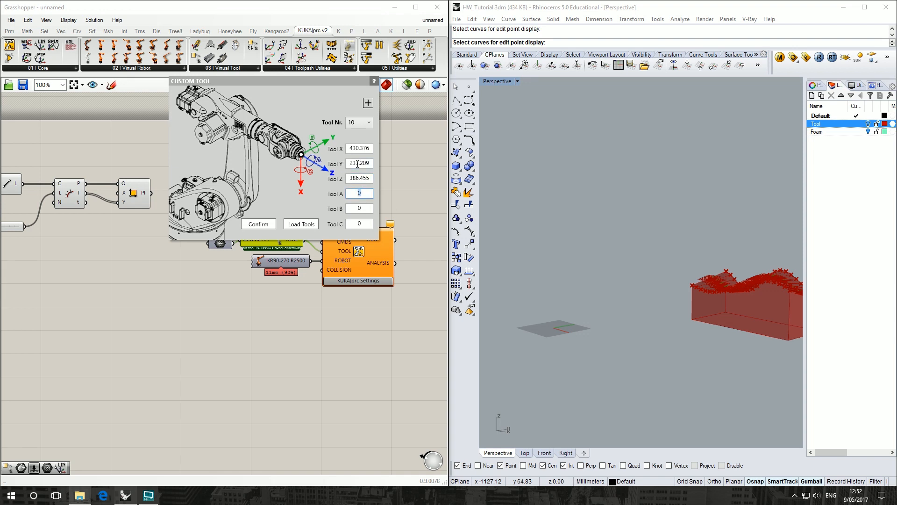
text(29.371)
click(358, 207)
text(-7.198)
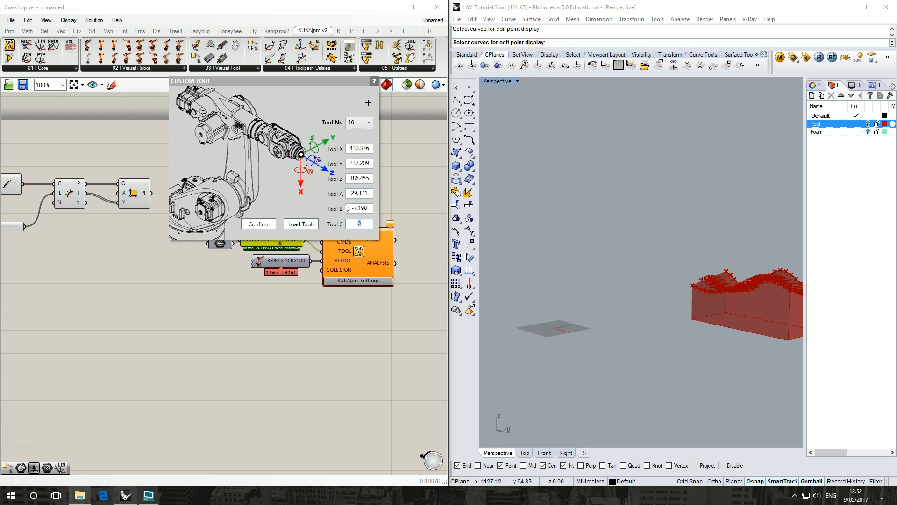
text(93.355)
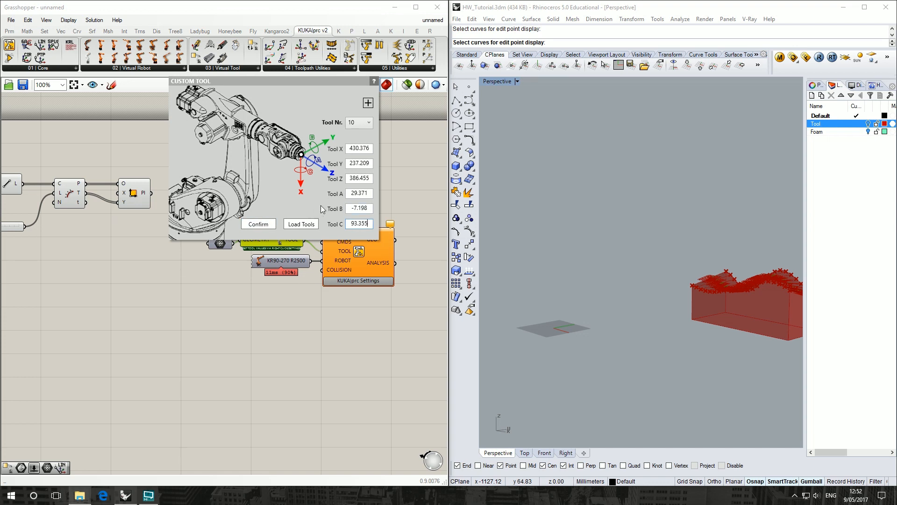
click(258, 223)
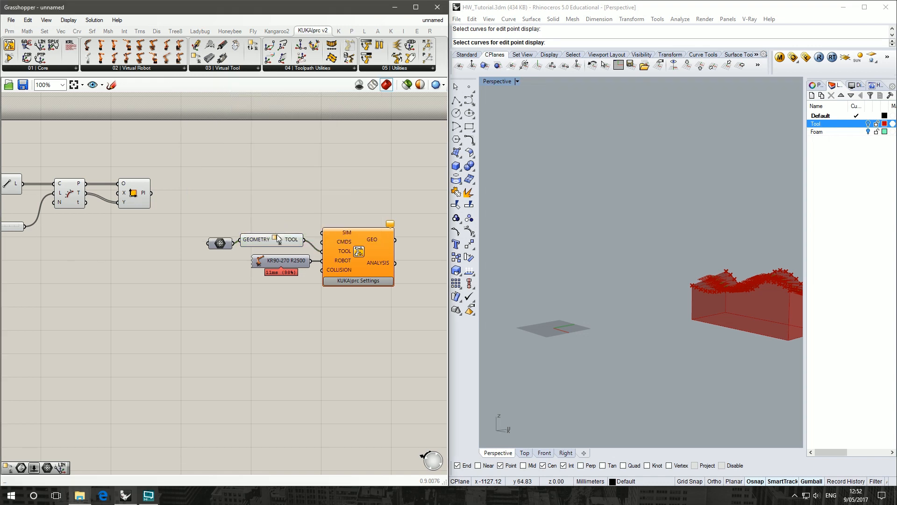
Add a LIN movement taking the offset plane and feeding the Settings CMDS input.
click(266, 239)
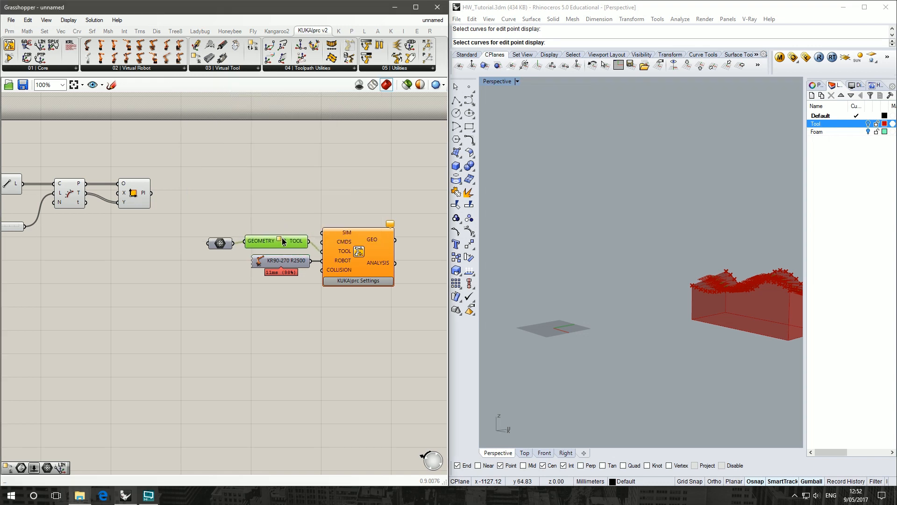
drag(203, 229, 318, 275)
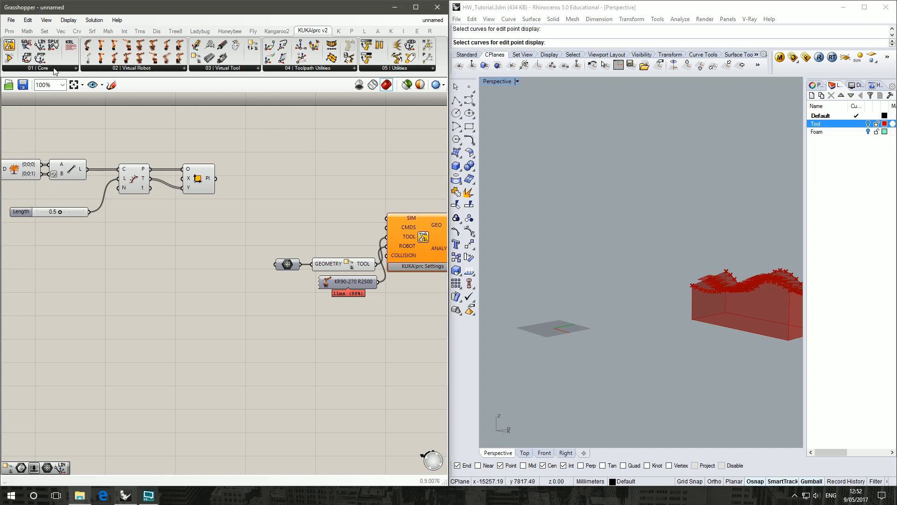
click(38, 68)
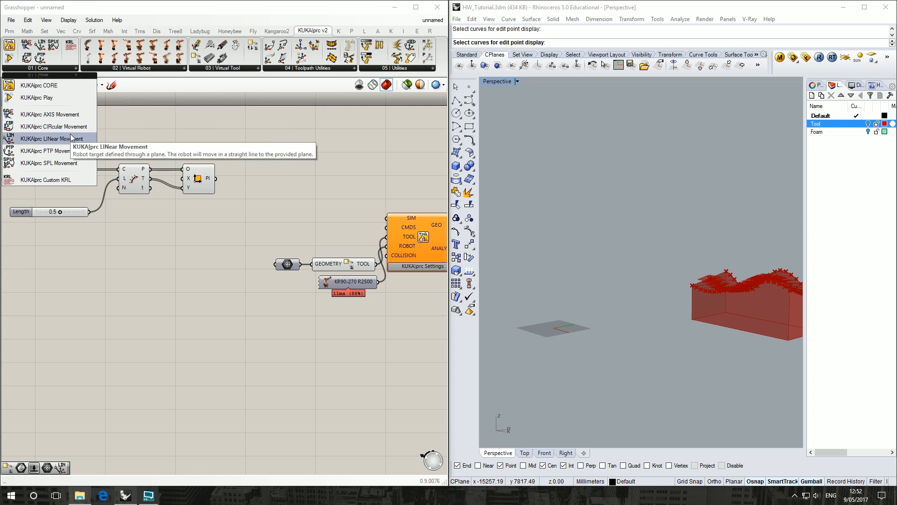
click(51, 138)
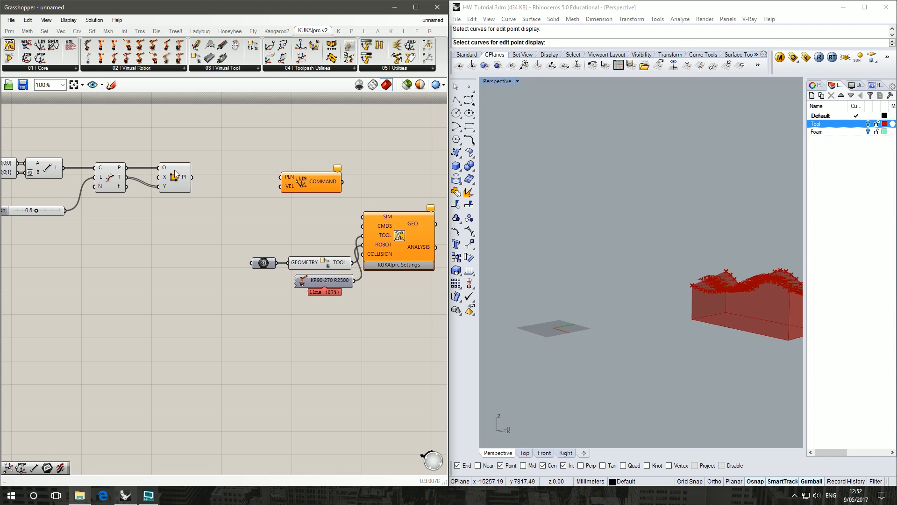
click(311, 181)
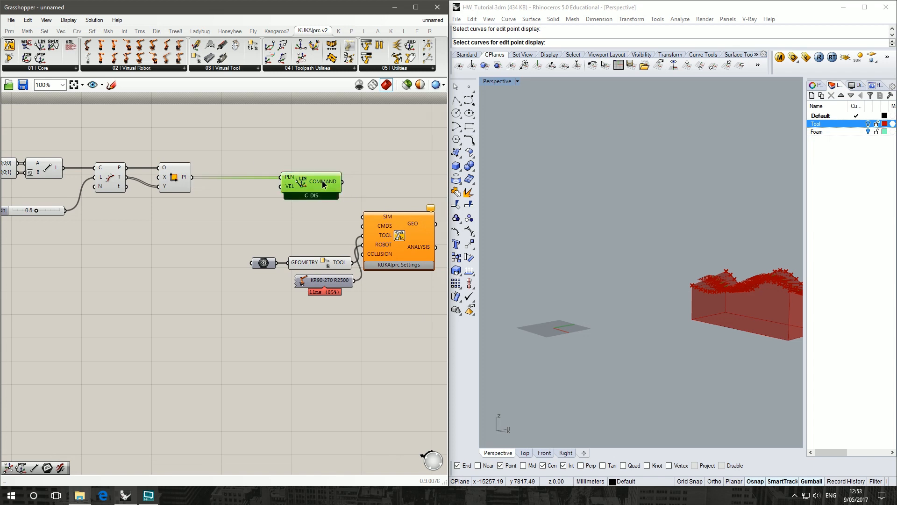
drag(311, 184, 246, 203)
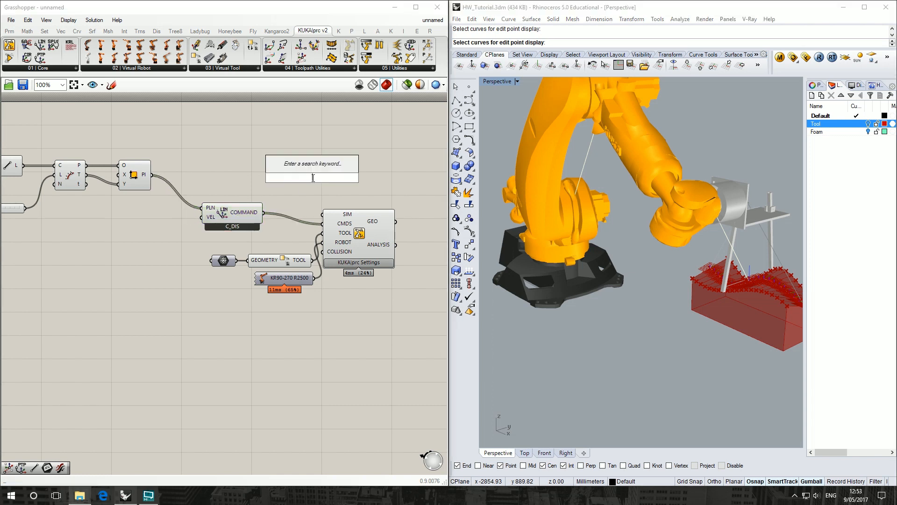
mouse_move(510, 349)
text(0<)
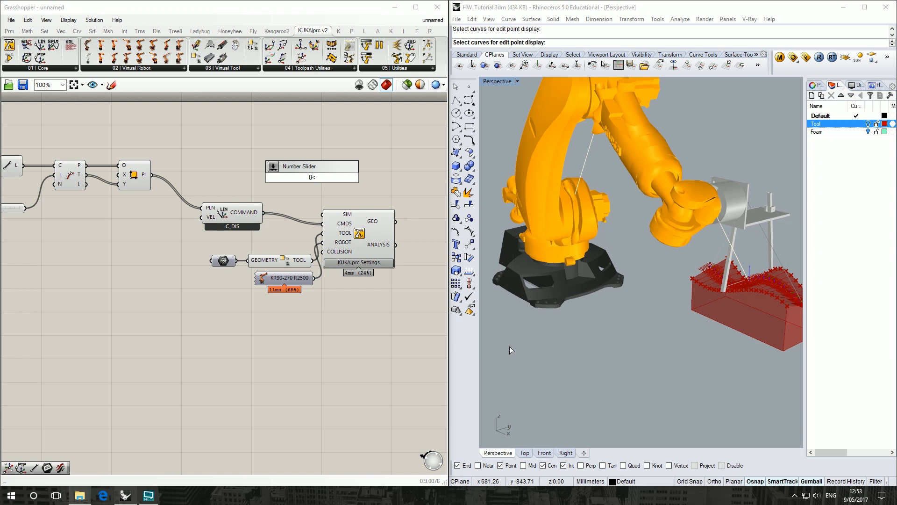
Scrub the simulation slider along the foam-top path, then return it to 0.
text(1.000)
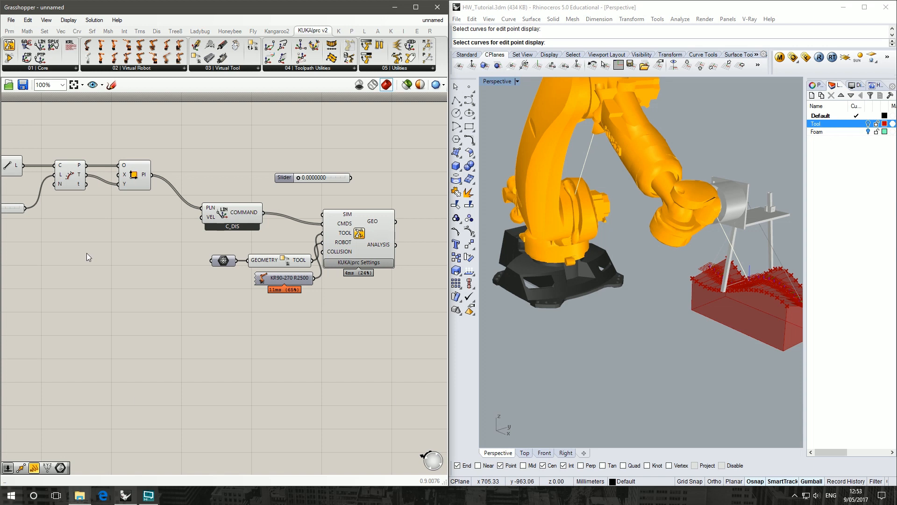
mouse_move(358, 180)
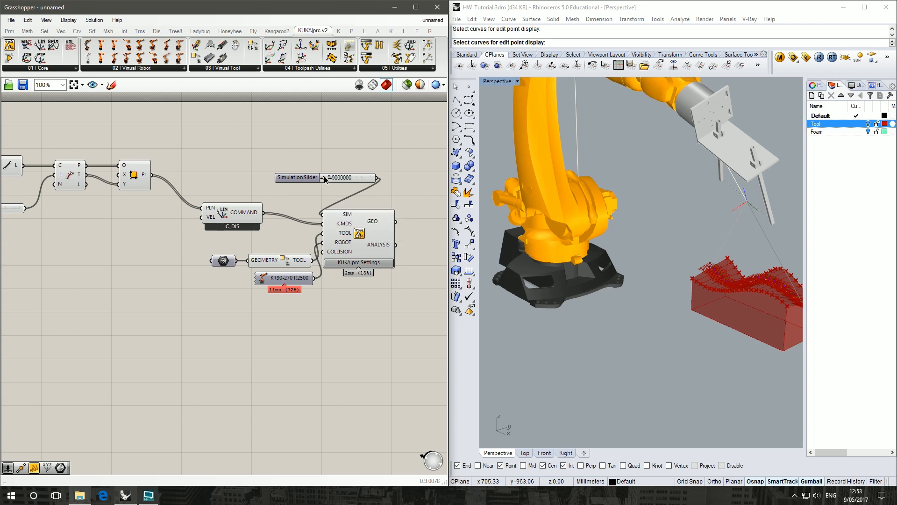
drag(324, 178, 357, 178)
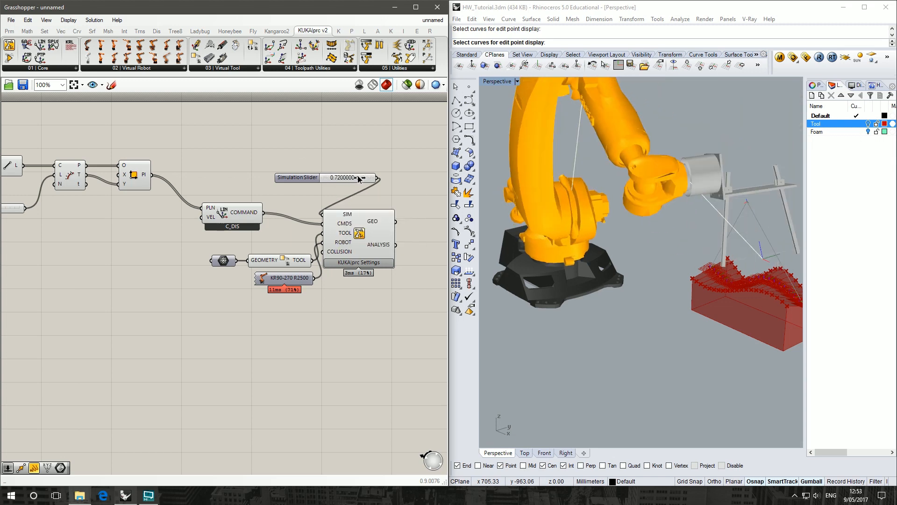
drag(360, 177, 338, 176)
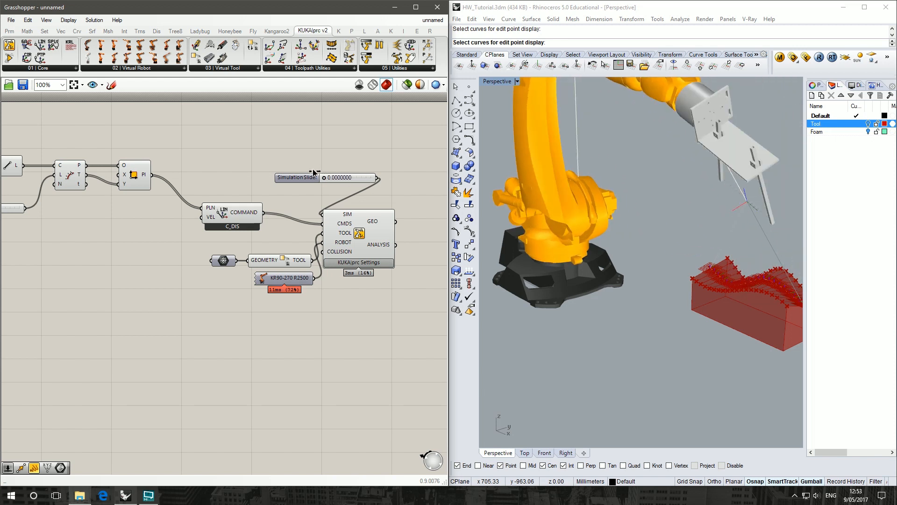
drag(324, 177, 340, 176)
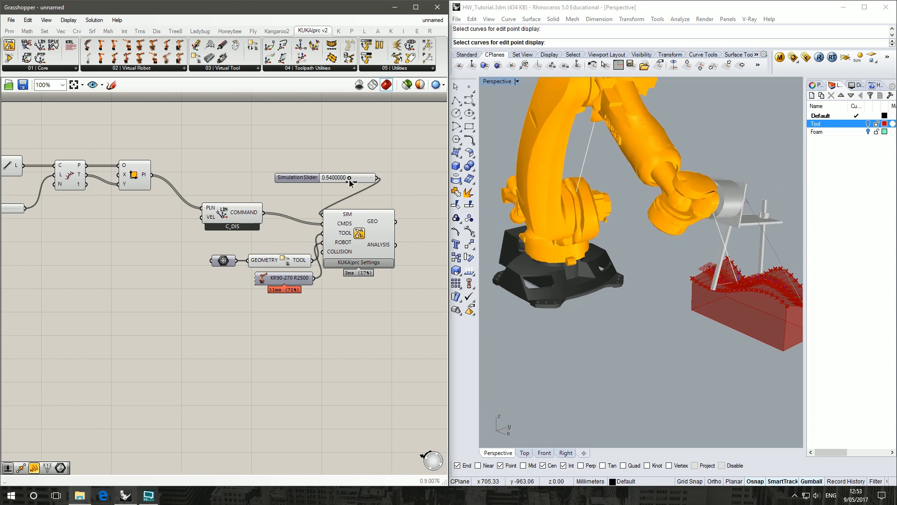
drag(349, 178, 360, 178)
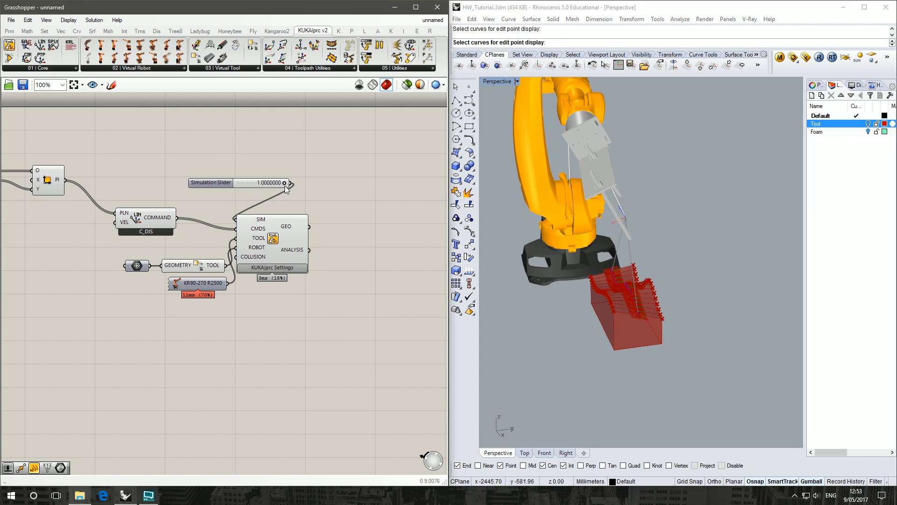
drag(284, 182, 237, 183)
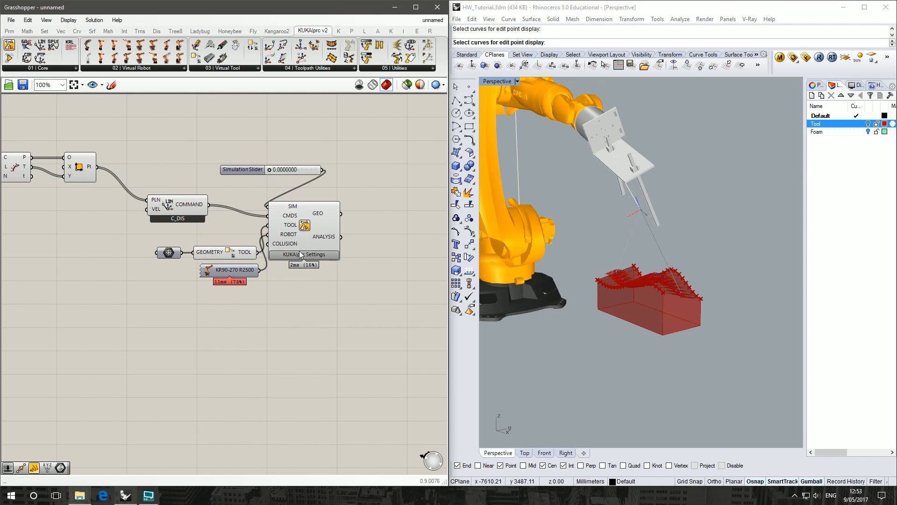
mouse_move(298, 254)
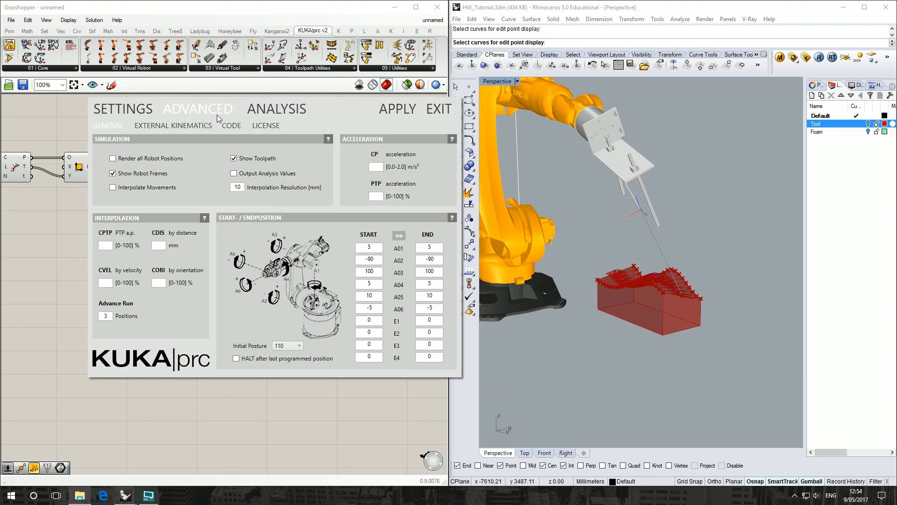
Enter start axes -45, -82, 113, -13, -90, 18 in Advanced settings and copy to End.
click(369, 247)
text(-45)
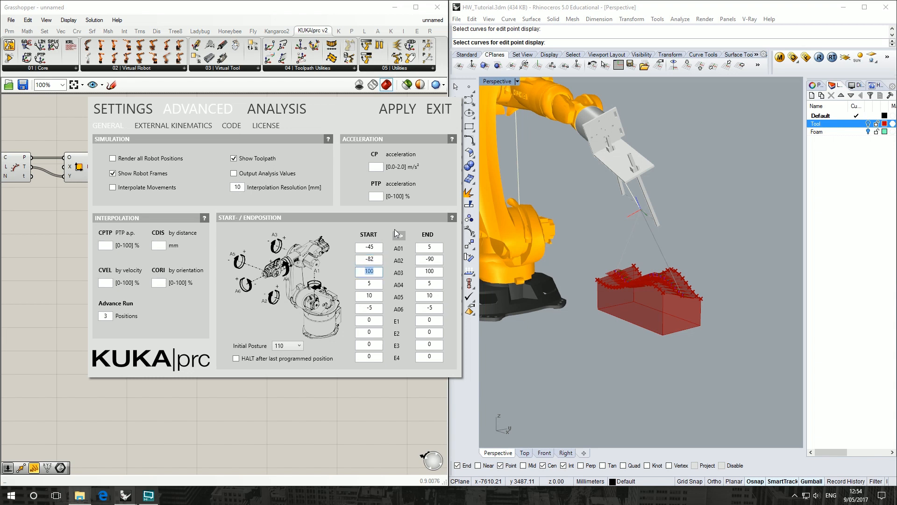
text(113)
click(368, 284)
text(-13)
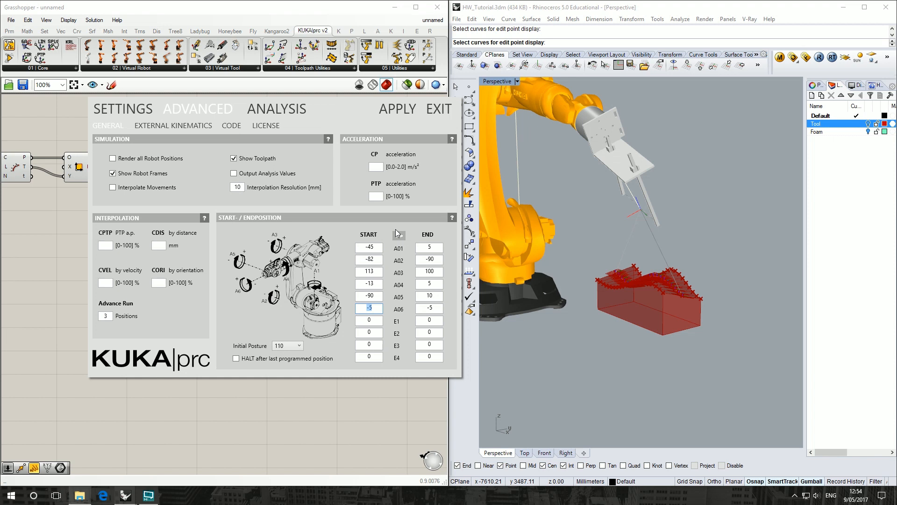
text(18)
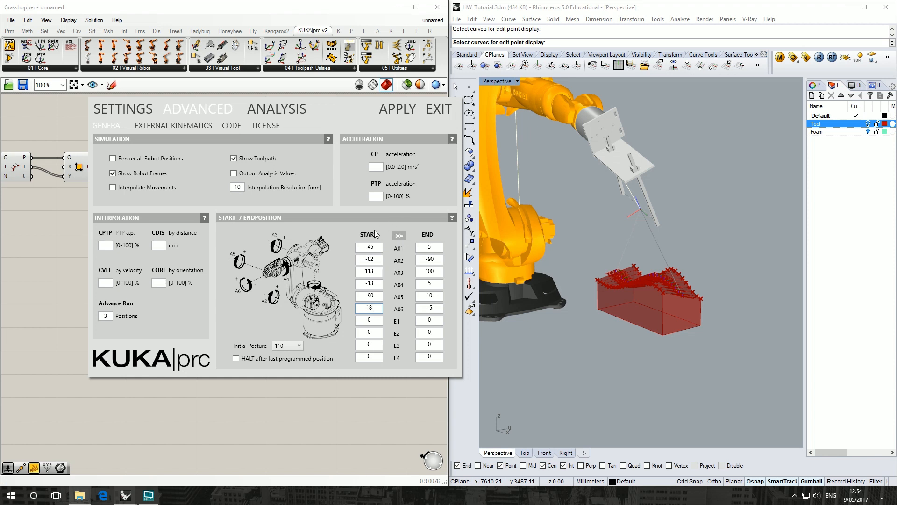
mouse_move(398, 235)
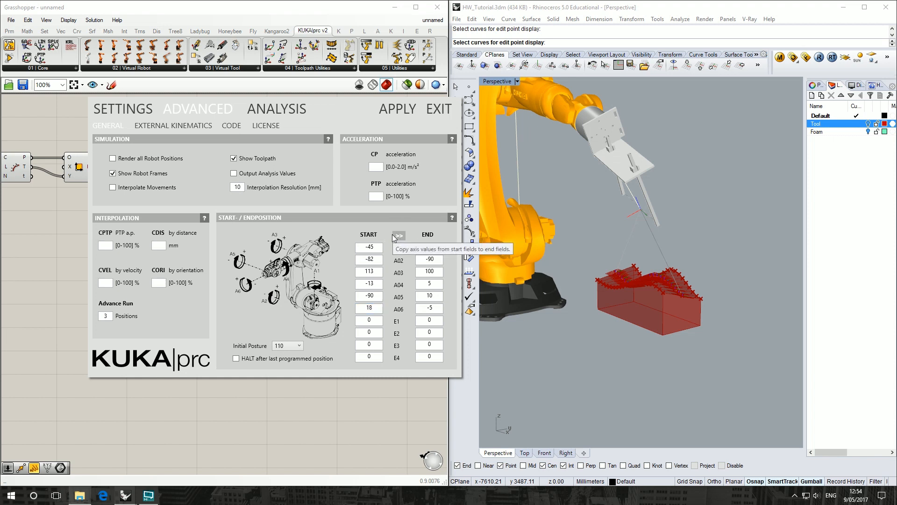
click(398, 235)
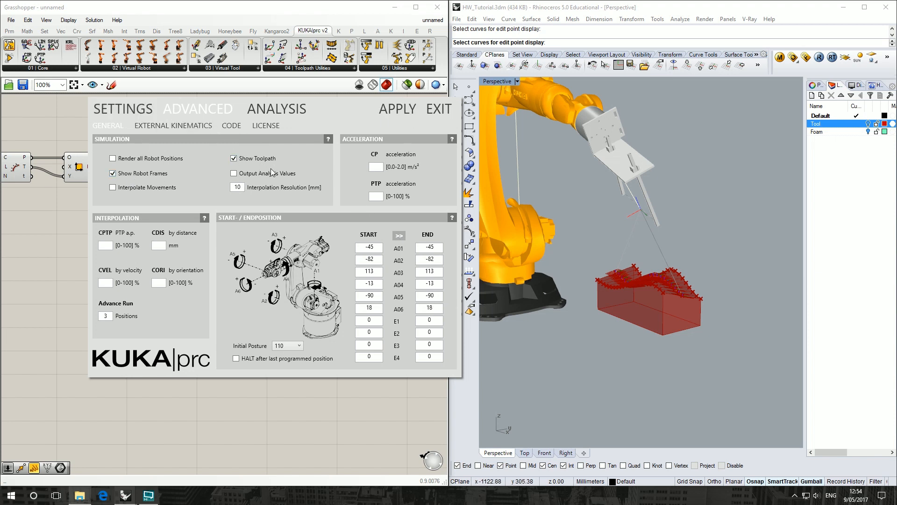
click(122, 108)
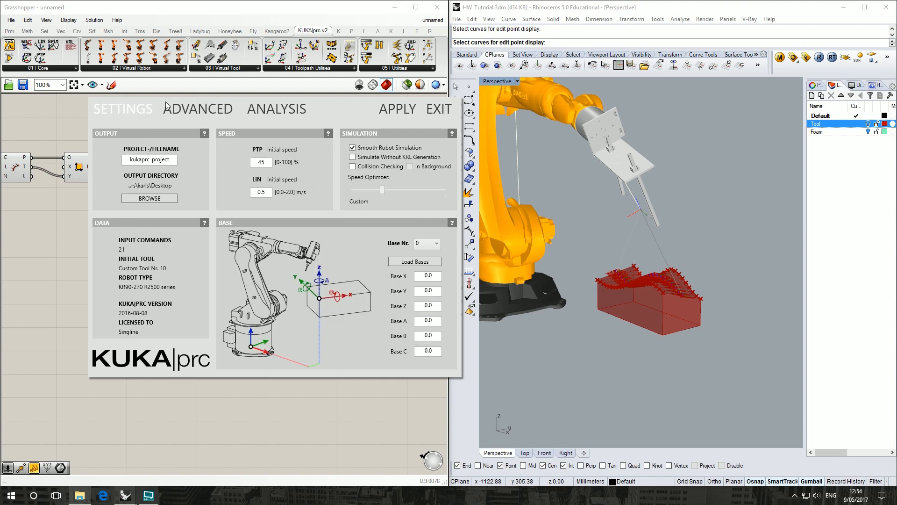
mouse_move(352, 121)
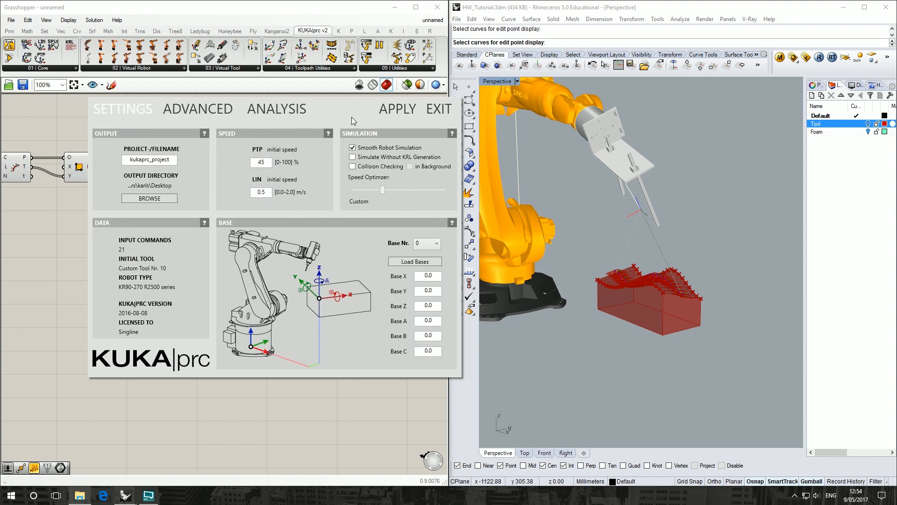
Apply the settings with EXIT and scrub the robot back and forth along the wavy cut.
click(438, 109)
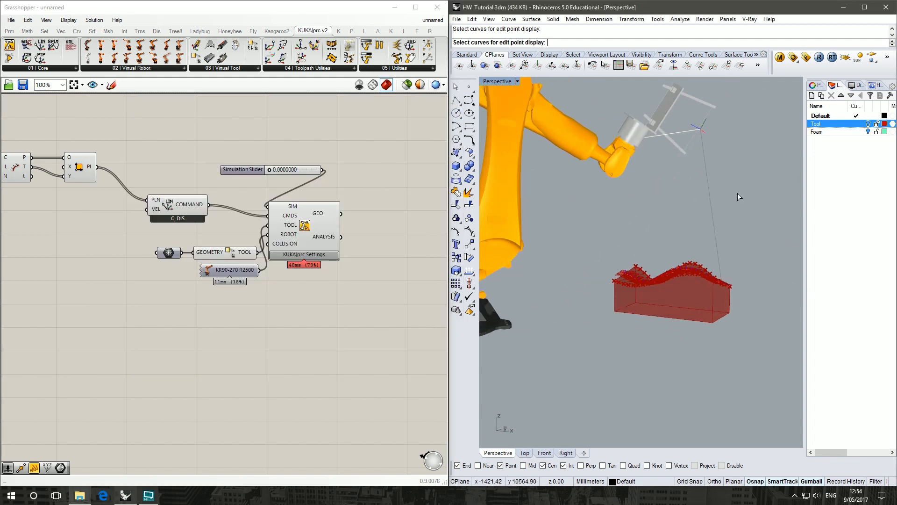
mouse_move(670, 434)
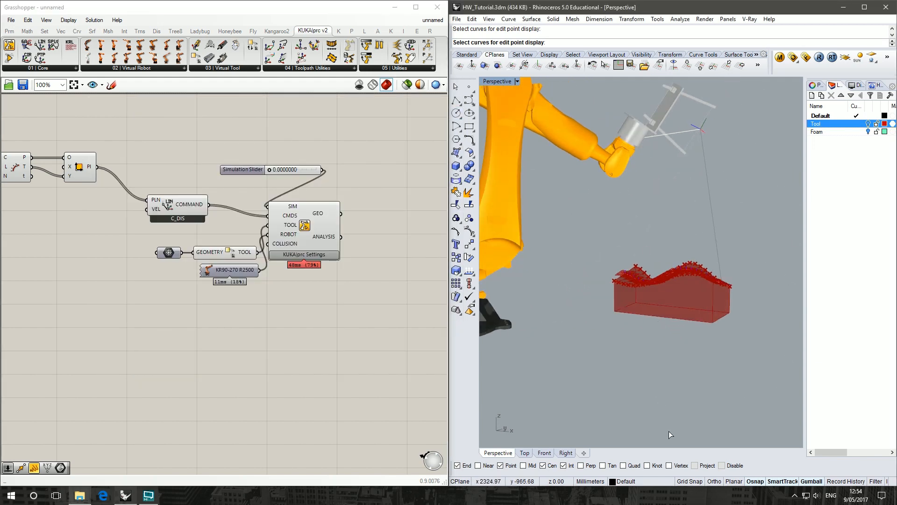
drag(268, 170, 291, 170)
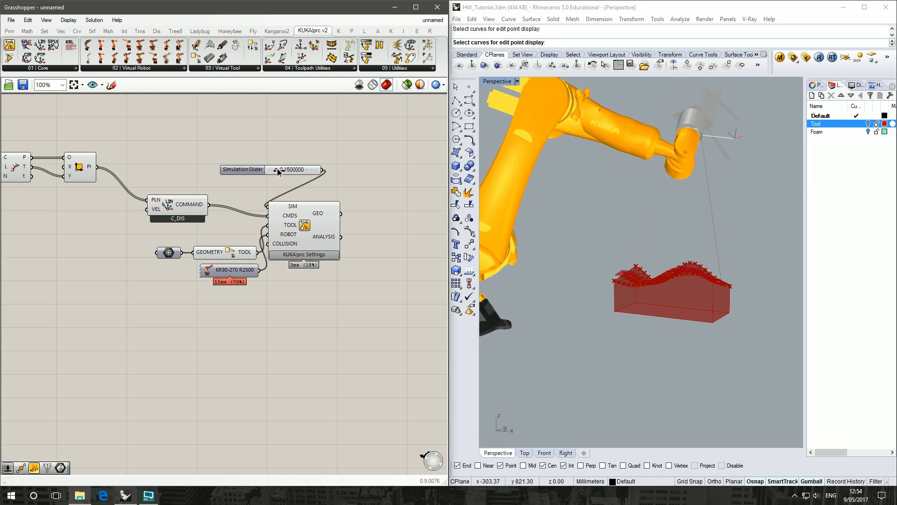
drag(286, 168, 295, 168)
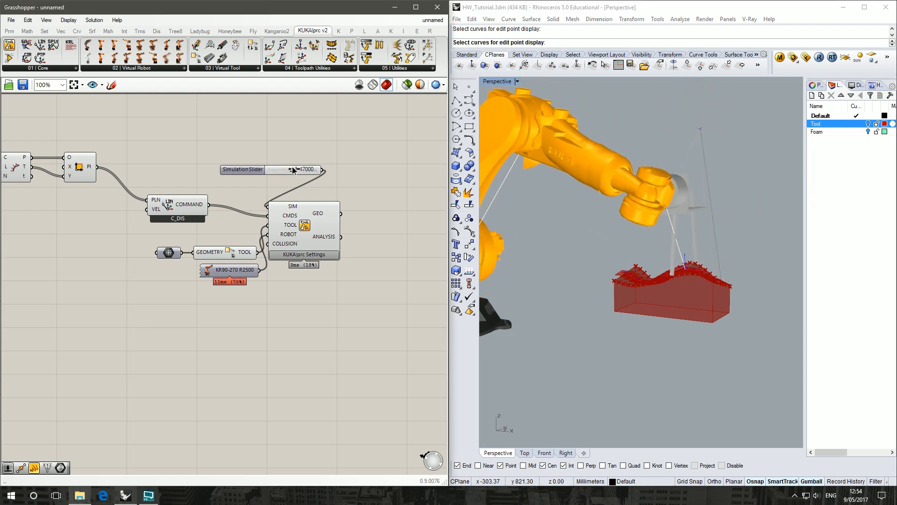
drag(286, 169, 298, 169)
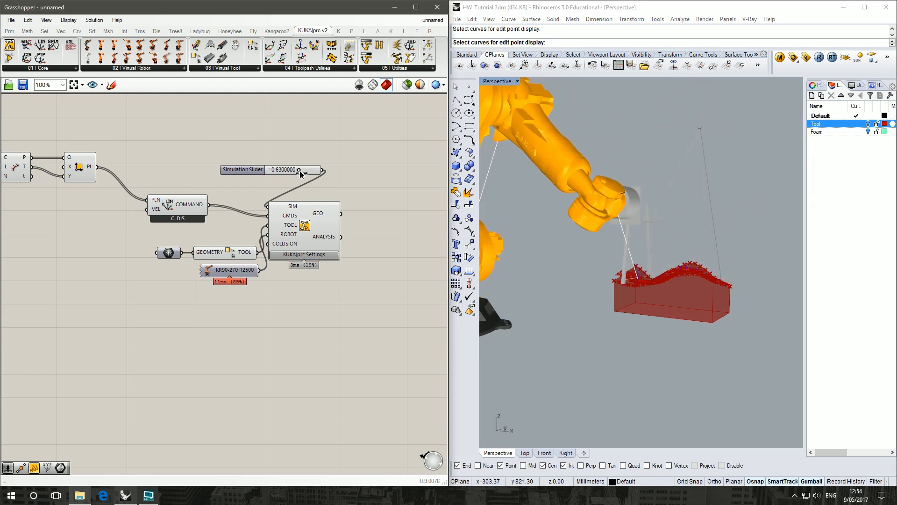
drag(297, 169, 311, 169)
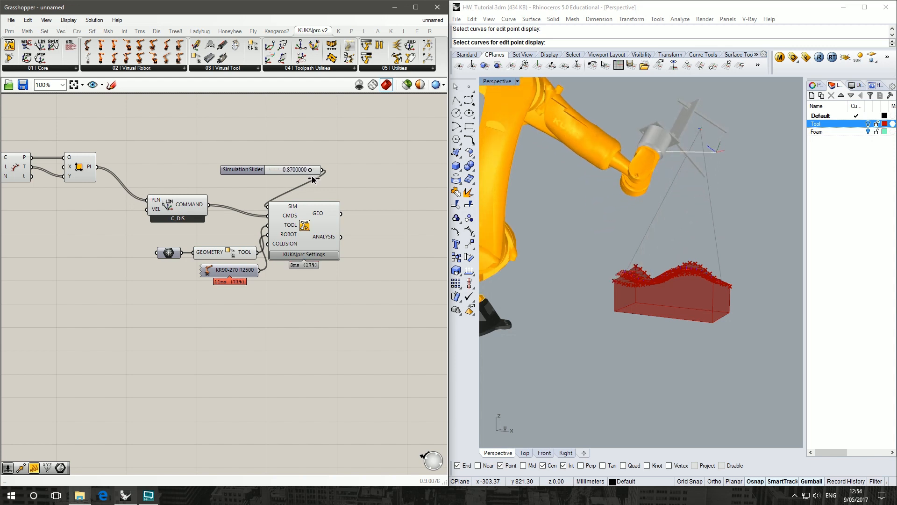
drag(314, 169, 283, 169)
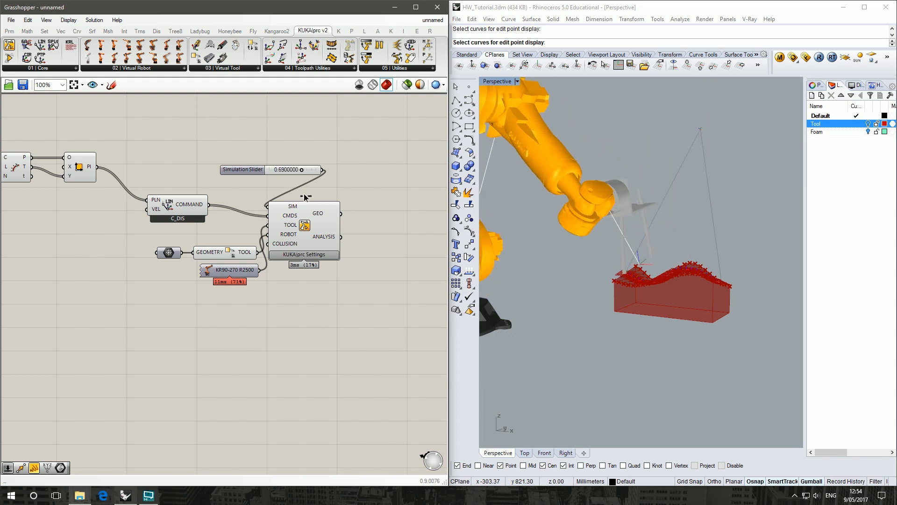
drag(292, 169, 257, 169)
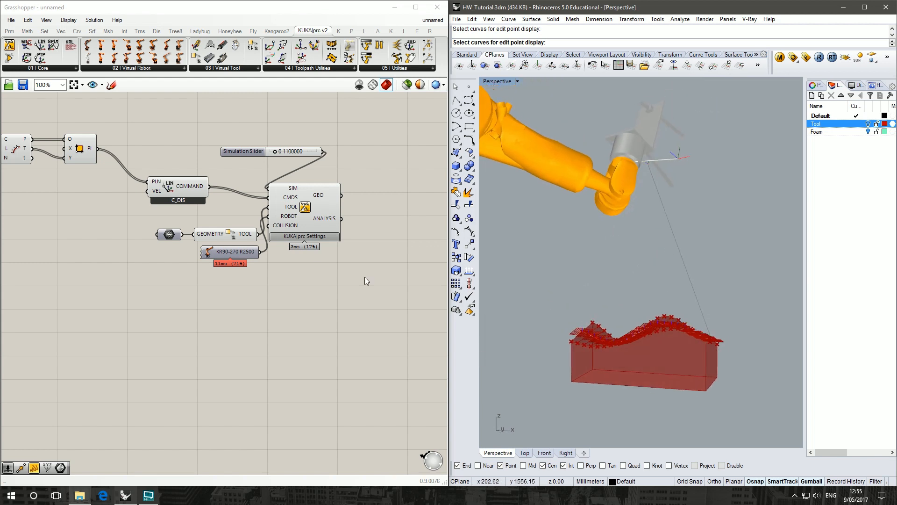
drag(274, 151, 280, 151)
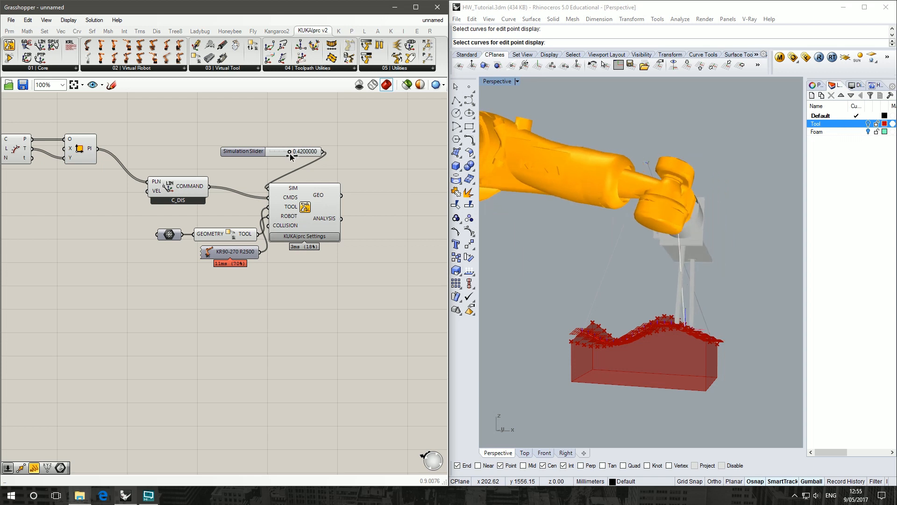
drag(288, 151, 295, 151)
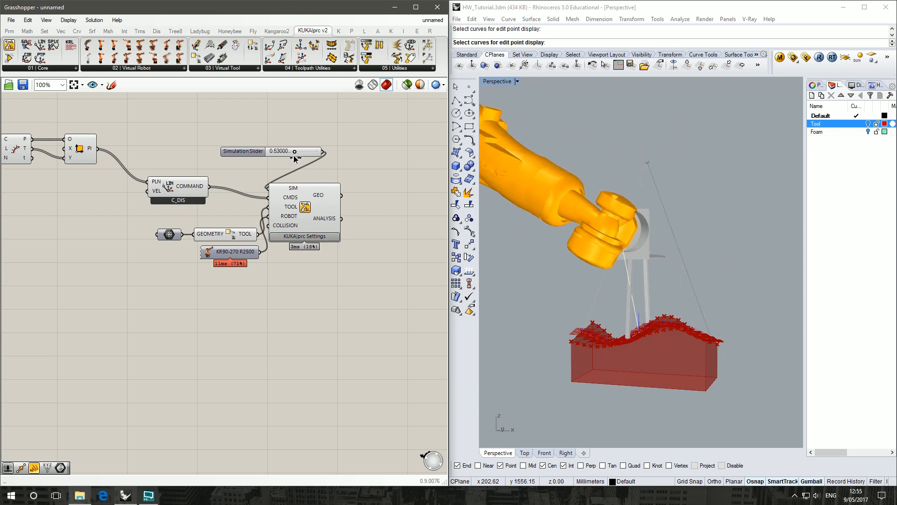
drag(293, 151, 267, 151)
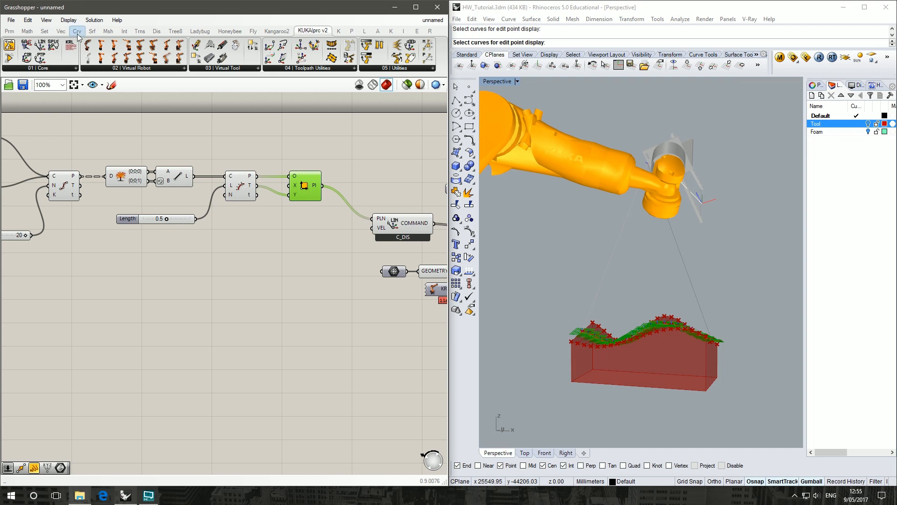
Feed the path planes into a List Item, then add Move and a Unit Z vector.
click(44, 31)
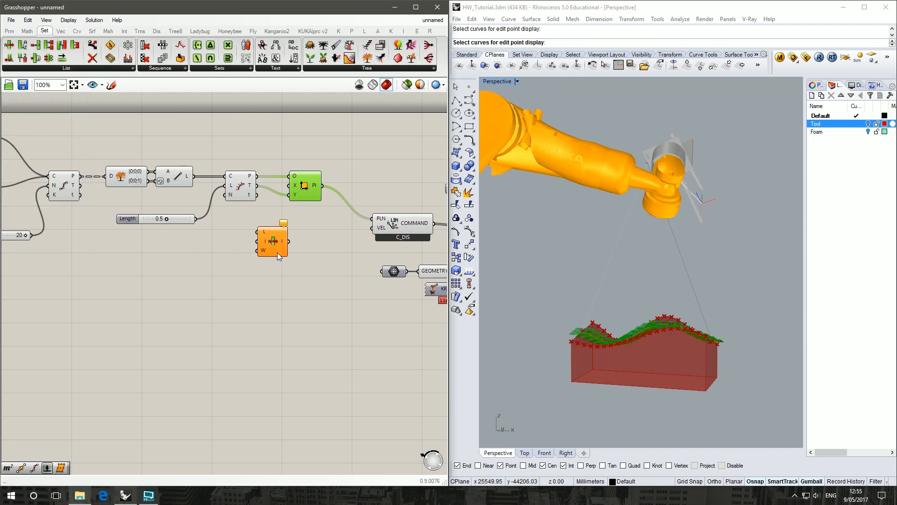
drag(272, 239, 313, 268)
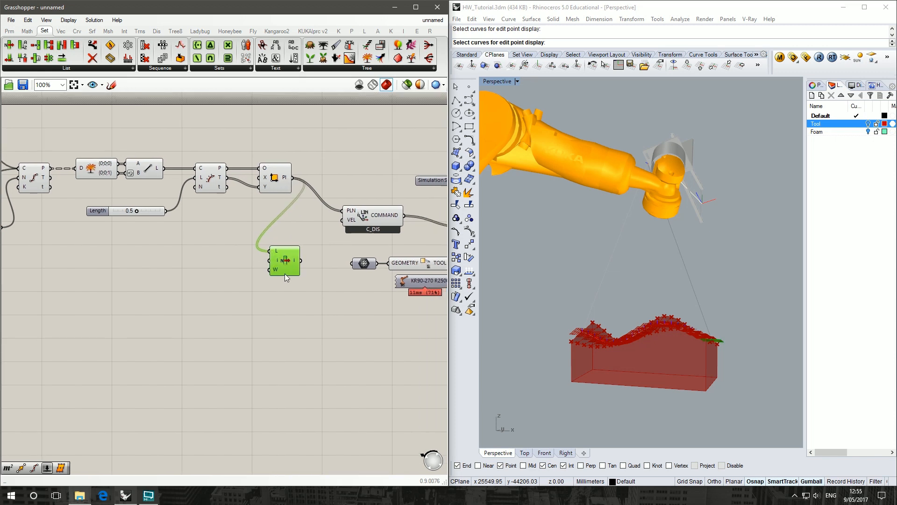
drag(284, 260, 230, 265)
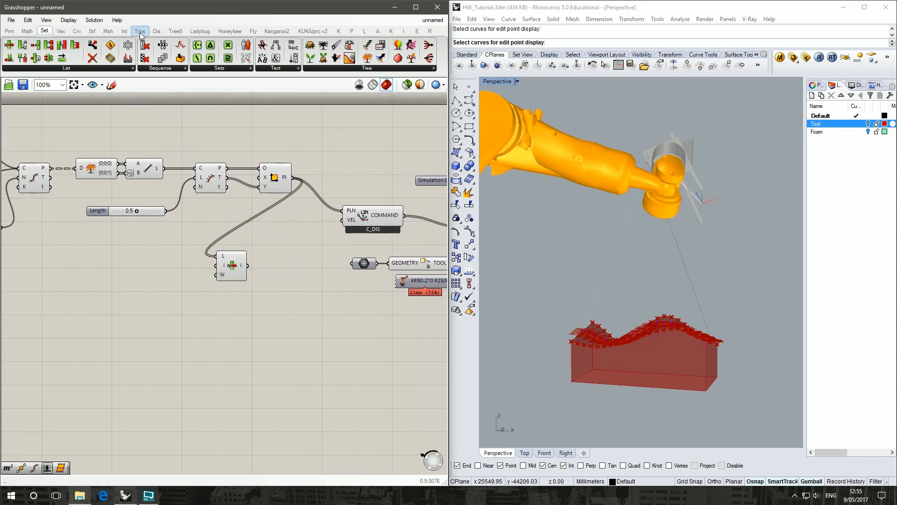
click(139, 31)
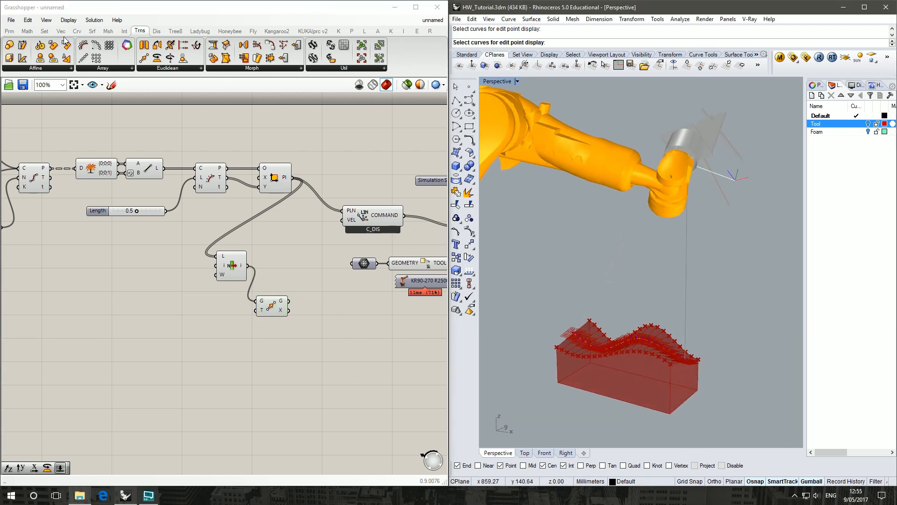
click(61, 30)
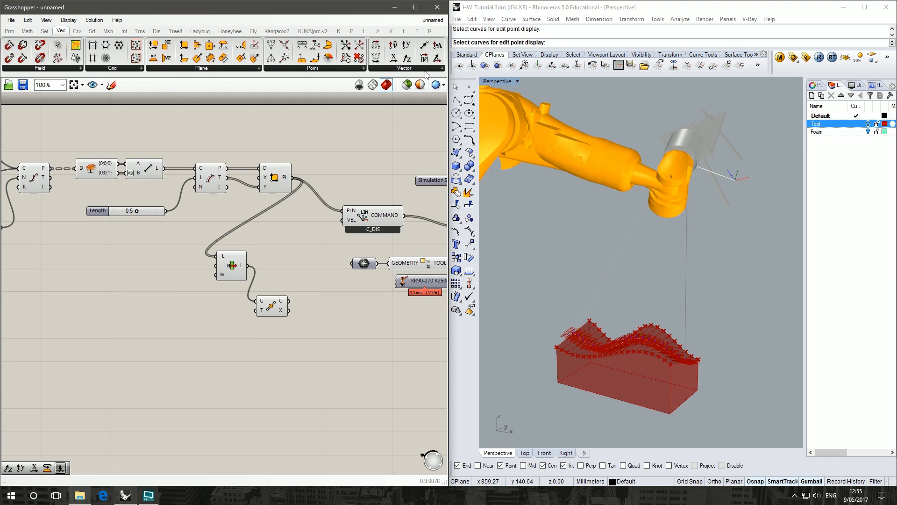
click(404, 67)
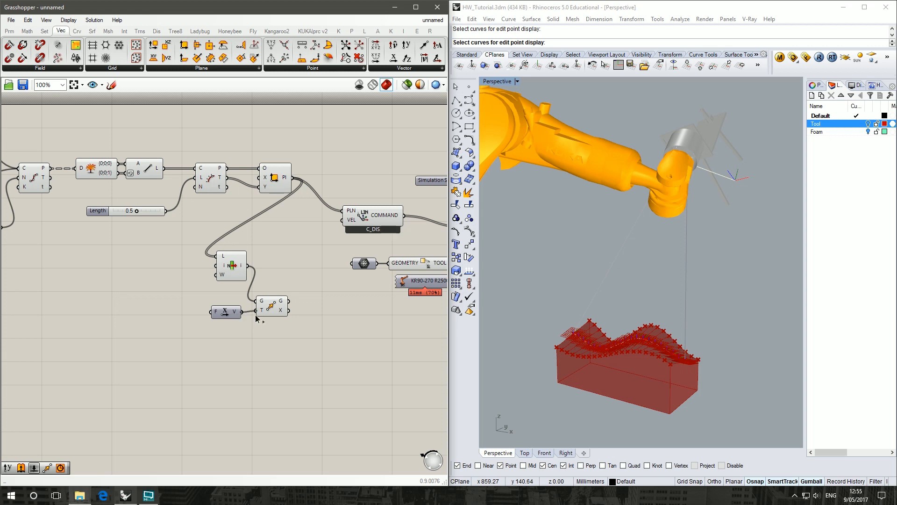
double_click(224, 311)
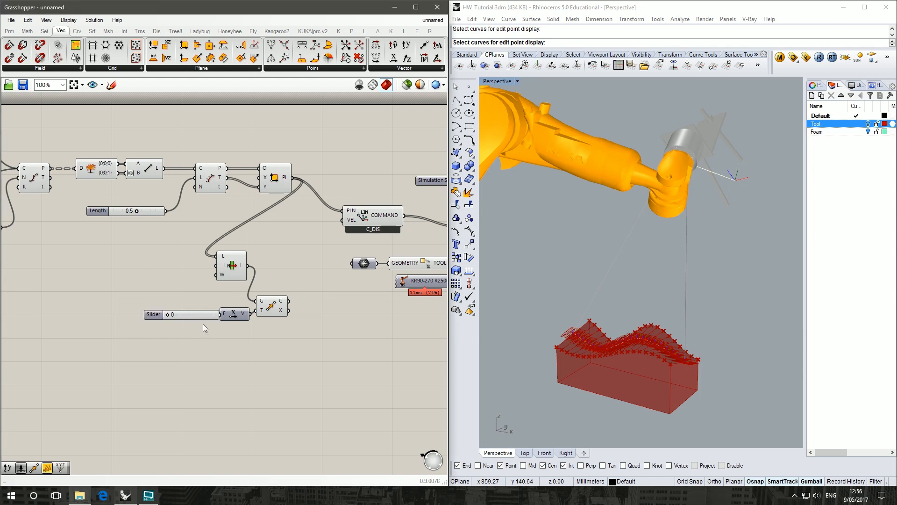
click(171, 314)
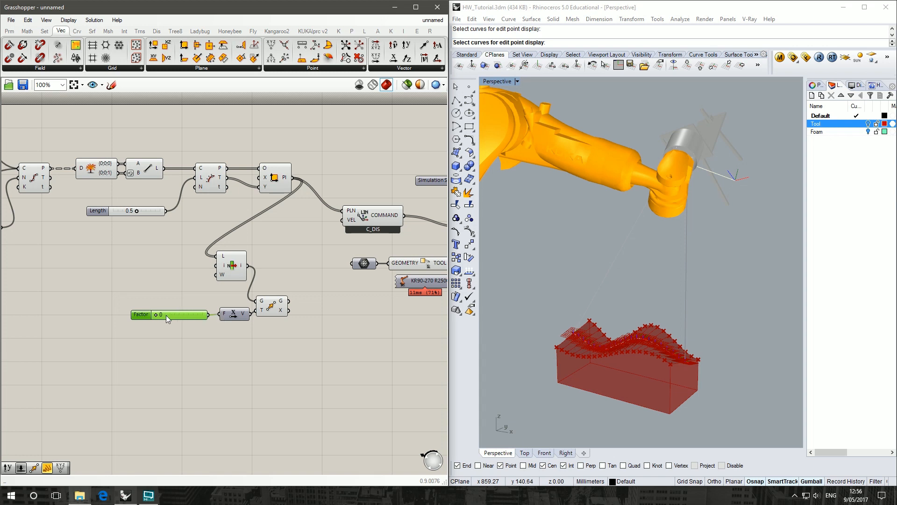
drag(159, 314, 166, 315)
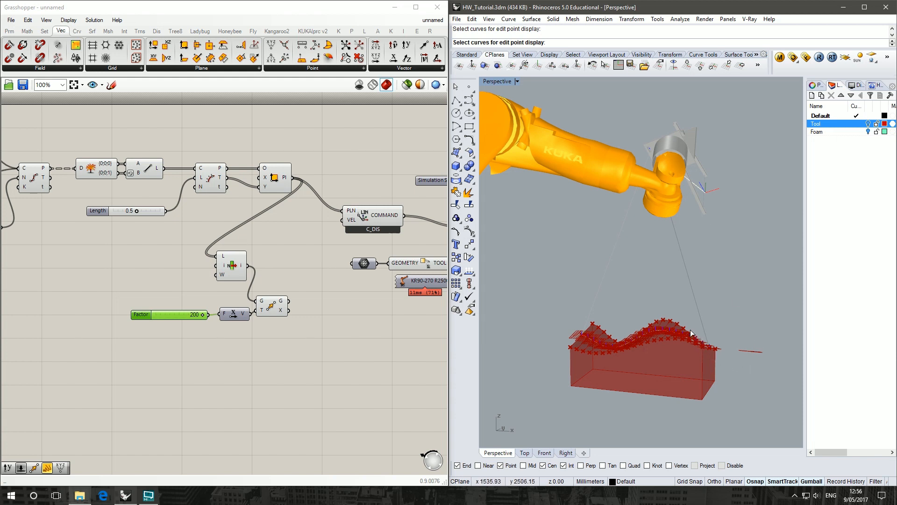
mouse_move(575, 331)
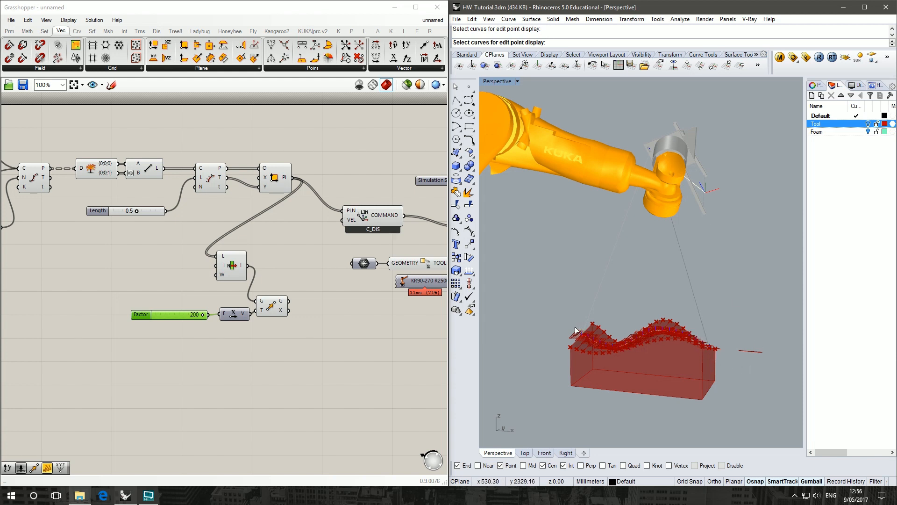
mouse_move(552, 325)
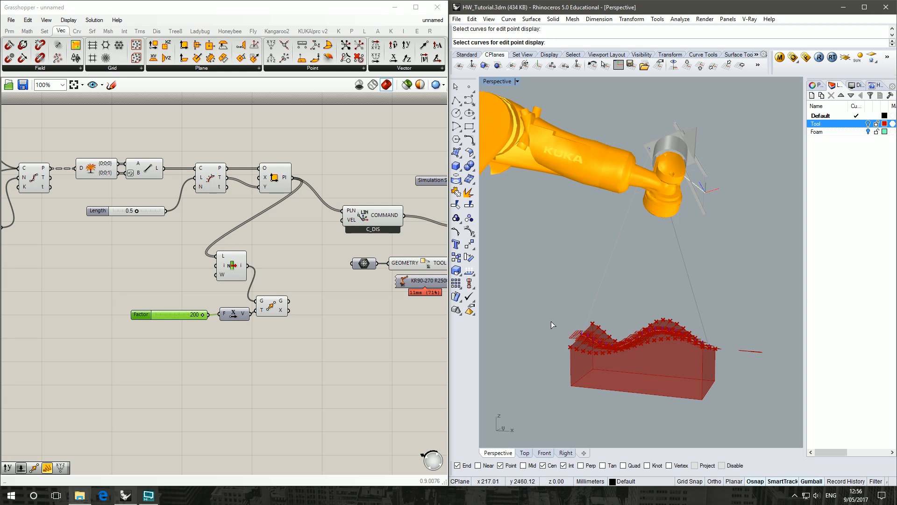
mouse_move(524, 326)
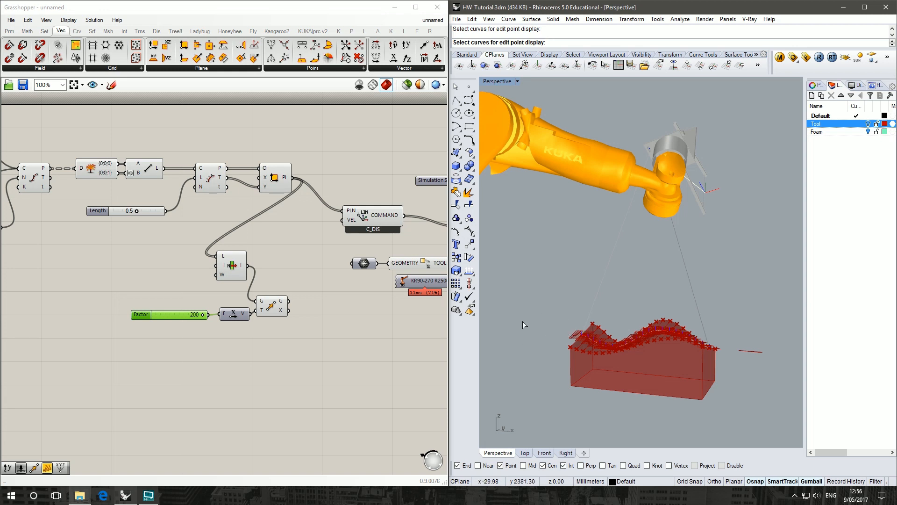
mouse_move(556, 289)
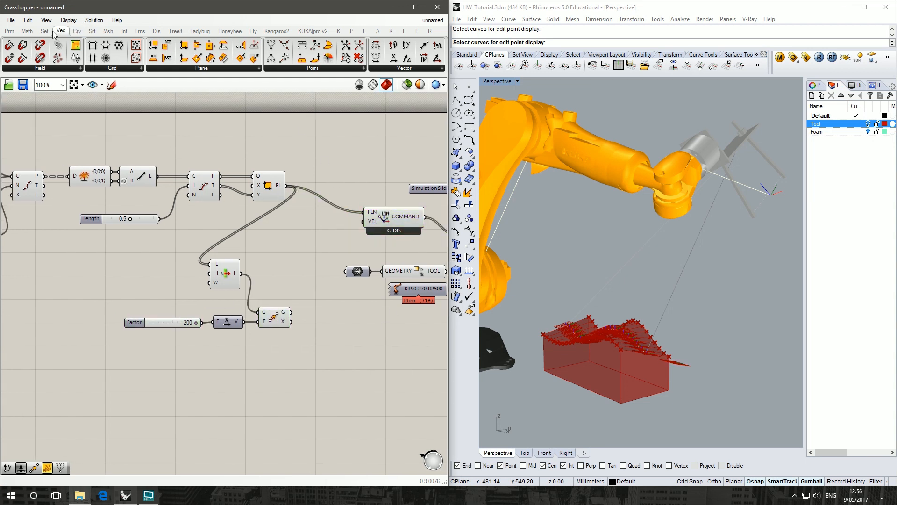
Add a Merge component joining the offset approach plane ahead of the path planes.
click(44, 31)
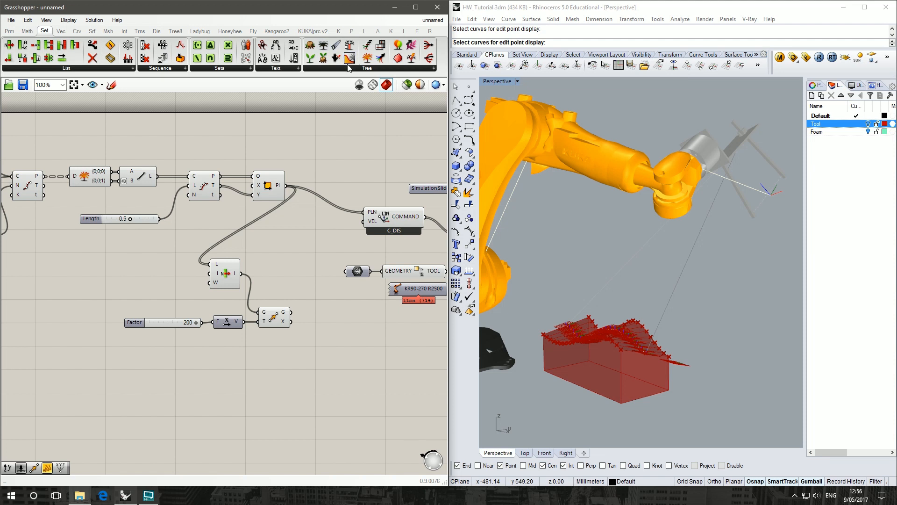
click(366, 67)
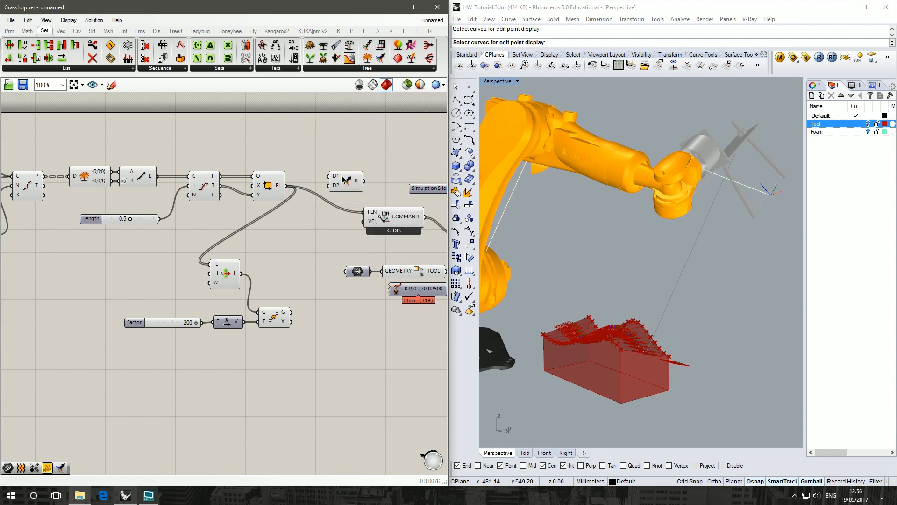
drag(344, 181, 315, 238)
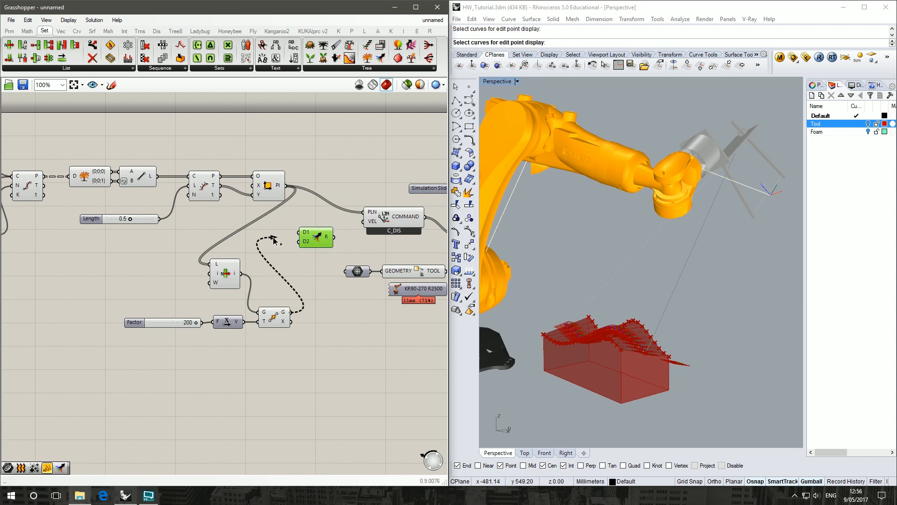
click(314, 235)
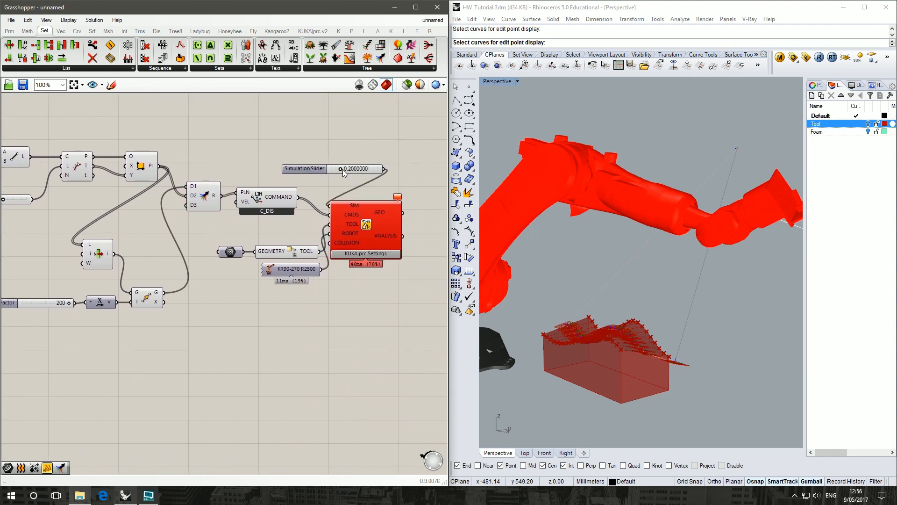
Scrub the simulation to check the approach and reduce the offset Factor to 158.
drag(342, 169, 352, 169)
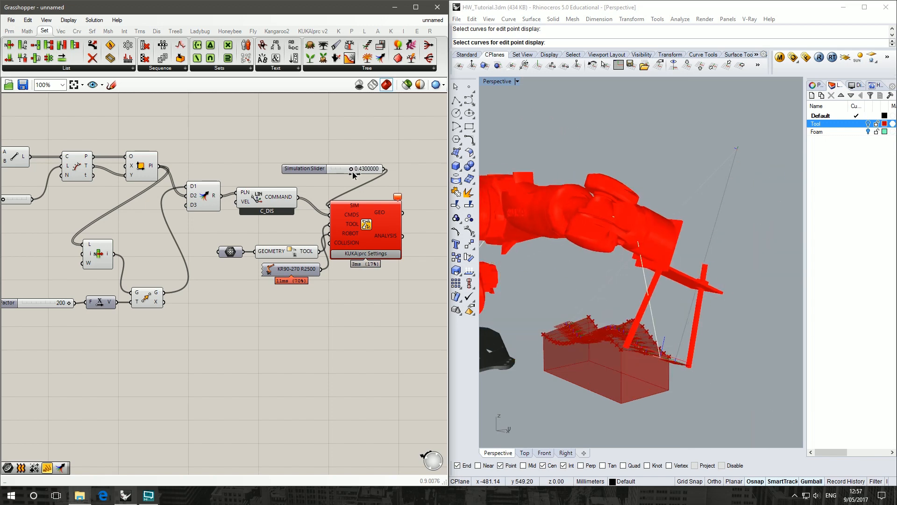
drag(351, 168, 349, 169)
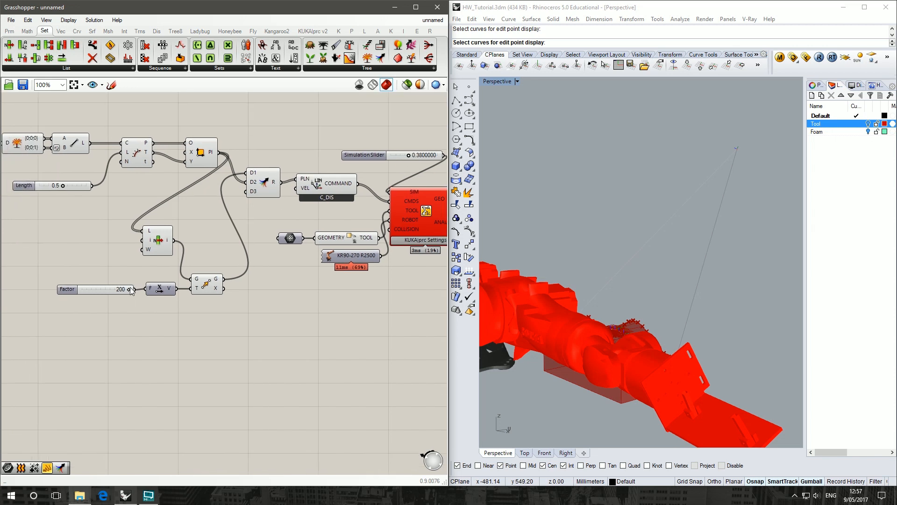
drag(126, 288, 114, 289)
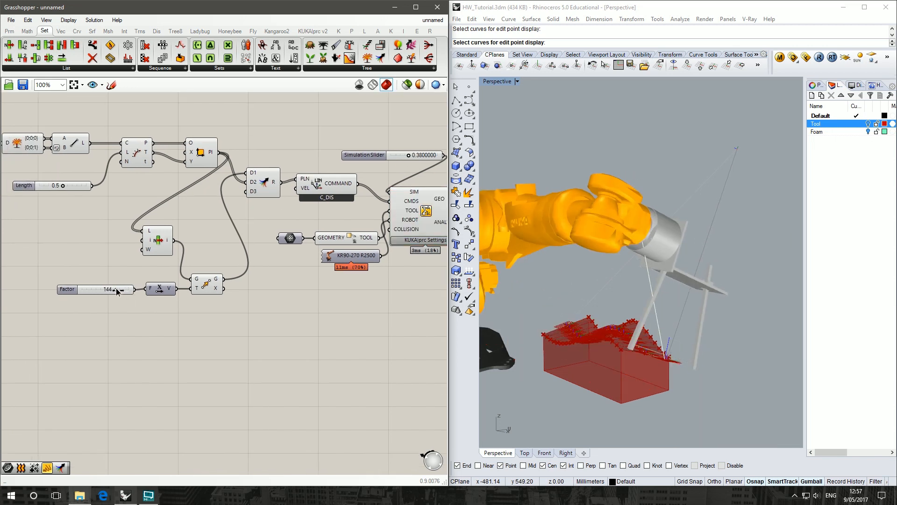
drag(106, 289, 115, 288)
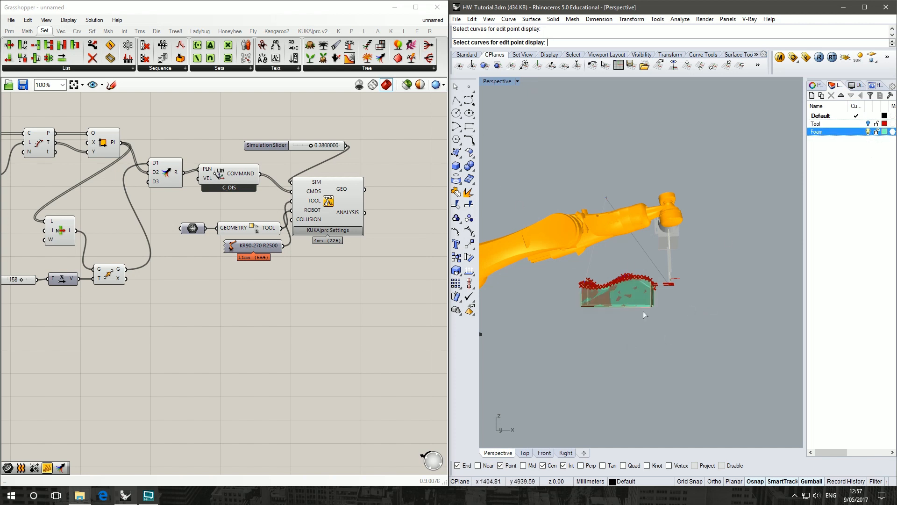
mouse_move(634, 333)
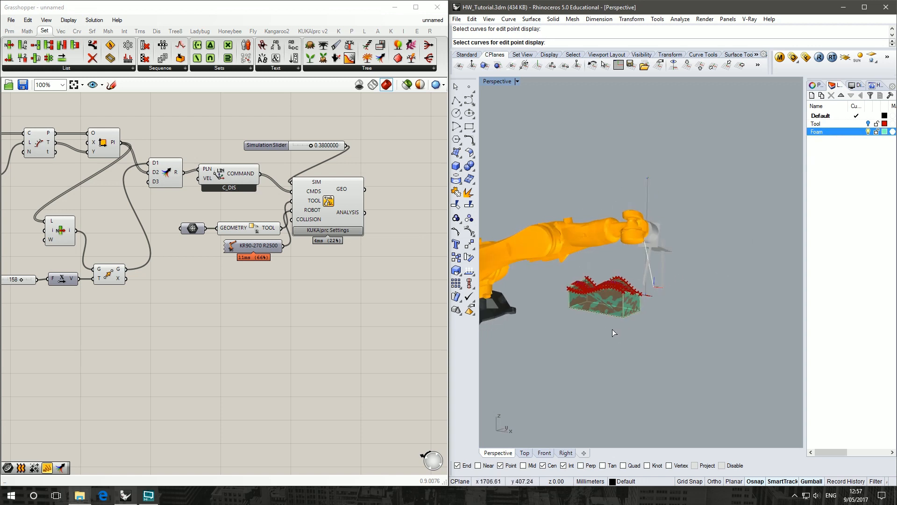
Select the foam block and drag it to a new spot beneath the robot.
click(603, 297)
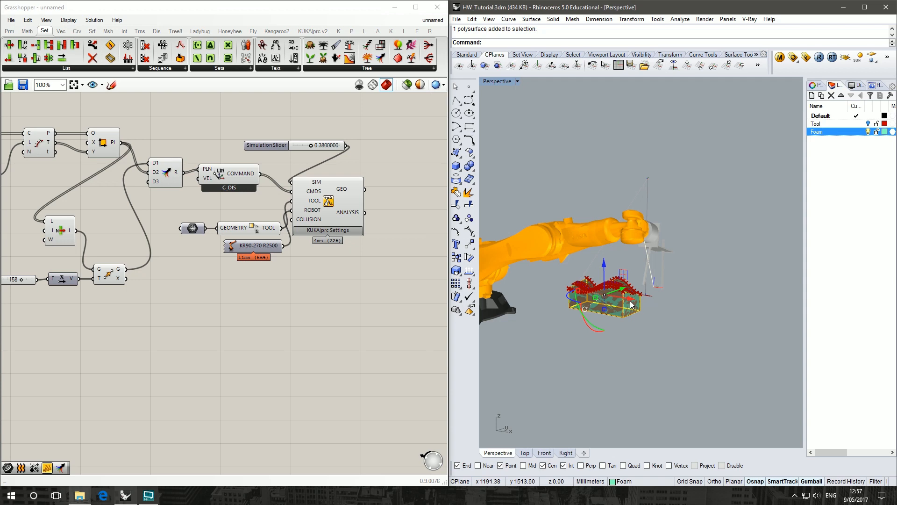
drag(629, 303, 563, 239)
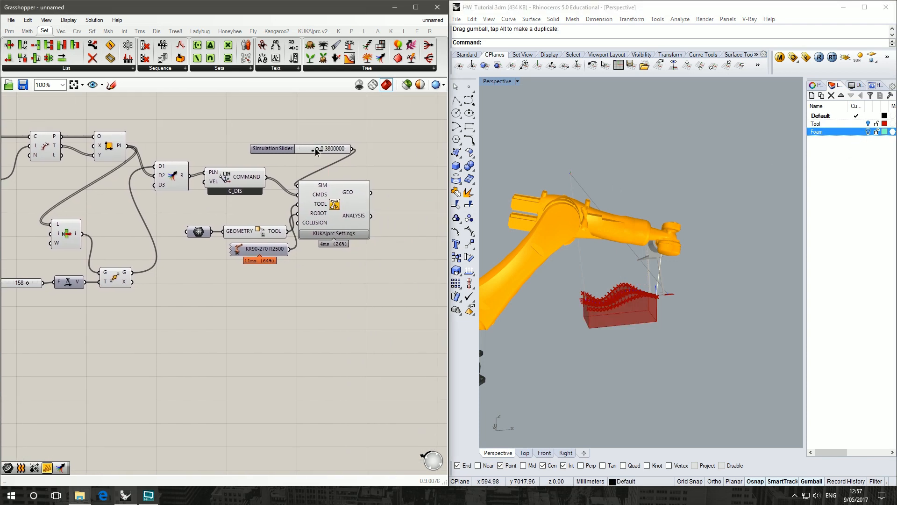
Scrub the SimulationSlider from 0.38 to 0.94, near the end of the wavy cut.
drag(311, 149, 305, 149)
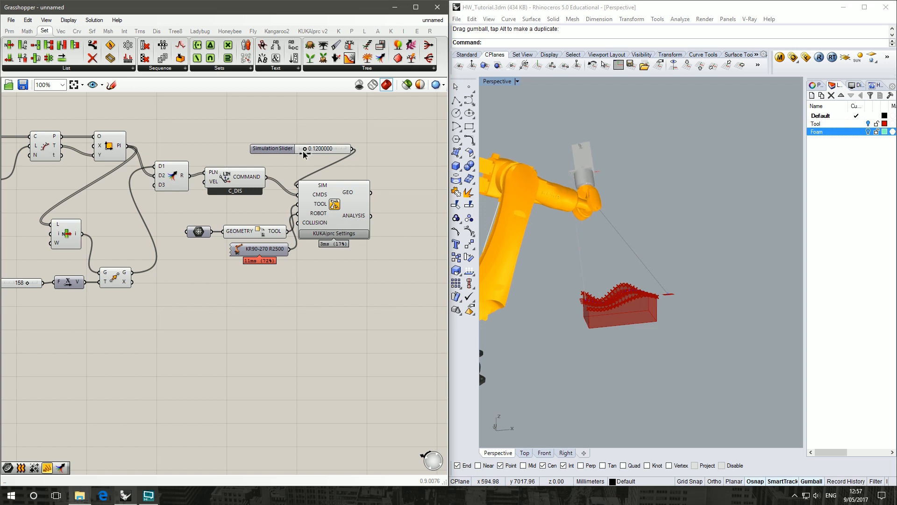
drag(306, 148, 321, 149)
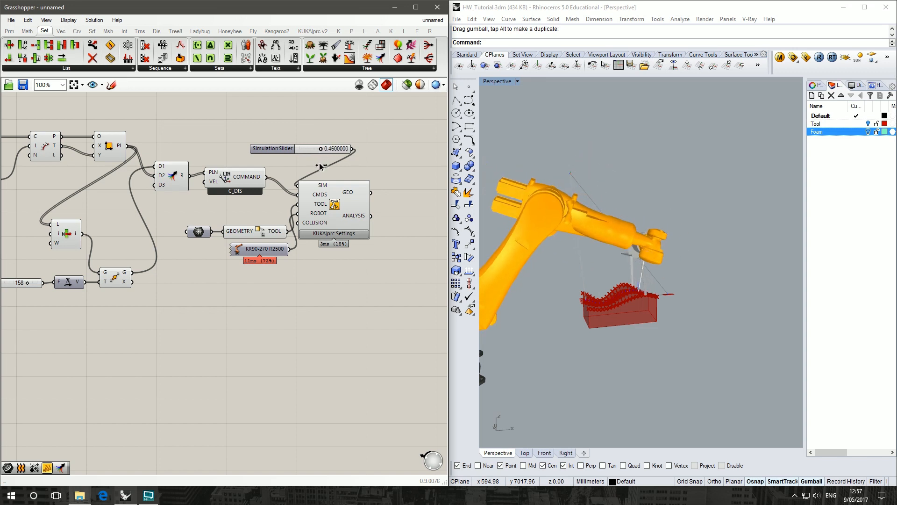
drag(321, 149, 323, 148)
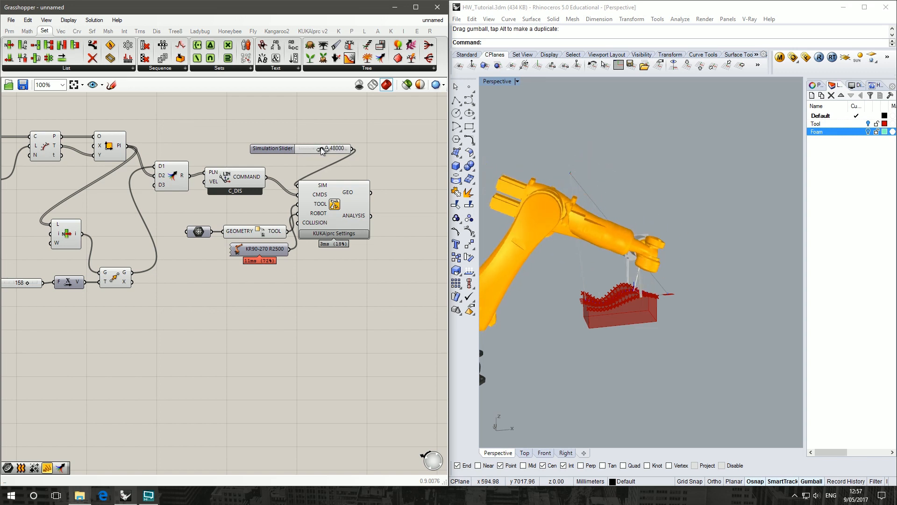
drag(321, 149, 338, 149)
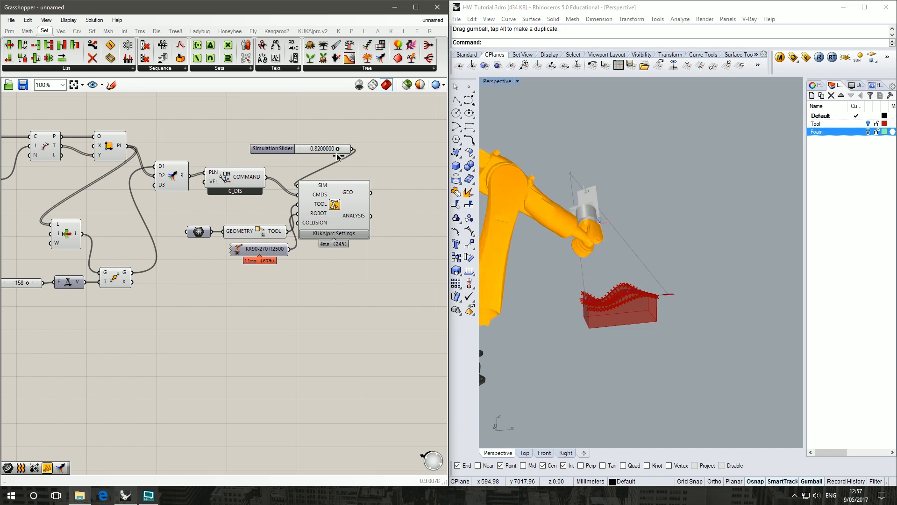
drag(320, 148, 341, 148)
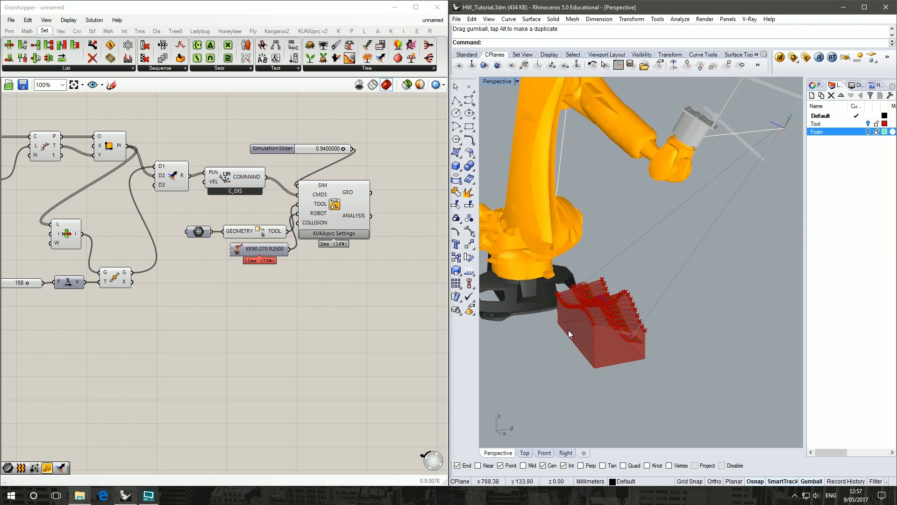
mouse_move(609, 402)
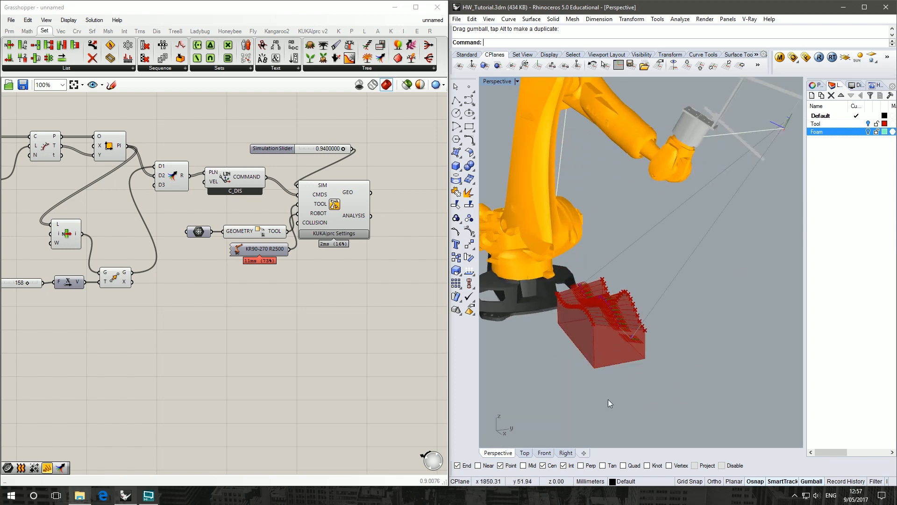
Orbit the Perspective viewport to inspect the cut path from close up and above.
drag(609, 402, 614, 338)
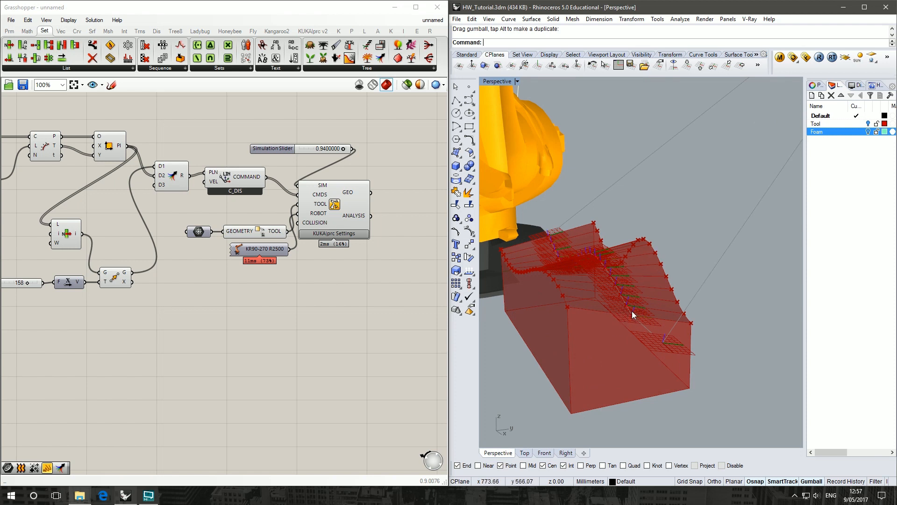
mouse_move(644, 342)
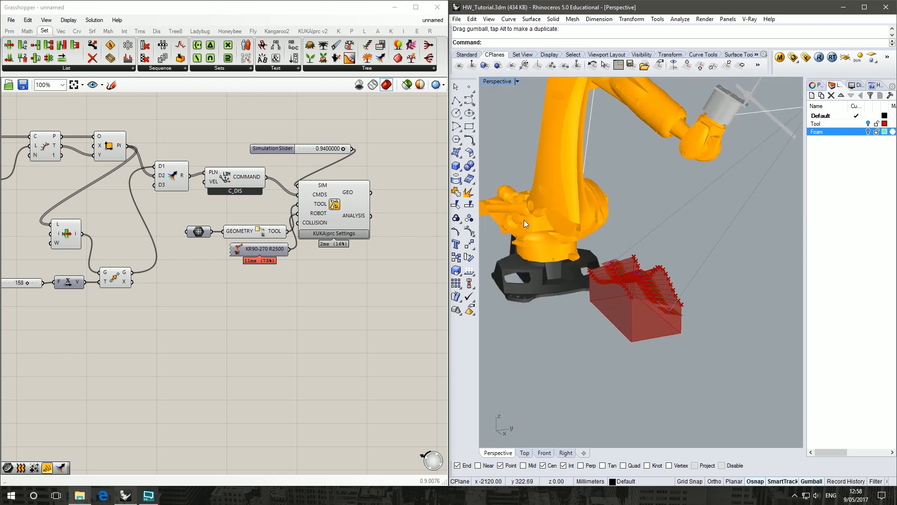
drag(523, 224, 686, 114)
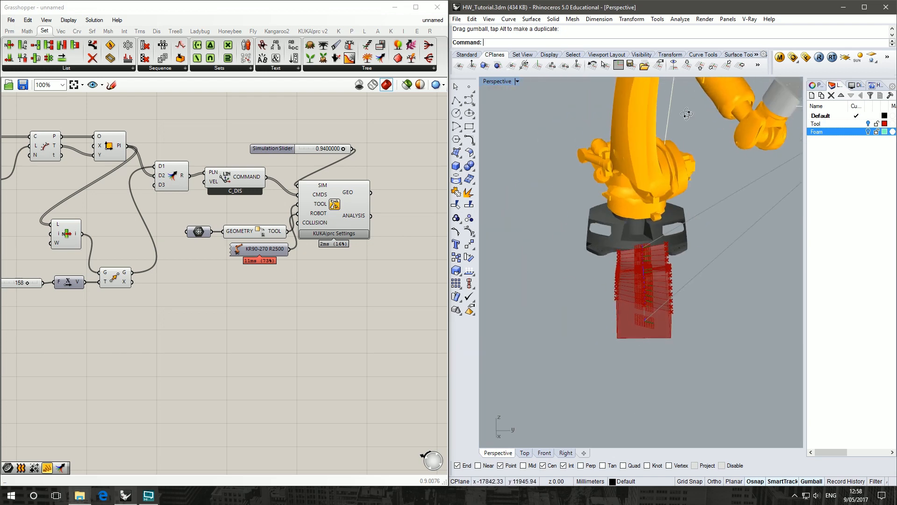